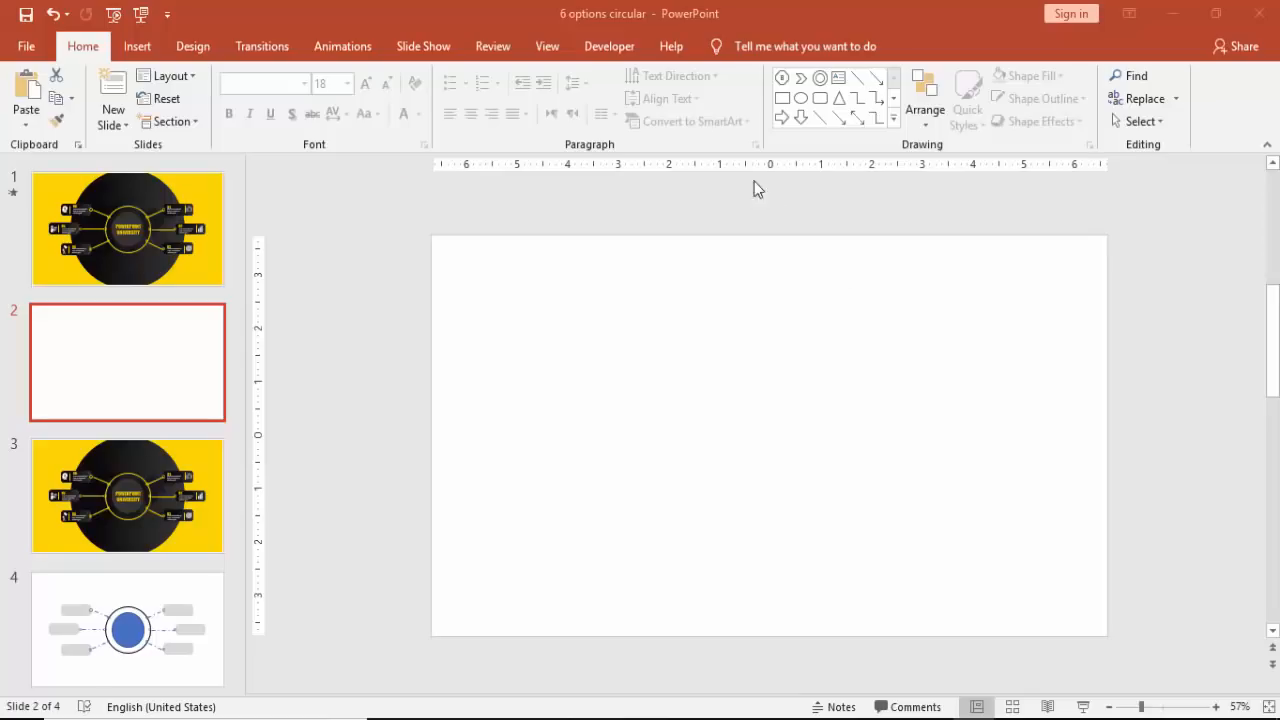
Step: Show centre guides and draw a 2.25" blue circle aligned to the slide centre with a 3.15" outlined ring
left_click(548, 46)
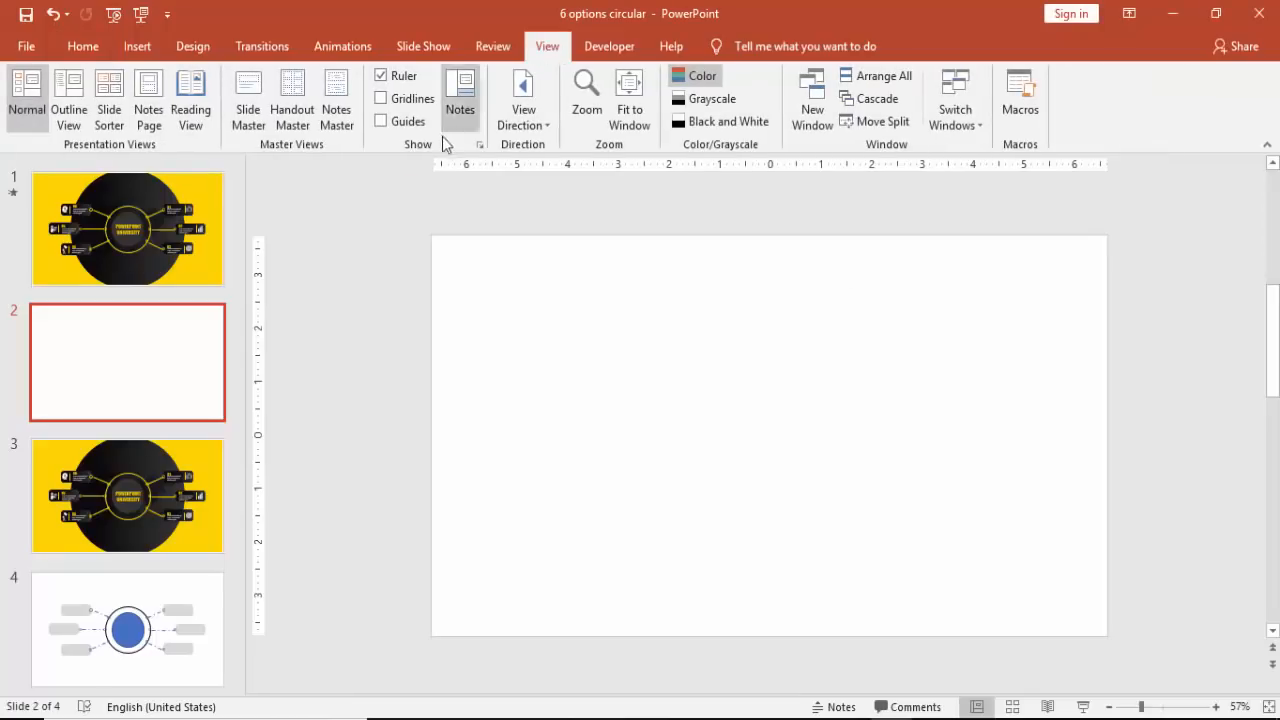
left_click(380, 122)
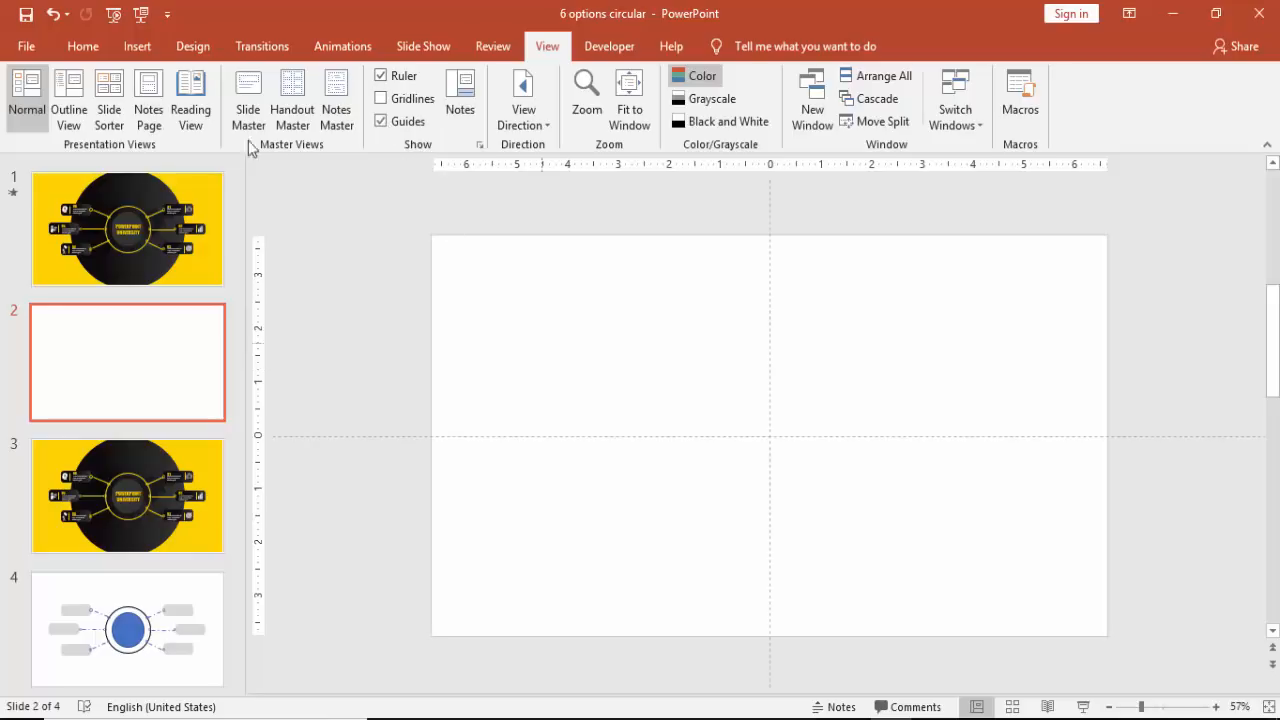
left_click(136, 46)
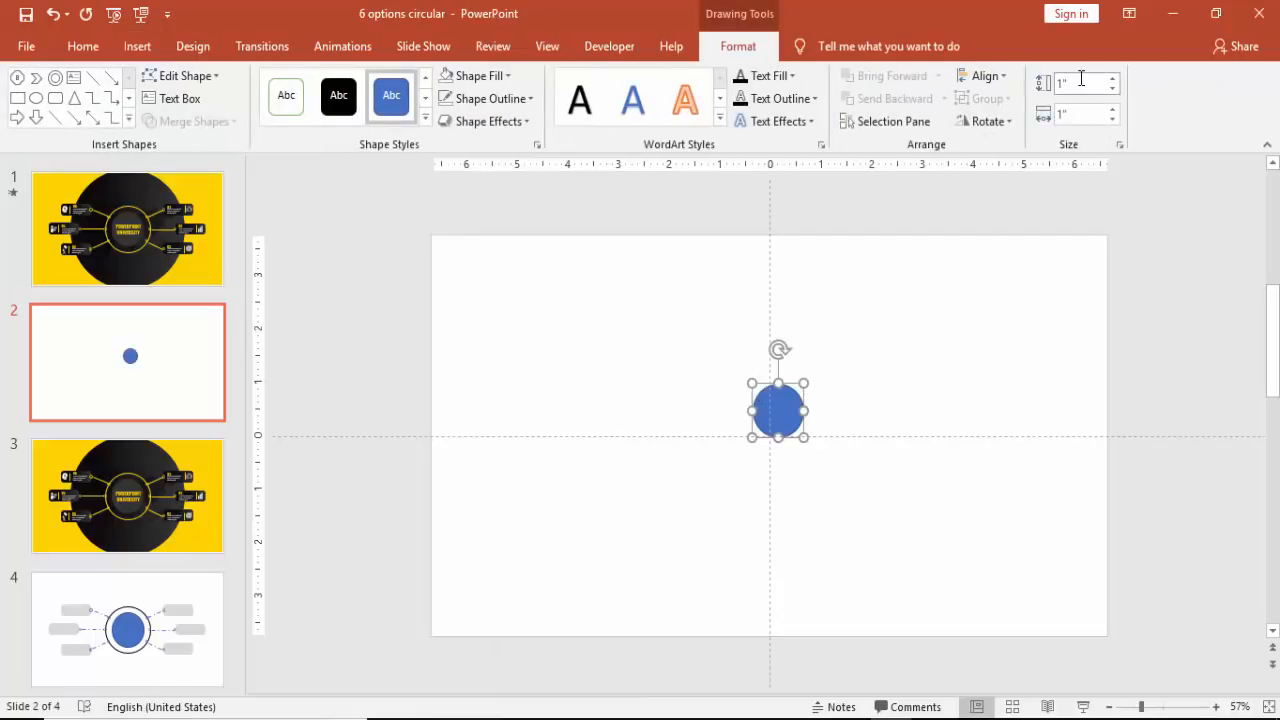
type("2.25")
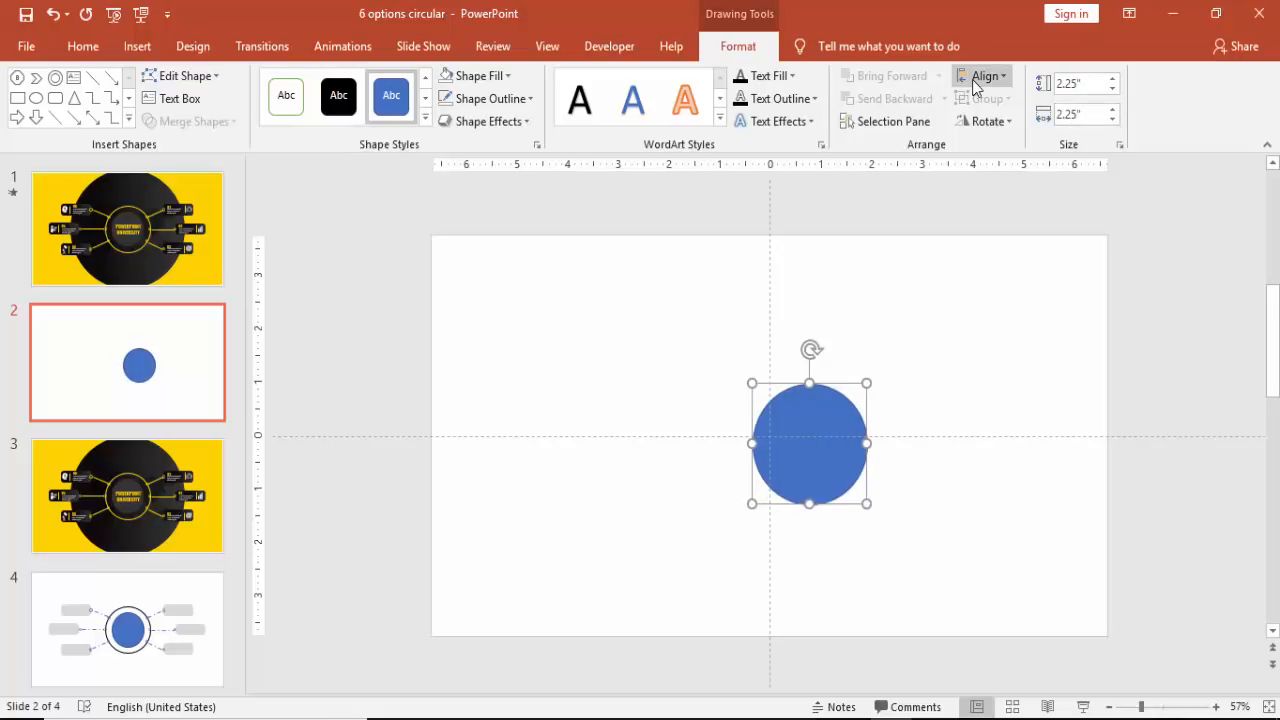
left_click(984, 76)
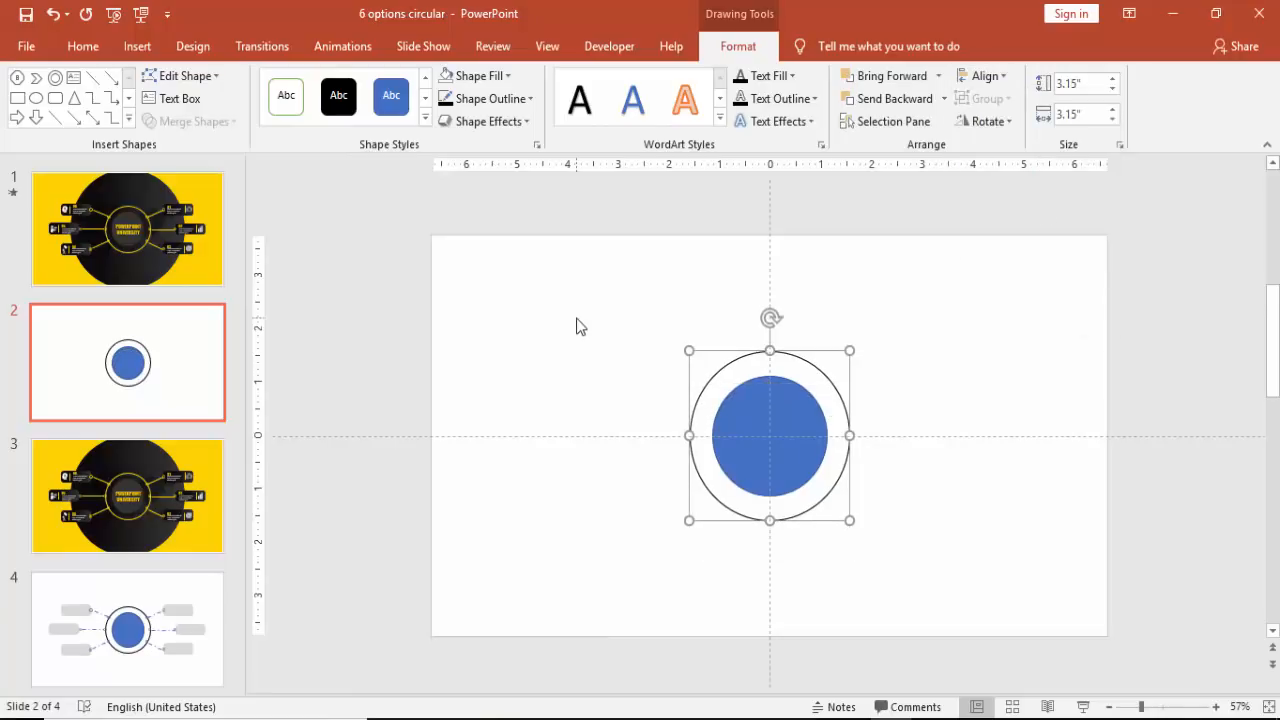
Step: Insert a Donut ring shape and remove its outline
left_click(136, 46)
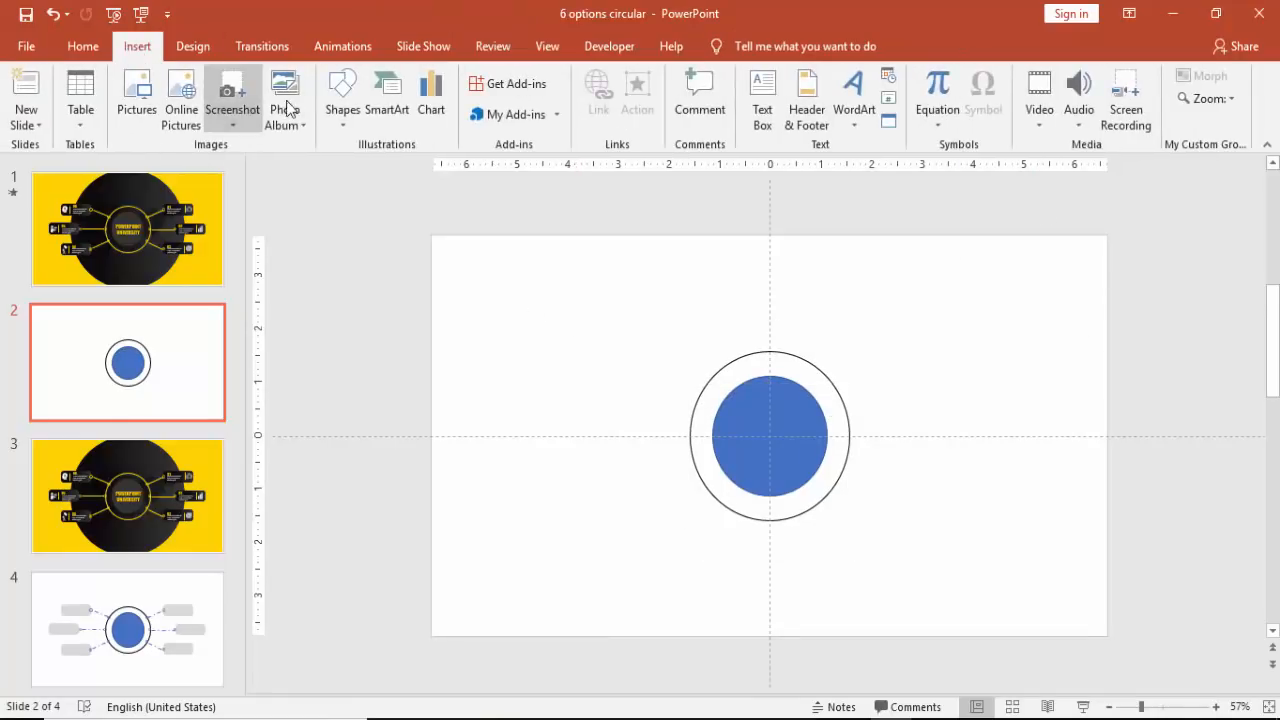
left_click(342, 96)
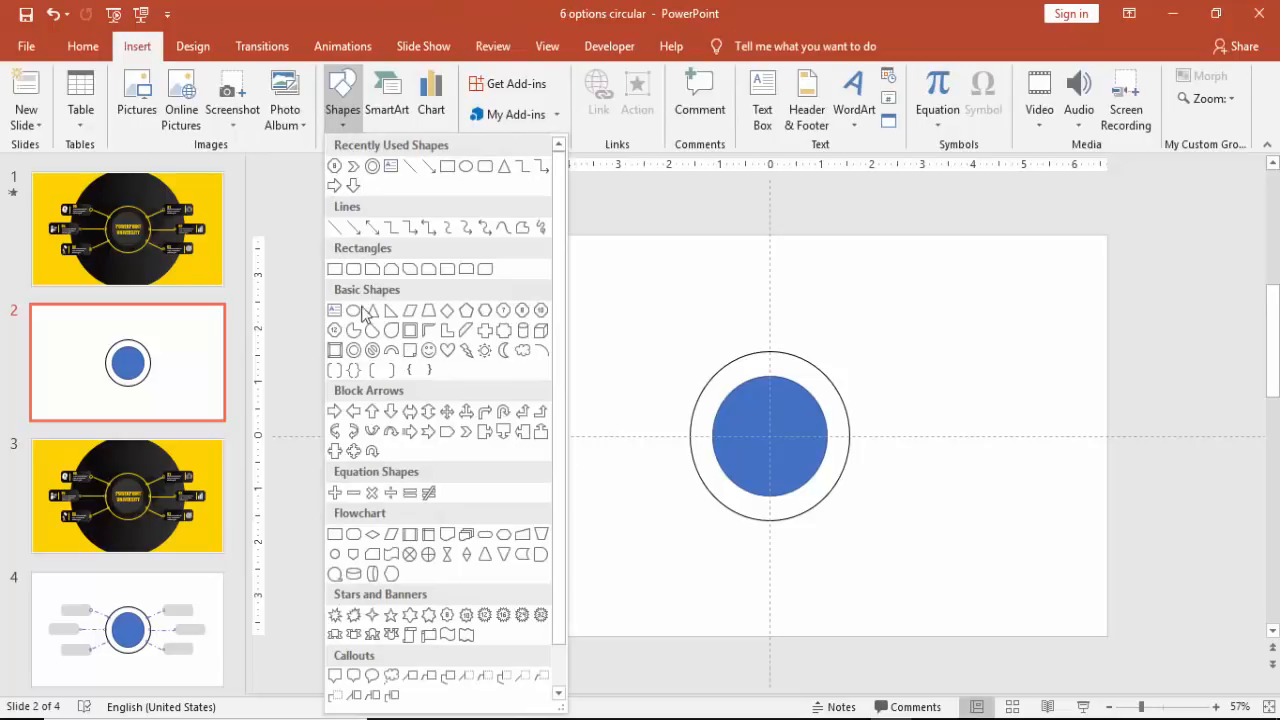
left_click(362, 358)
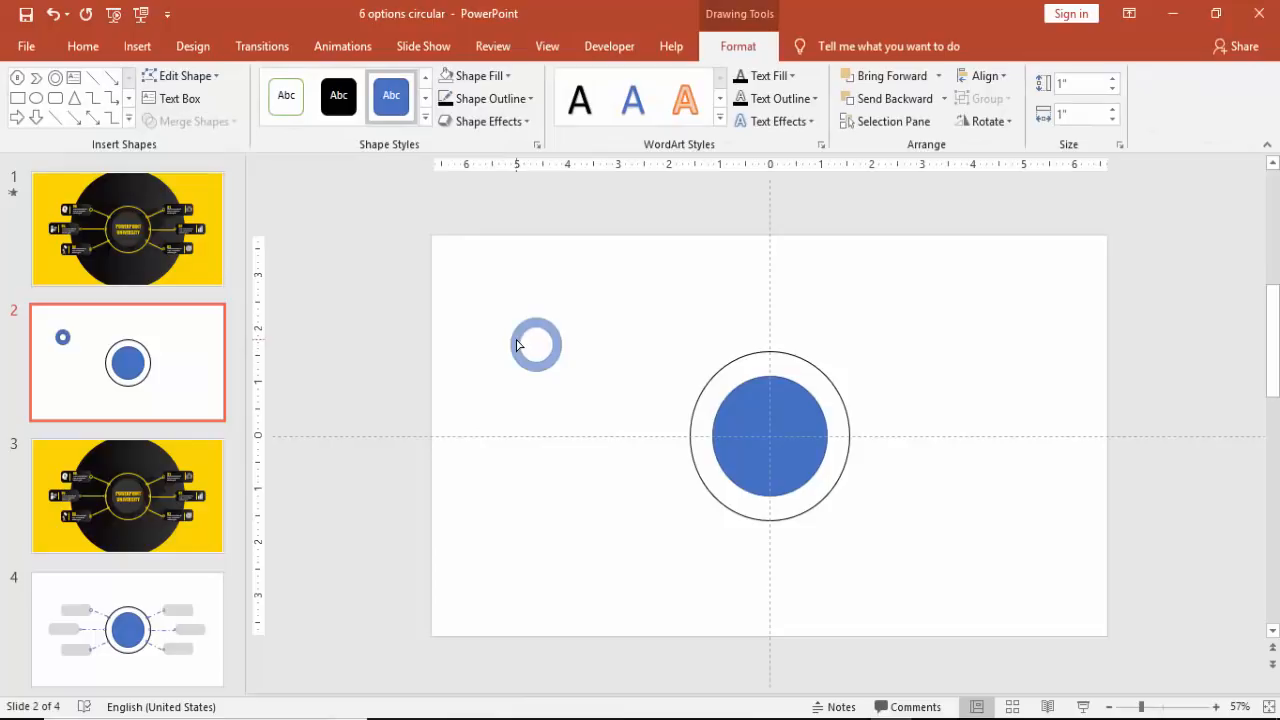
left_click(536, 344)
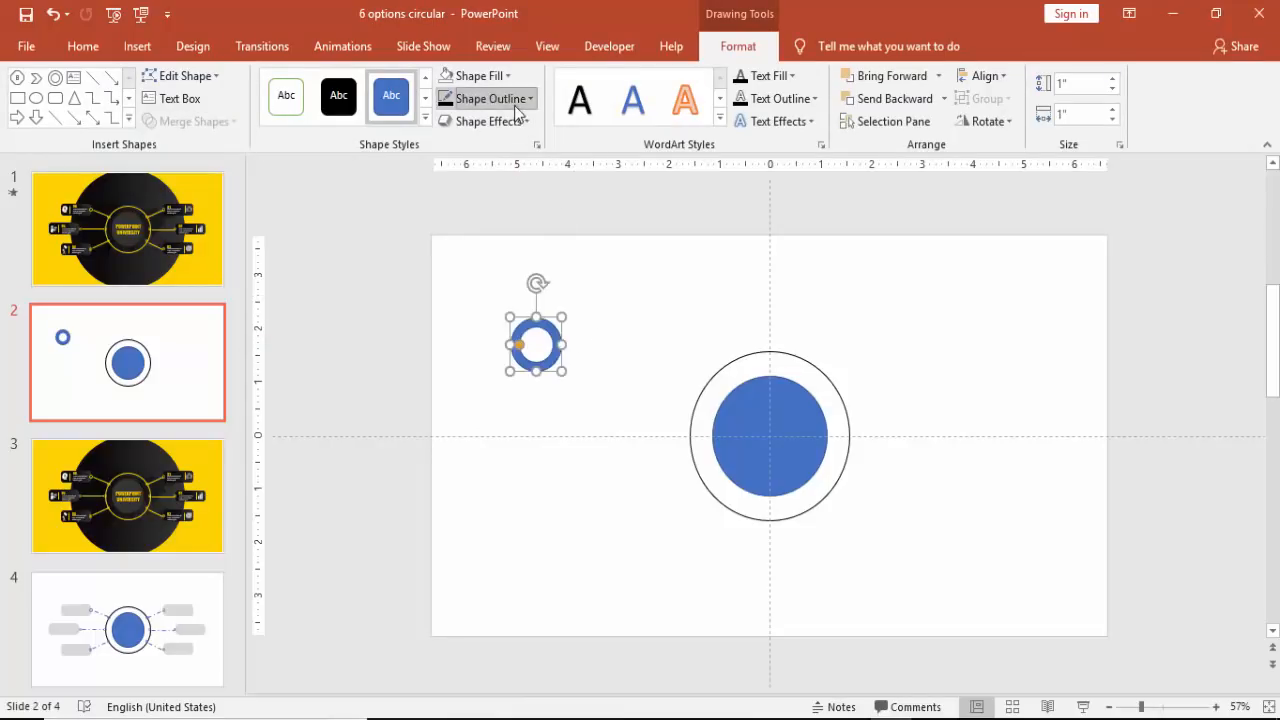
left_click(588, 276)
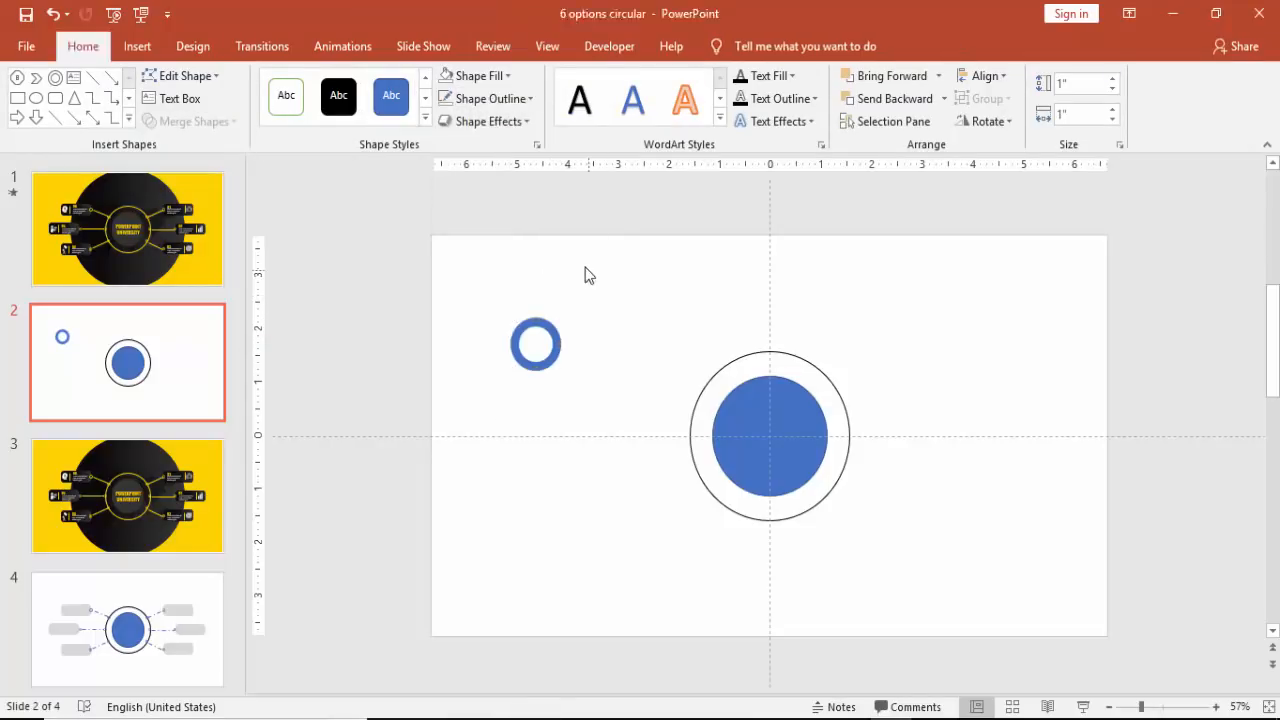
Step: Draw a small circle over the ring and group both into a 0.45" marker
left_click(136, 46)
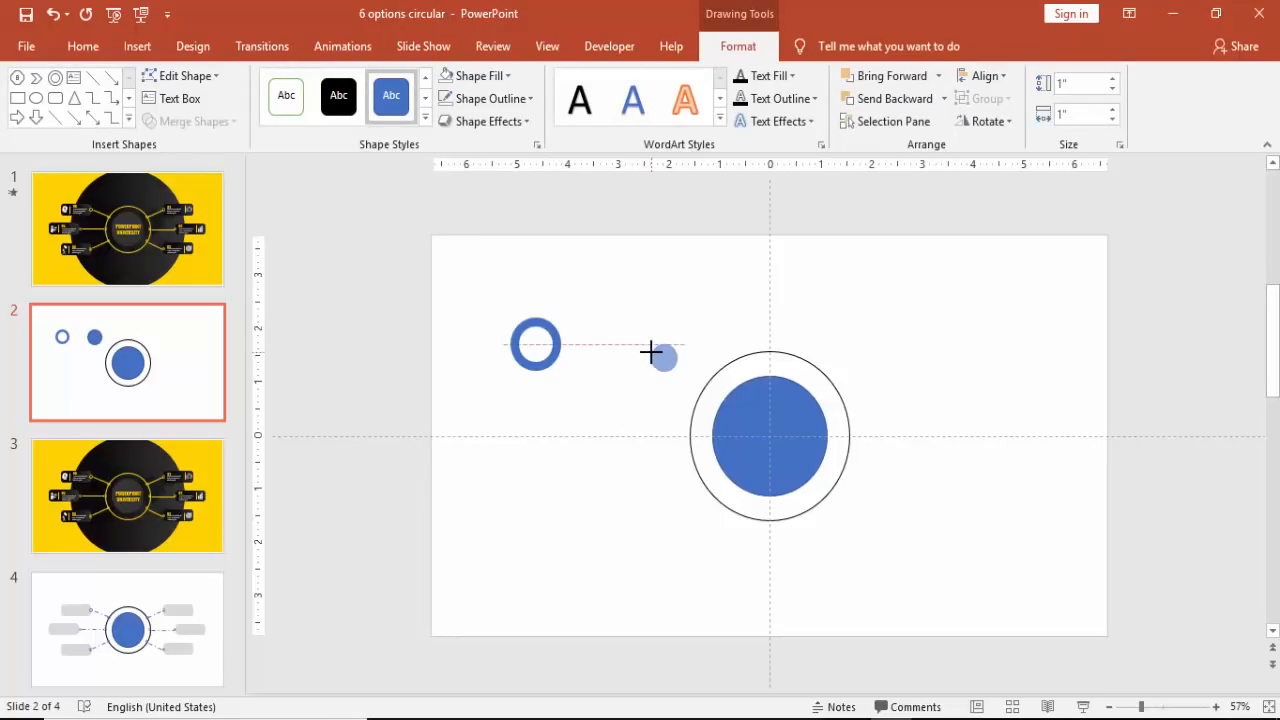
left_click_drag(664, 356, 536, 344)
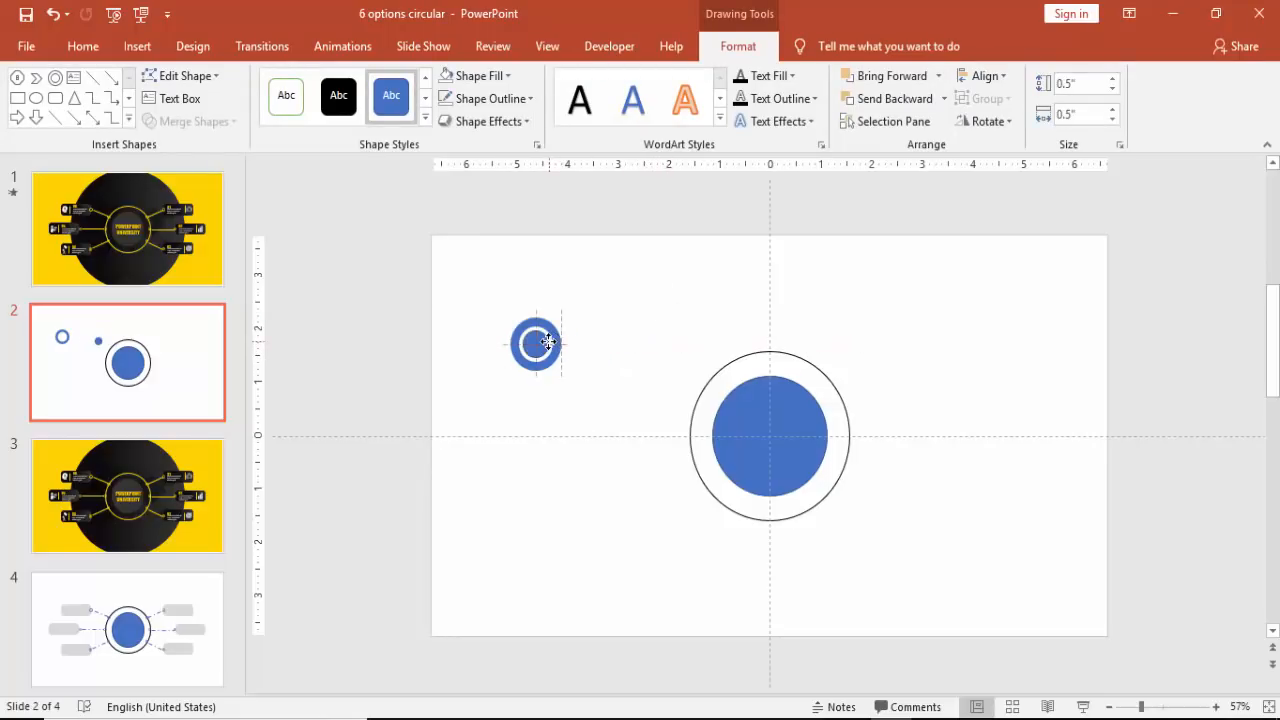
left_click(536, 344)
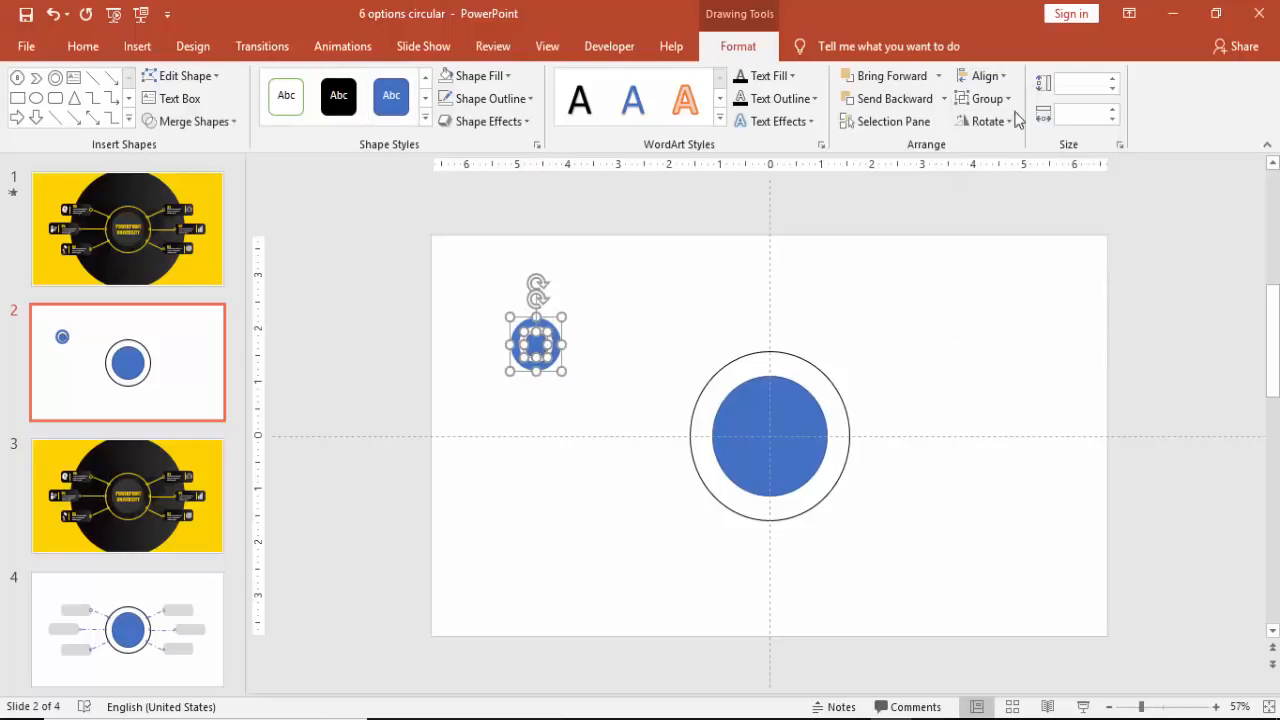
mouse_move(688, 288)
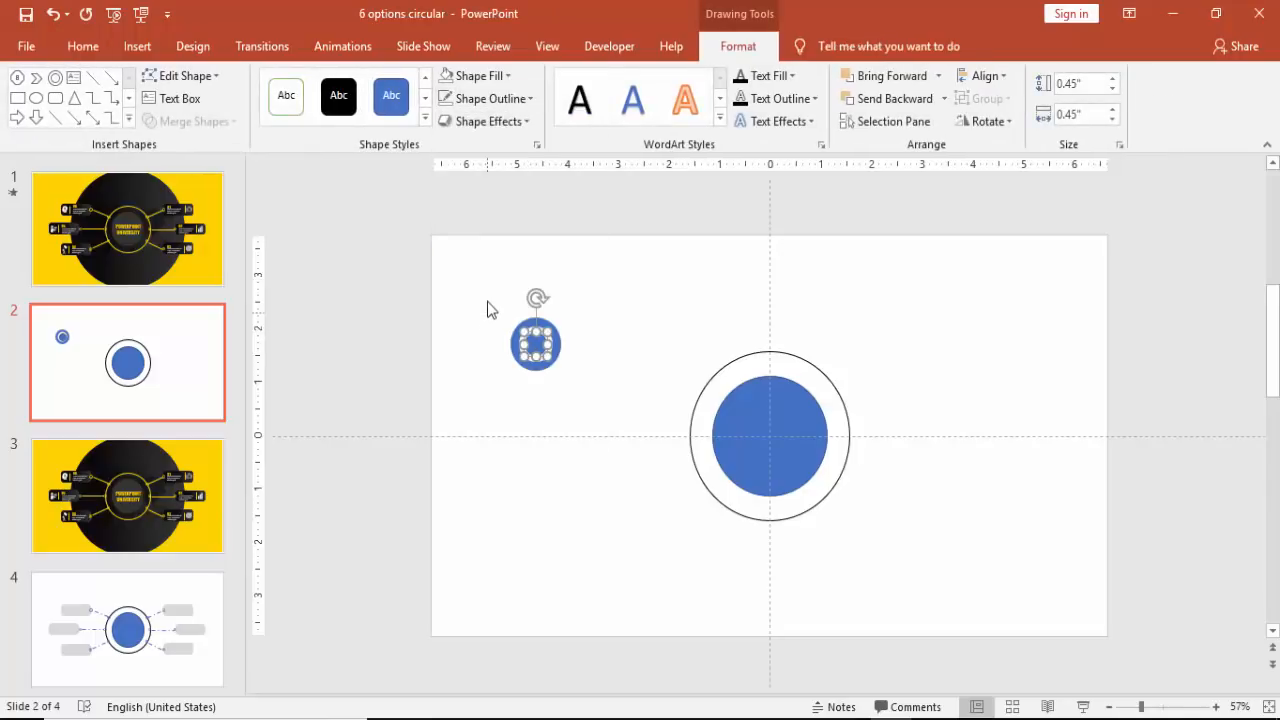
Step: Resize the marker to 0.38" and Ctrl+drag six evenly spaced copies around the outer ring
left_click(536, 344)
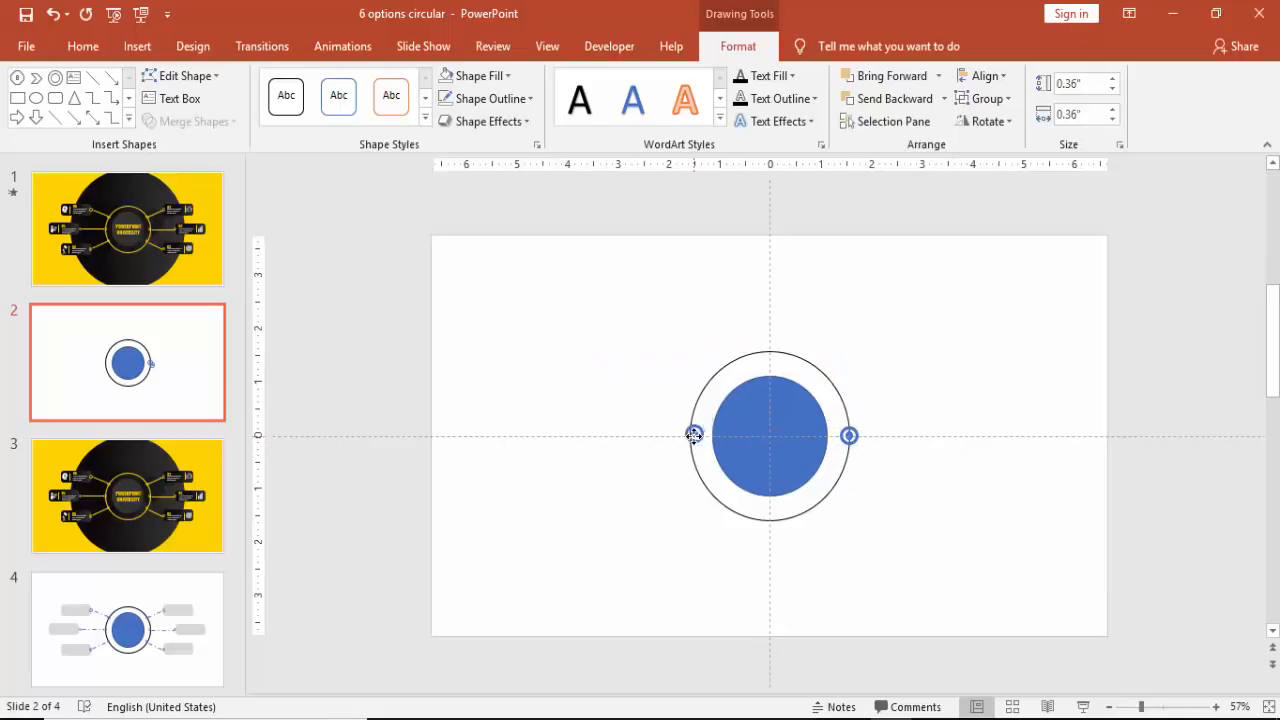
left_click(690, 436)
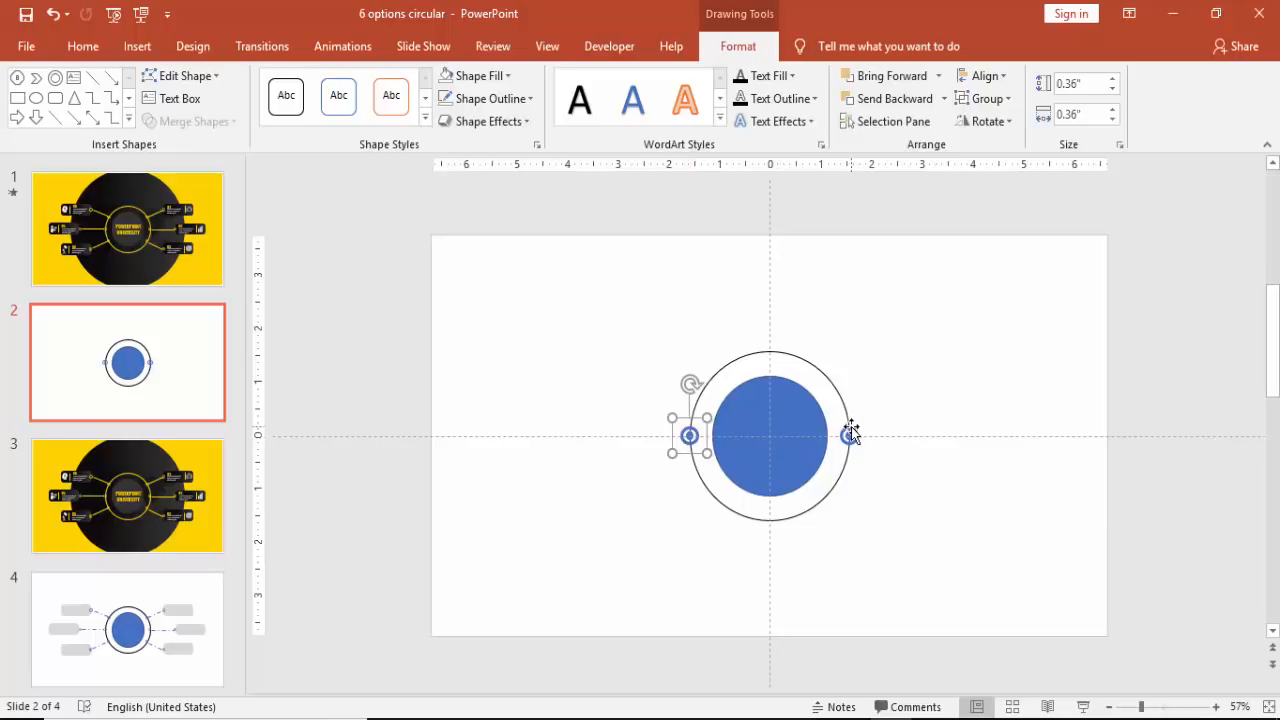
left_click_drag(690, 436, 856, 436)
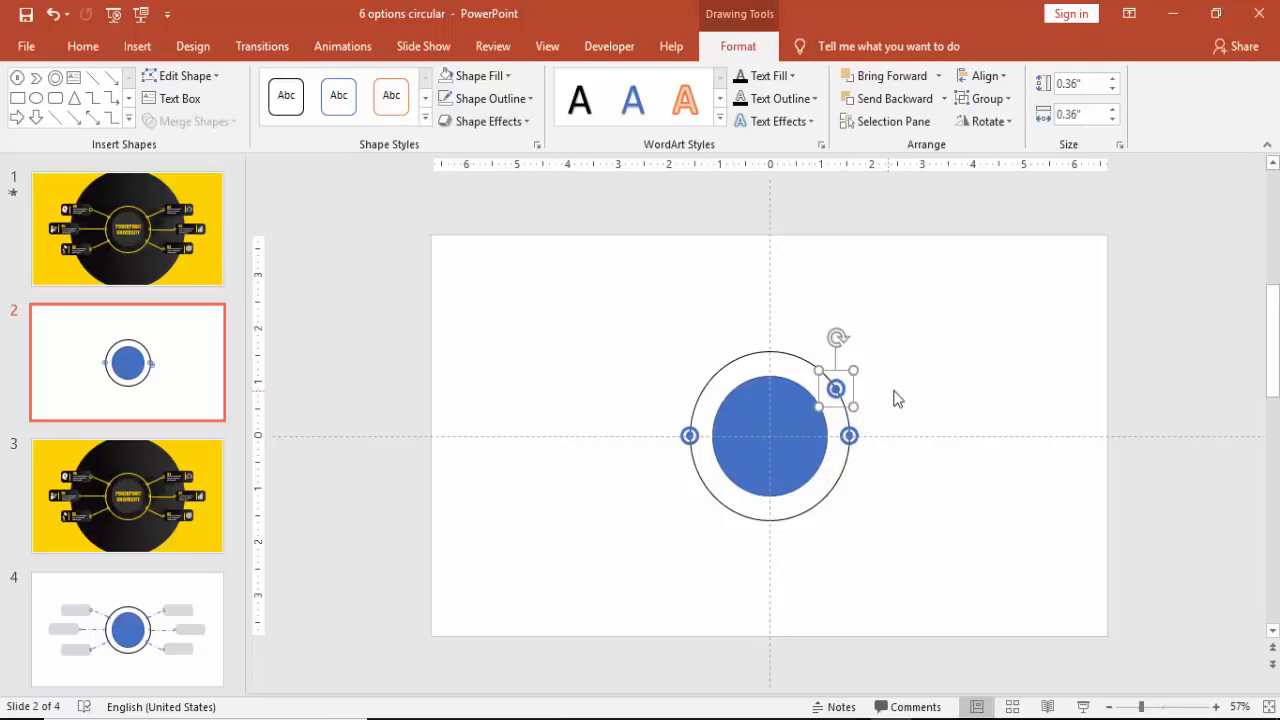
left_click_drag(836, 388, 824, 340)
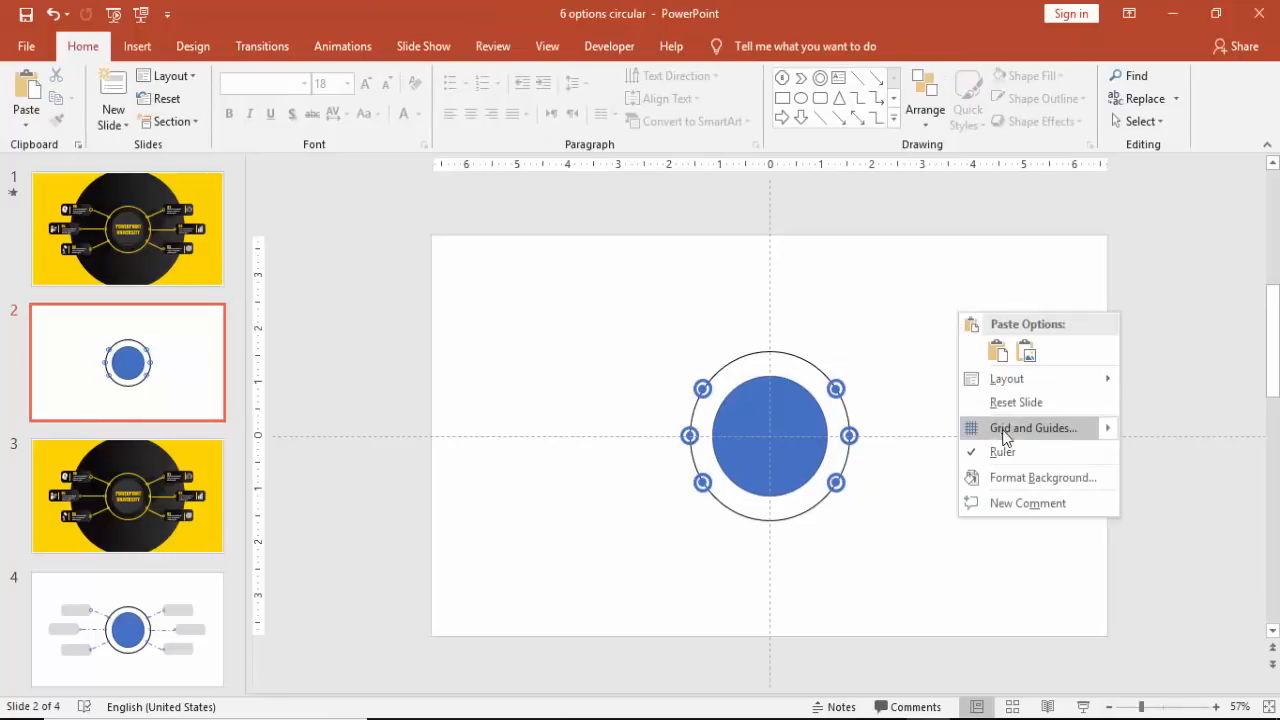
Step: Fill the slide background with solid yellow from Recent Colors via Format Background
left_click(1042, 476)
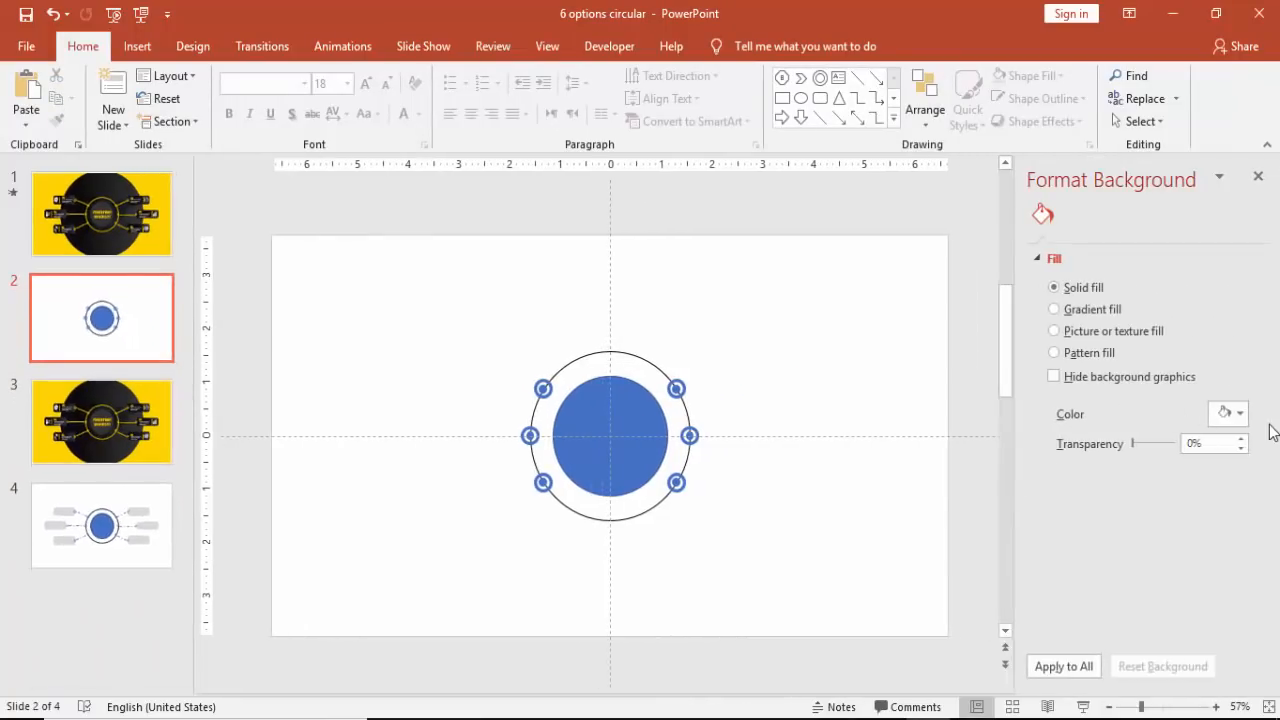
left_click(1240, 412)
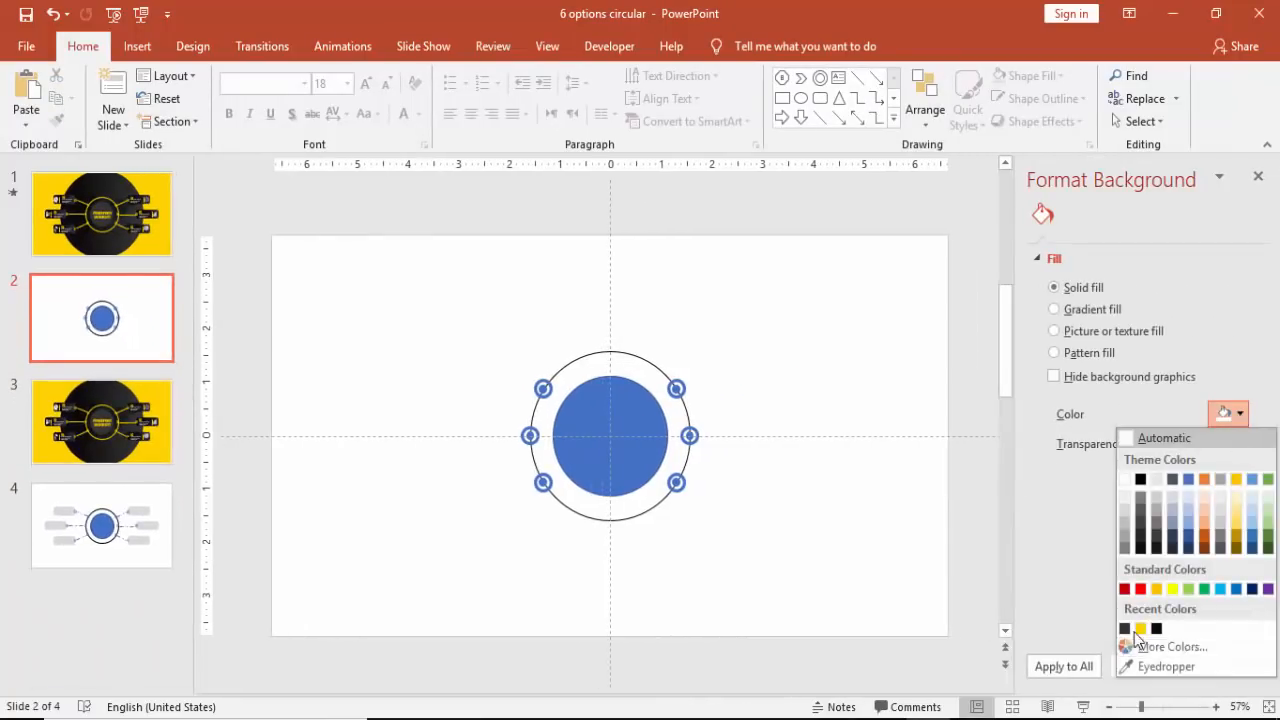
left_click(1140, 628)
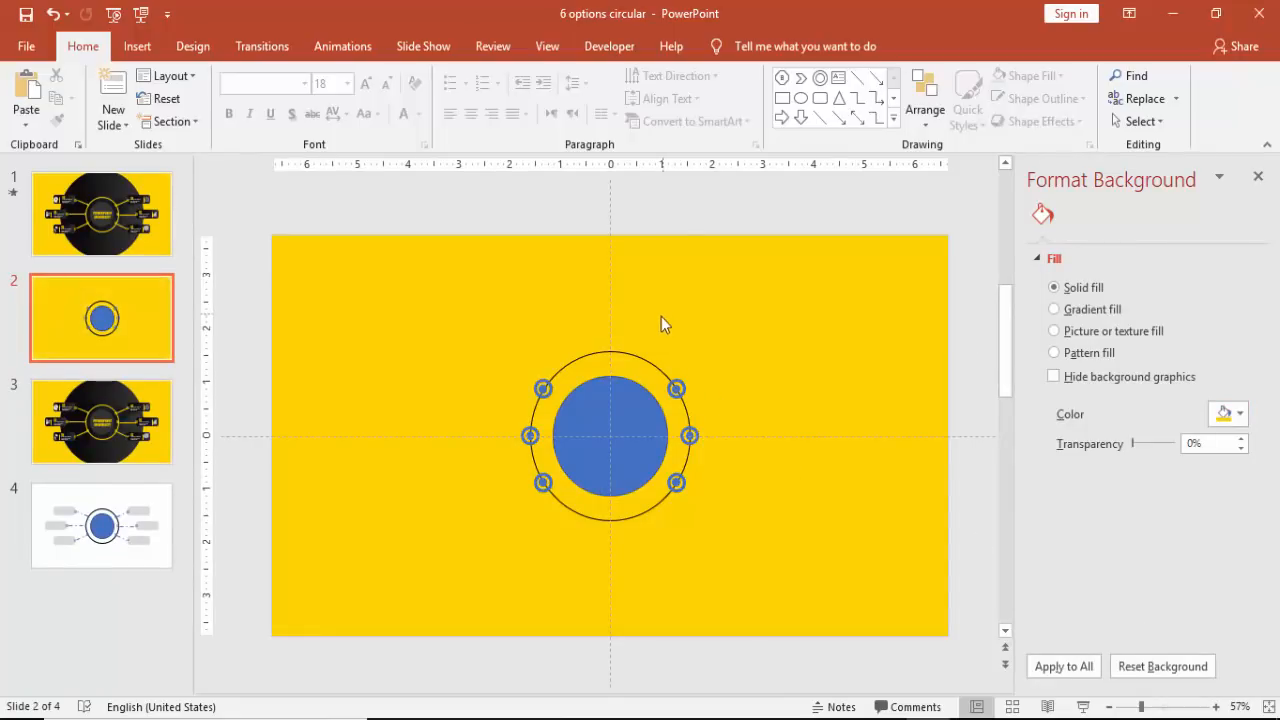
mouse_move(324, 166)
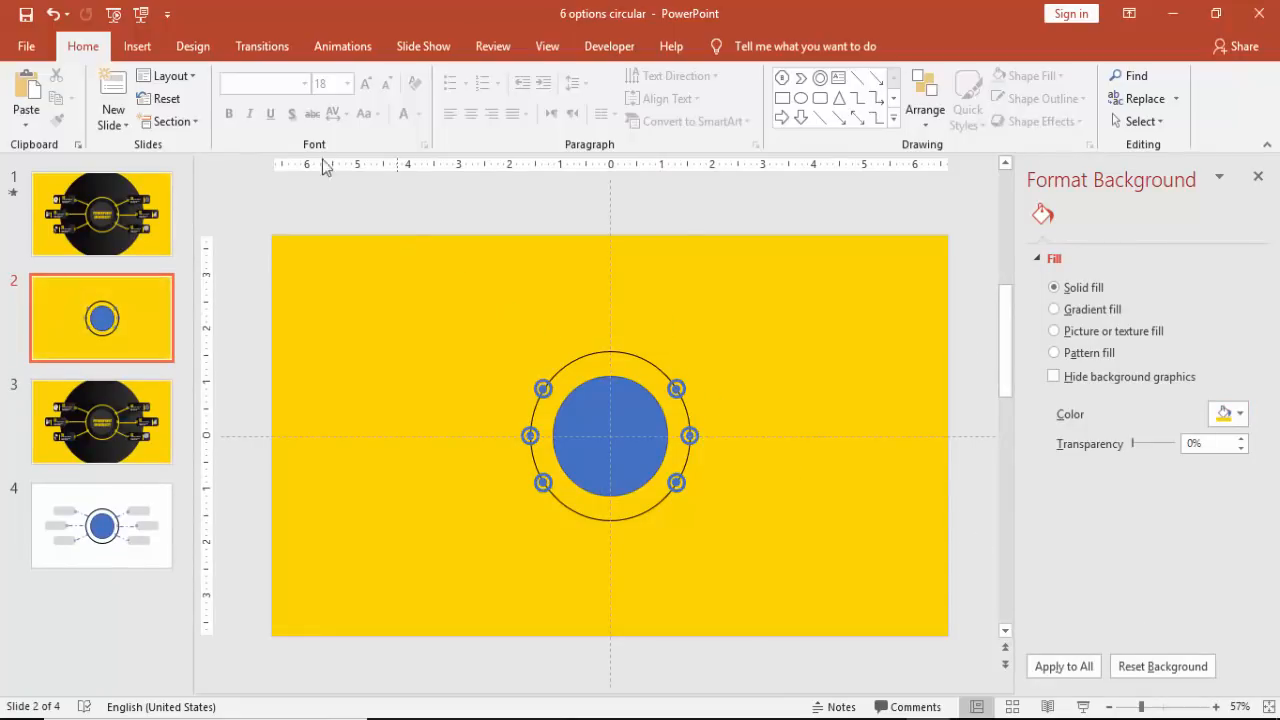
left_click(136, 46)
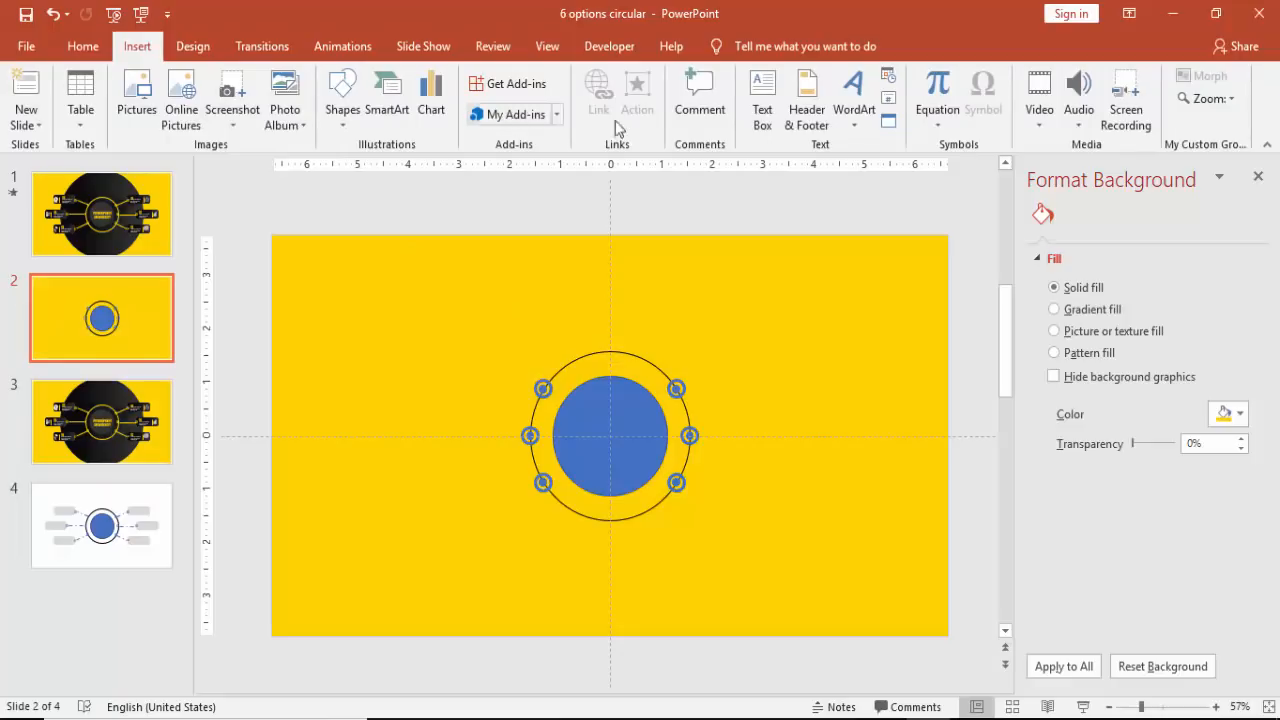
left_click(342, 96)
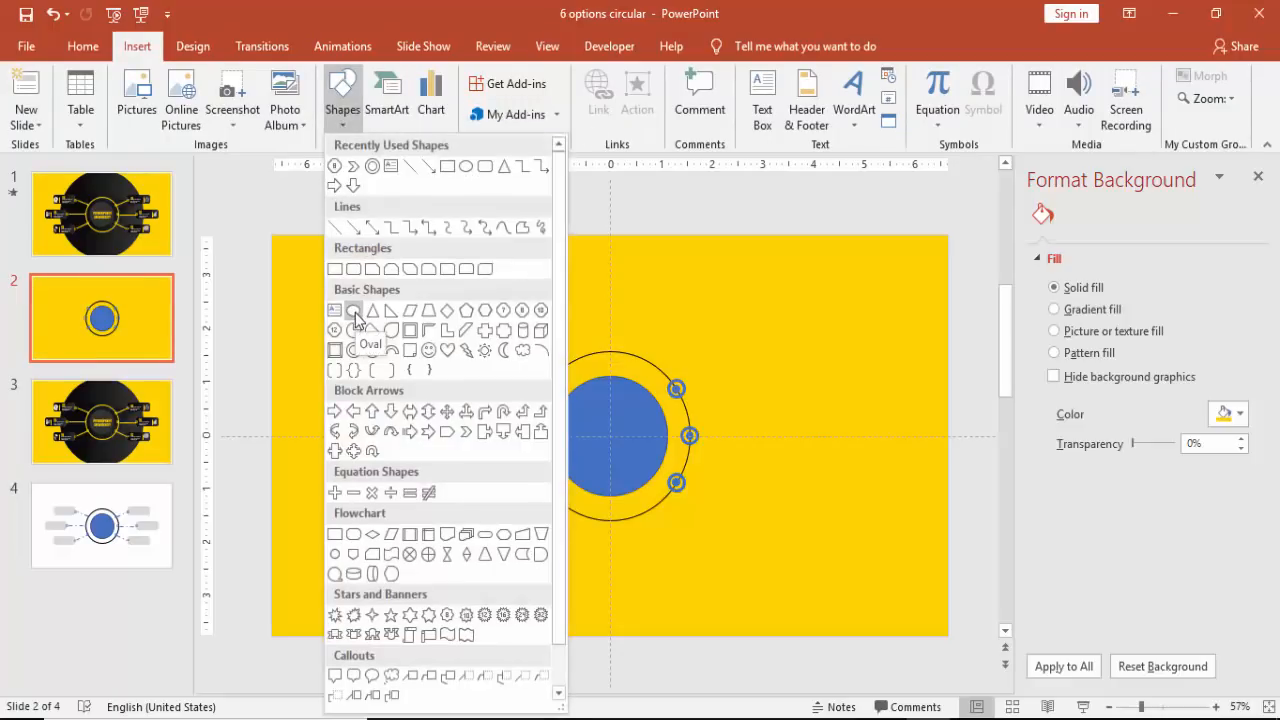
Step: Draw a large centred oval, give it dark grey fill with no outline, and send it to back
left_click(352, 308)
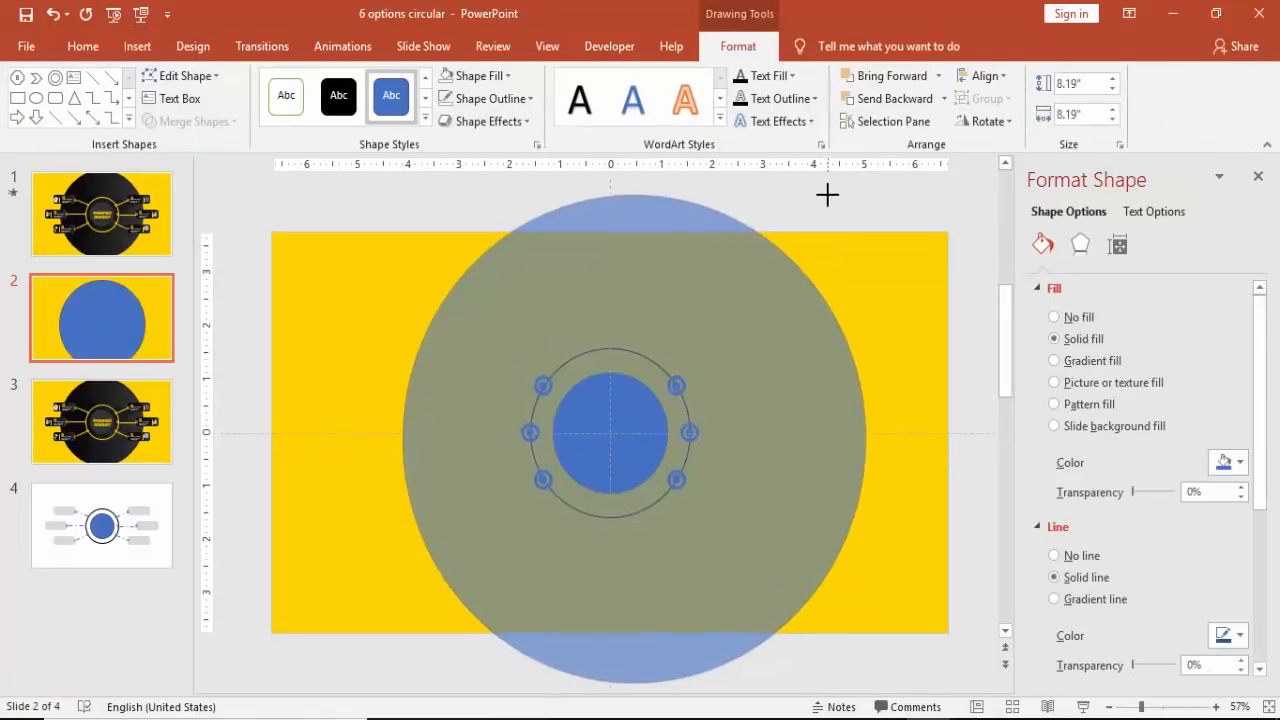
left_click(984, 76)
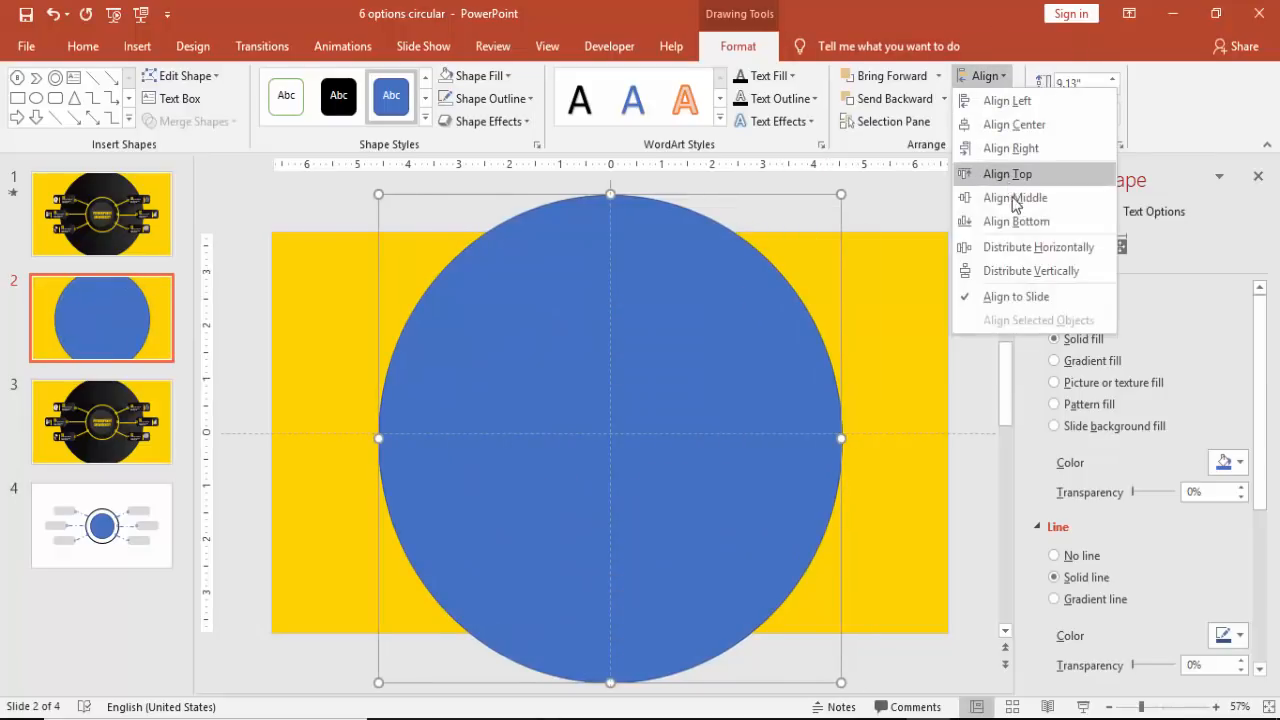
left_click(484, 98)
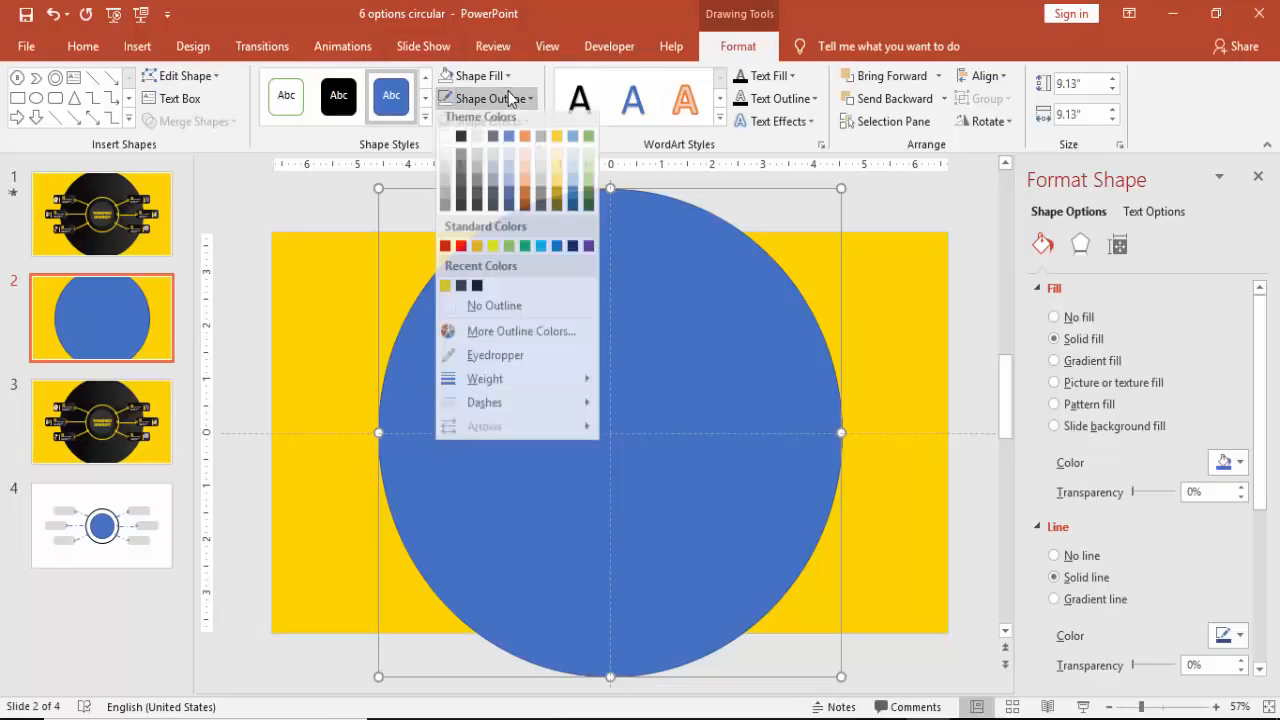
left_click(492, 304)
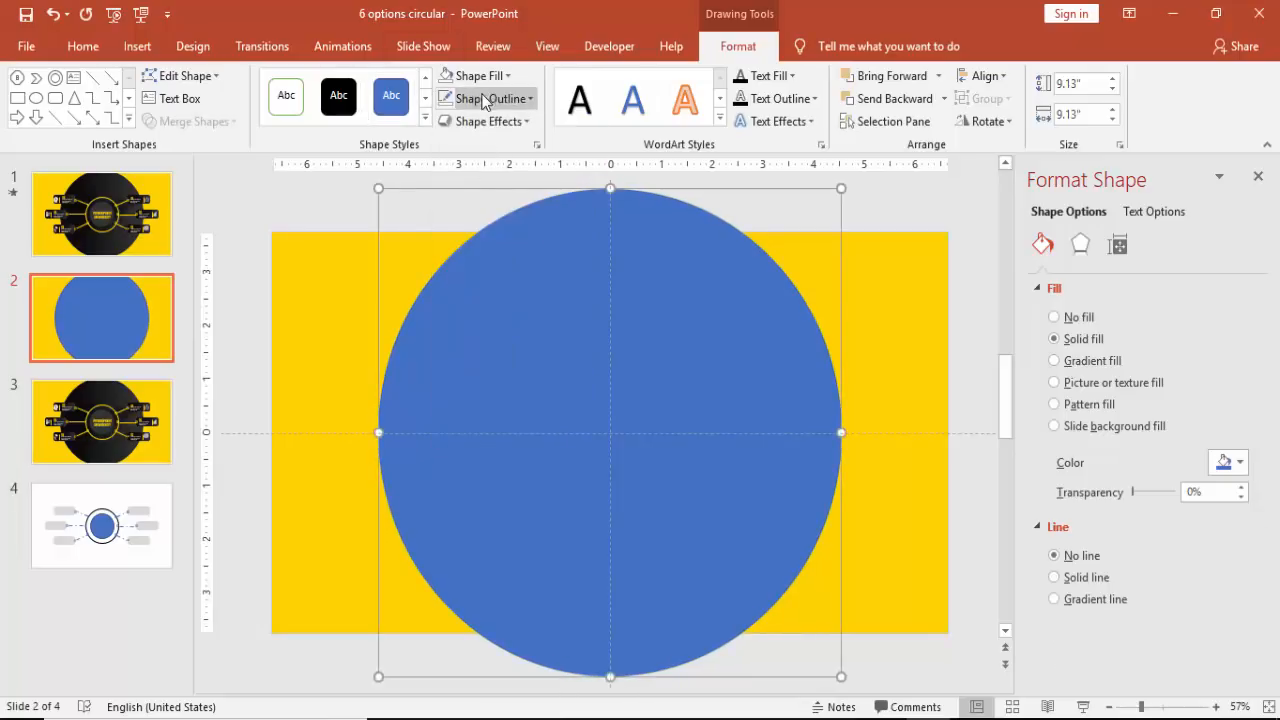
left_click(480, 76)
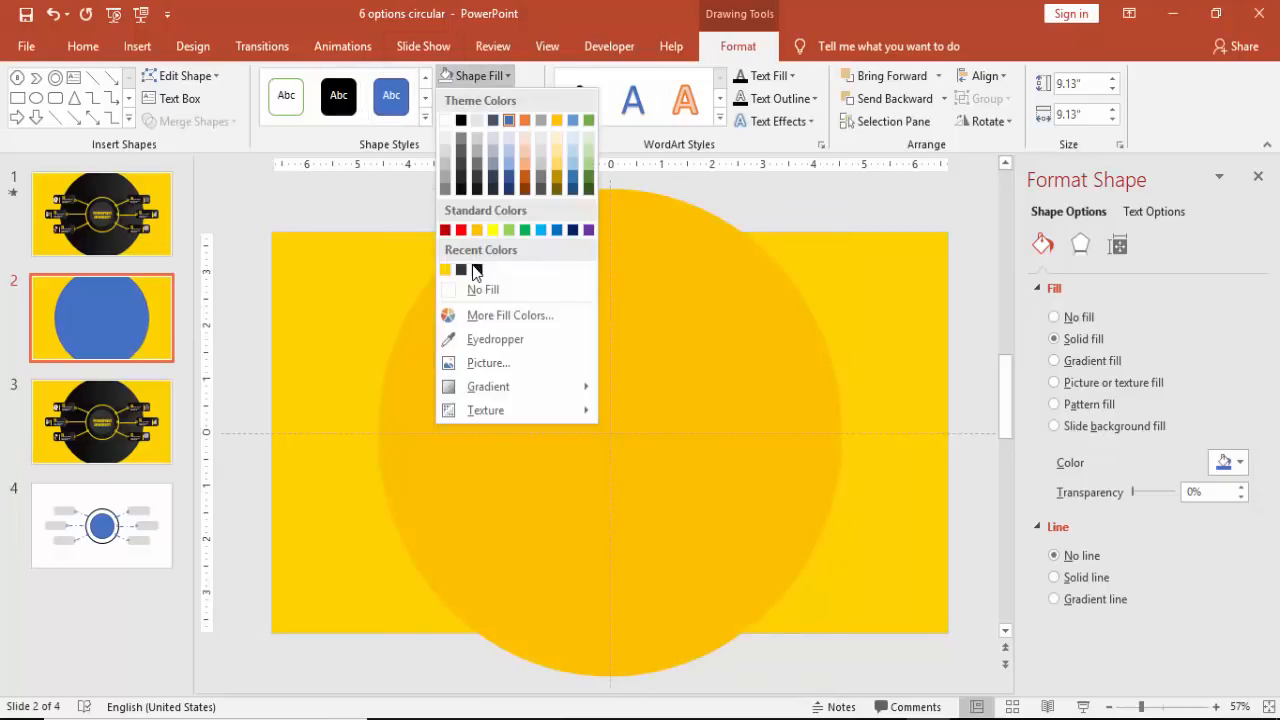
left_click(460, 270)
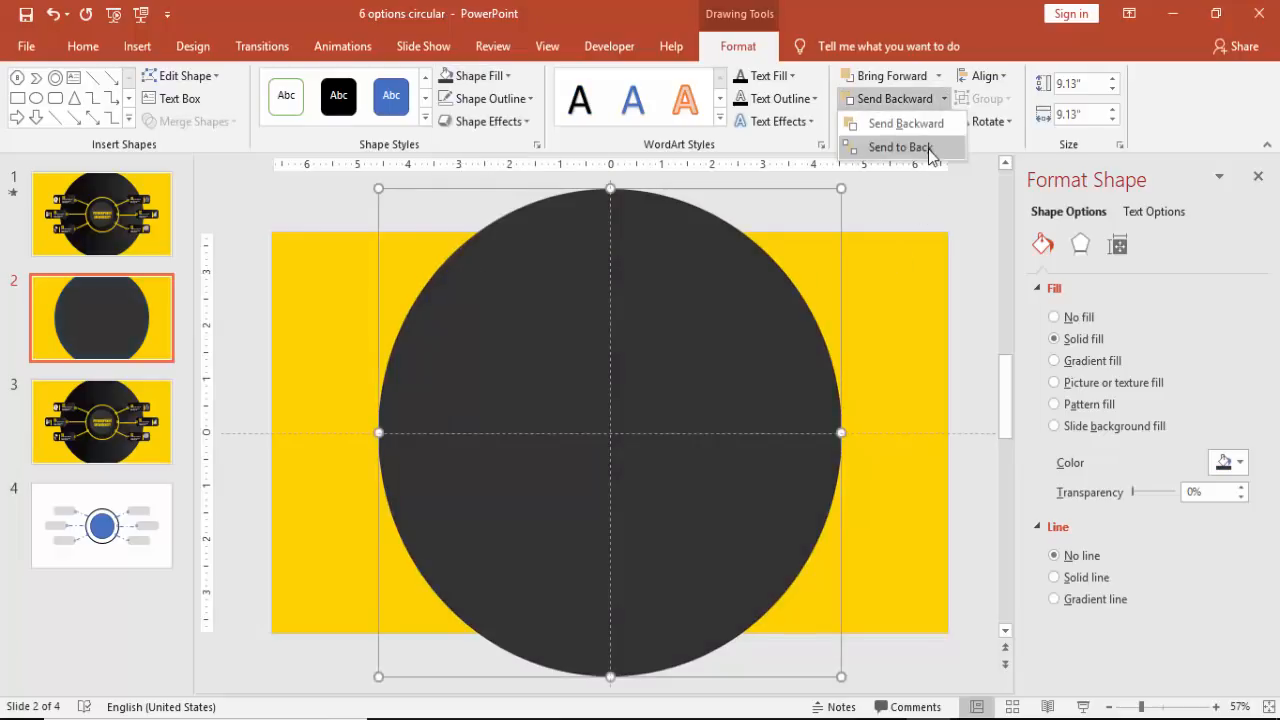
left_click(900, 148)
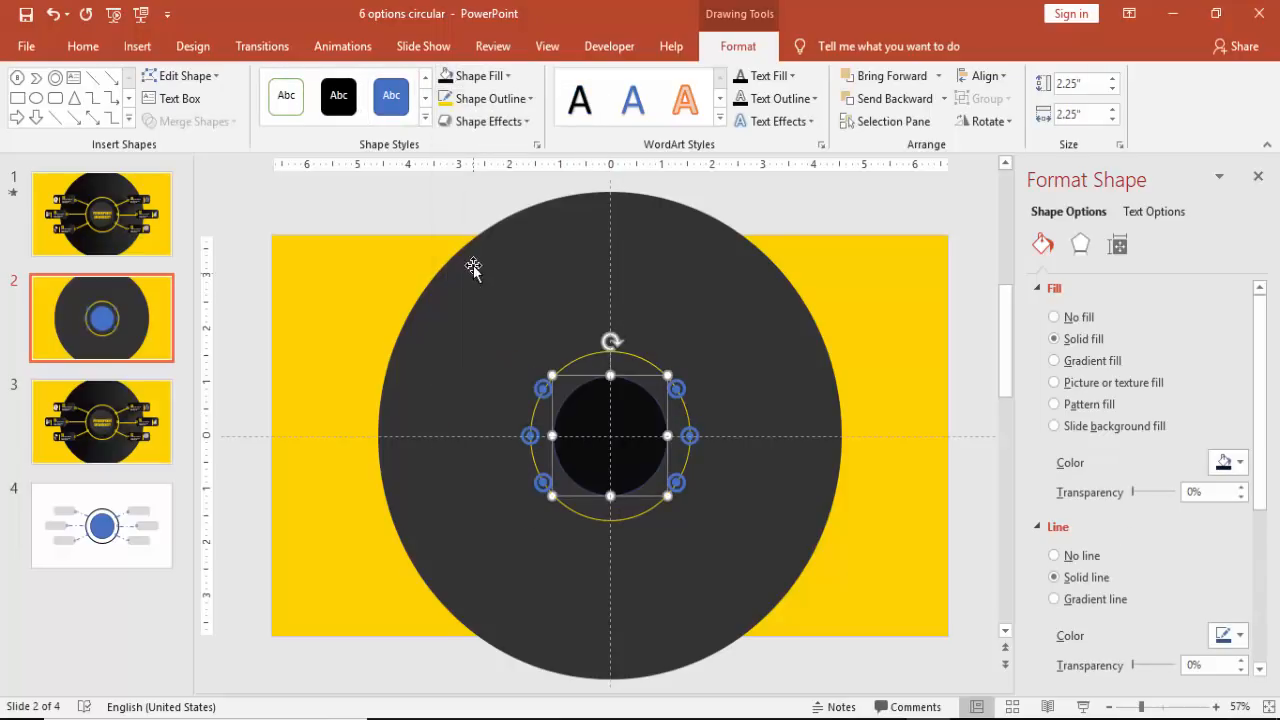
Step: Remove the centre circle's outline and recolour the small ring markers yellow
left_click(488, 98)
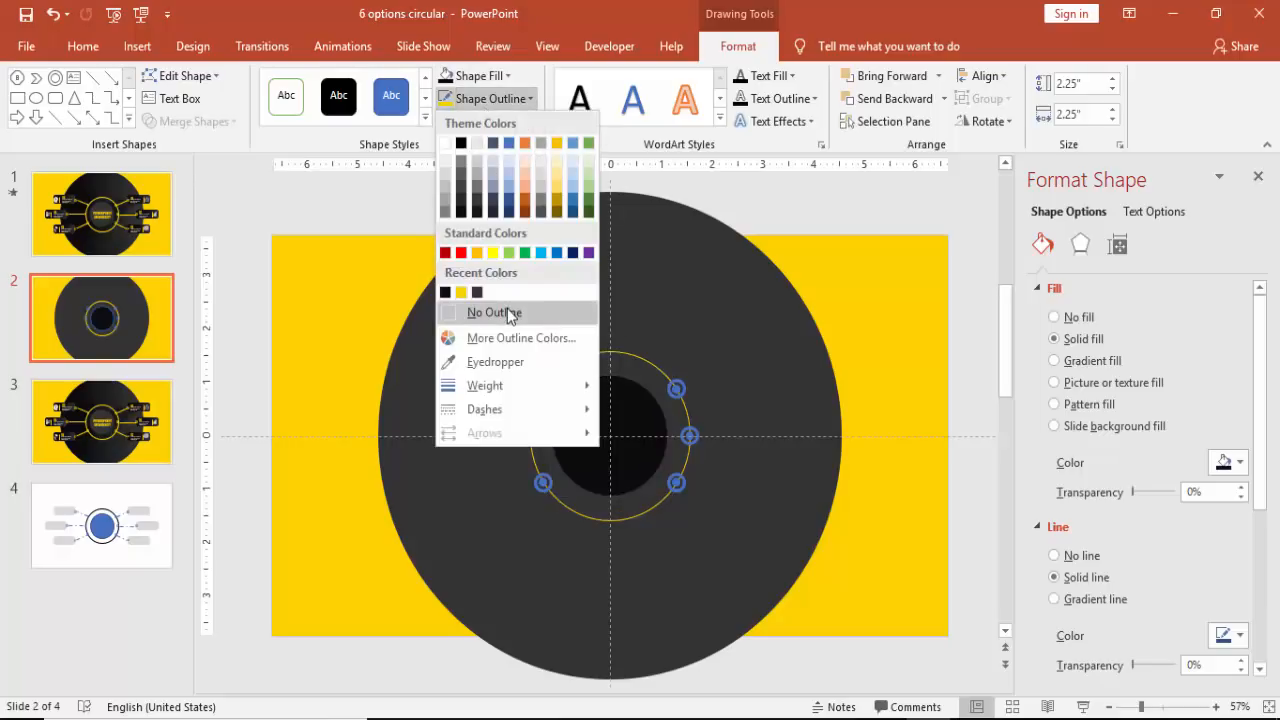
left_click(492, 312)
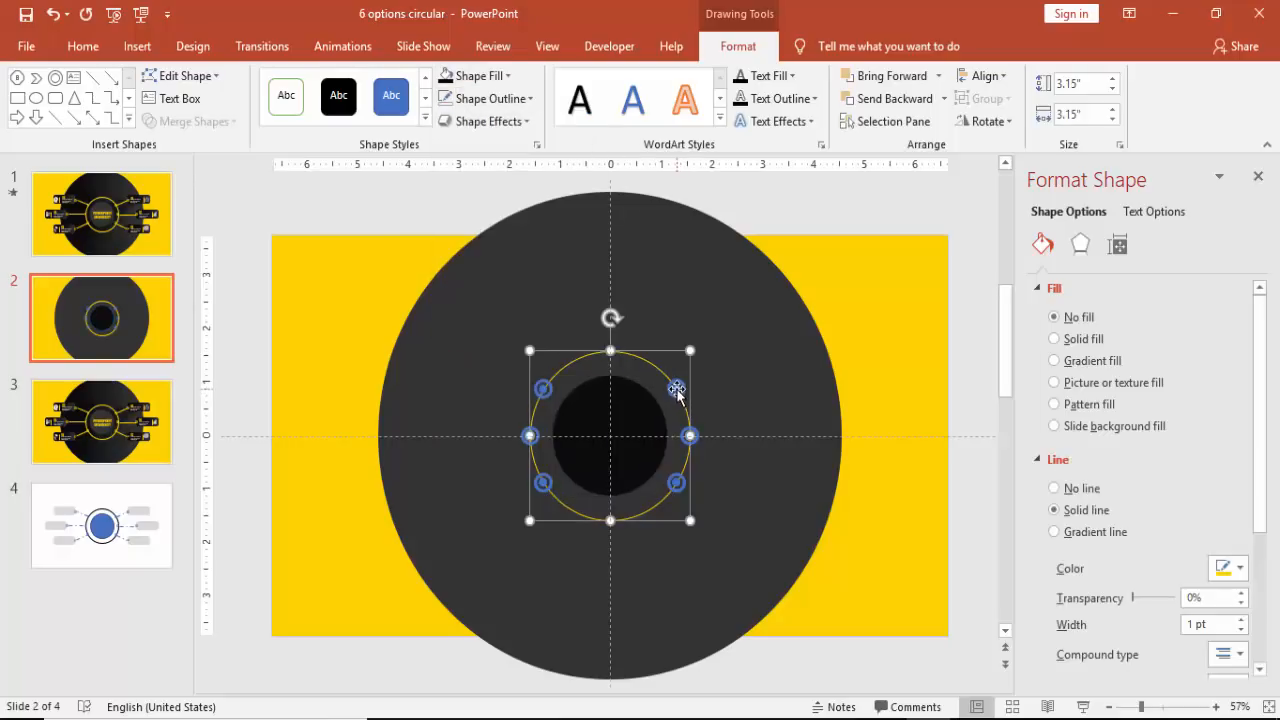
left_click_drag(676, 388, 692, 452)
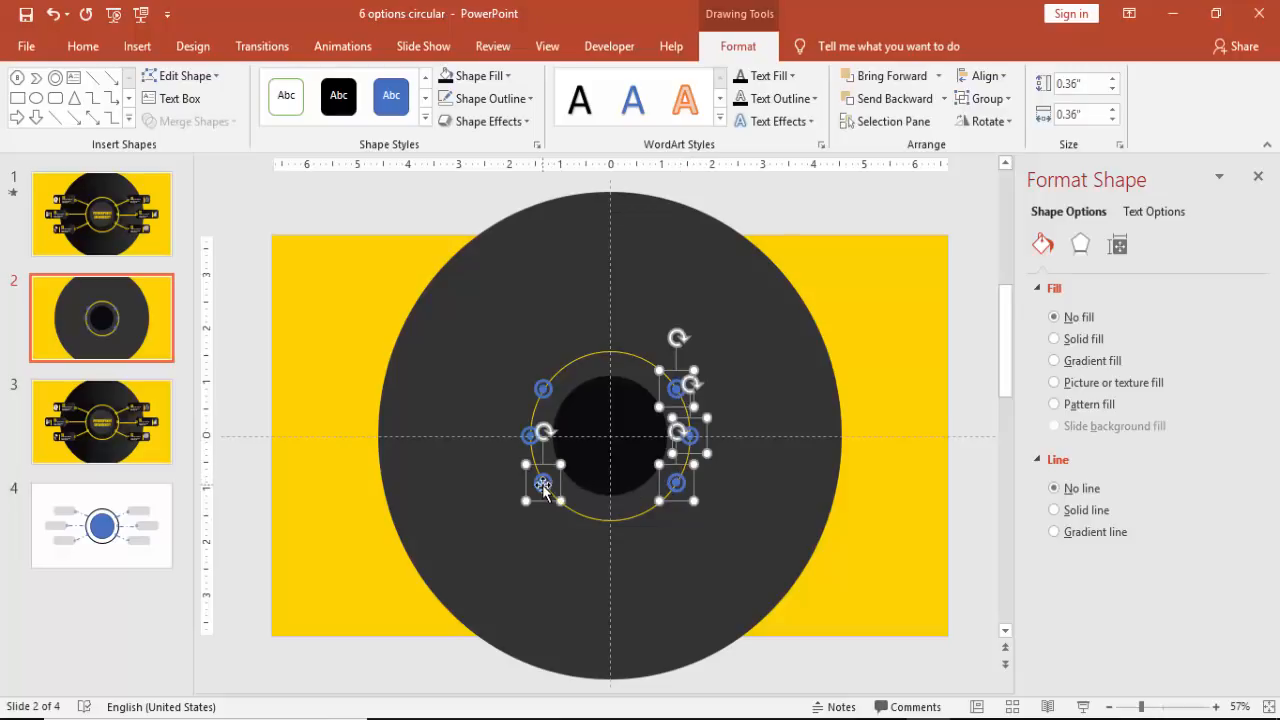
left_click_drag(540, 490, 540, 400)
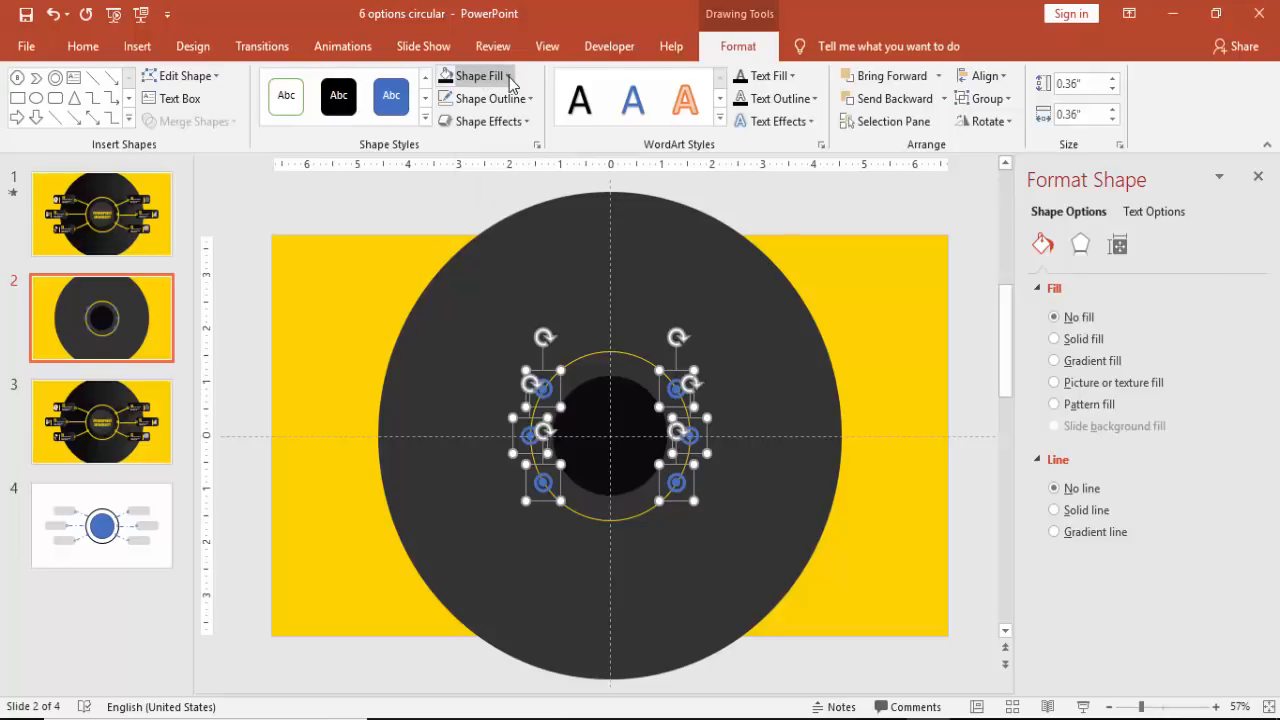
left_click(472, 76)
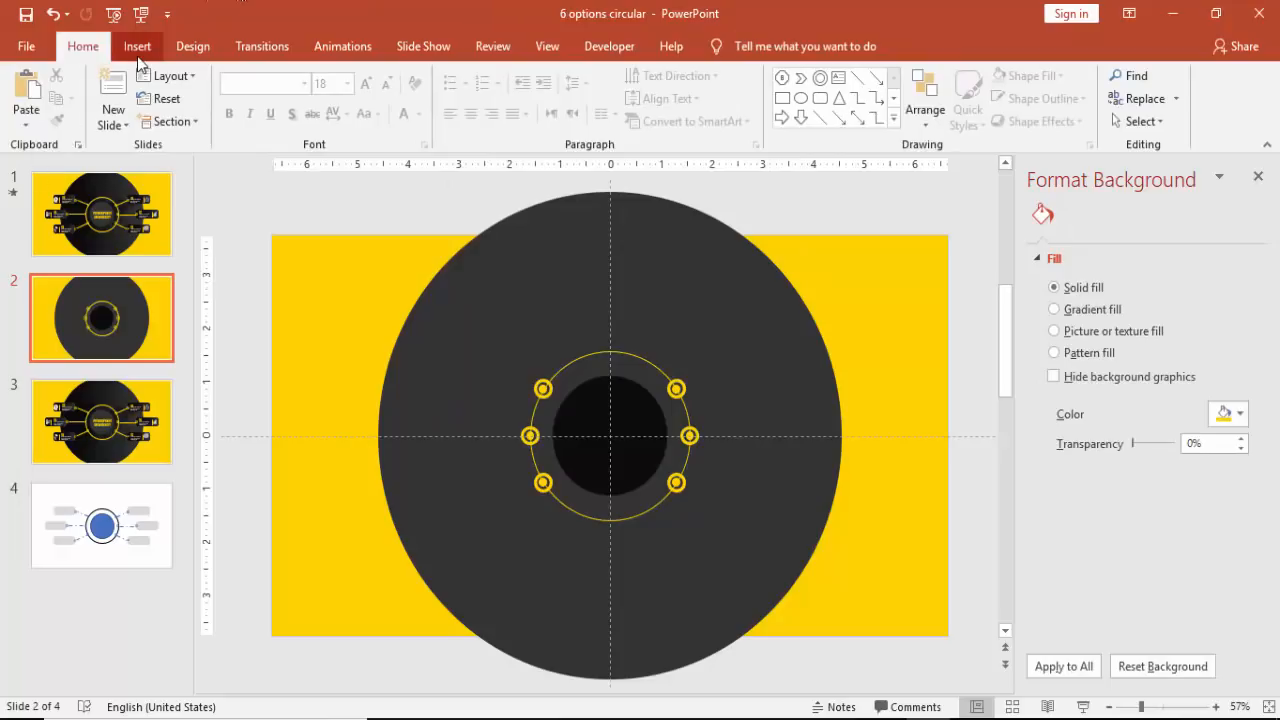
Step: Draw a small rectangle right of the centre ring with no outline and a dark fill
left_click(136, 46)
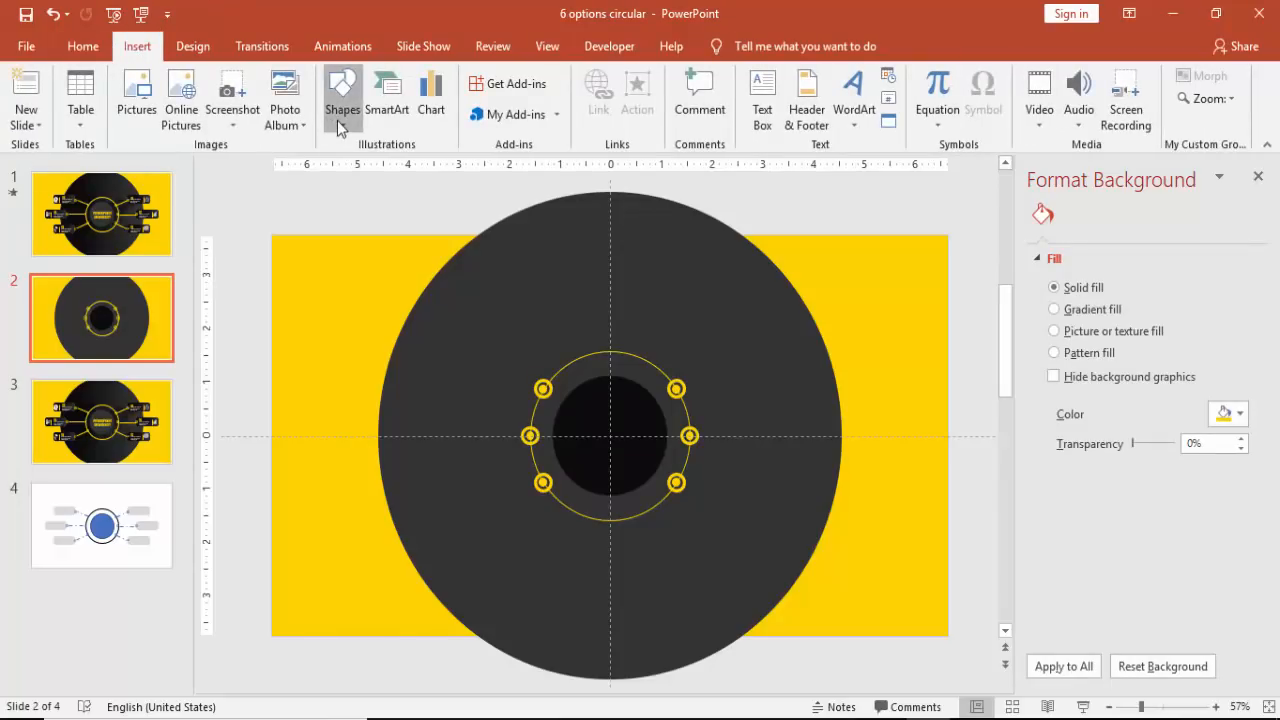
left_click(342, 98)
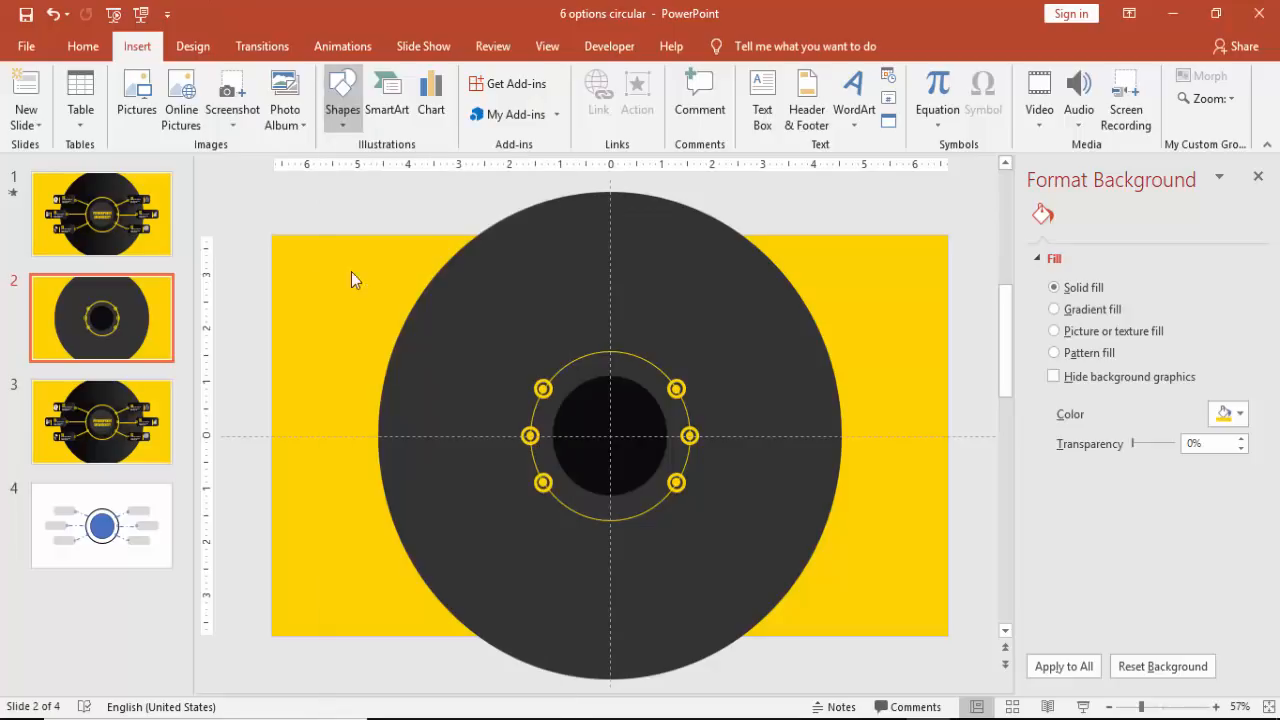
left_click_drag(770, 360, 876, 410)
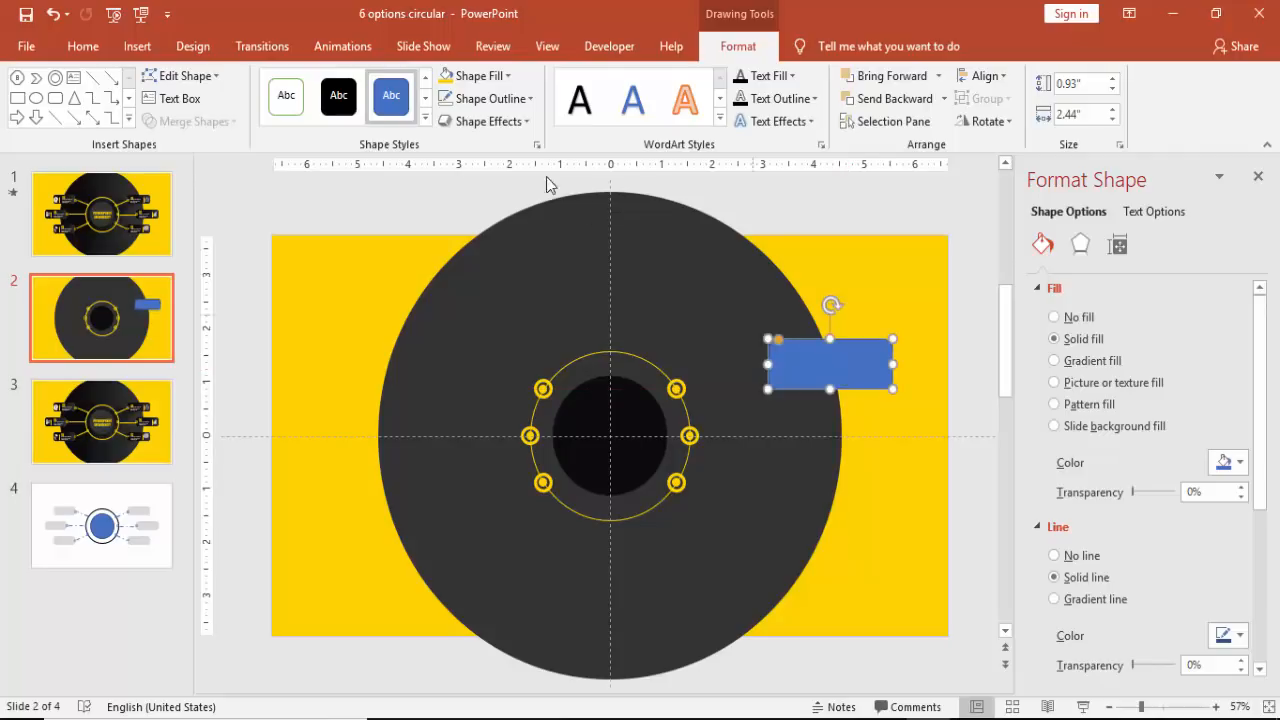
mouse_move(490, 98)
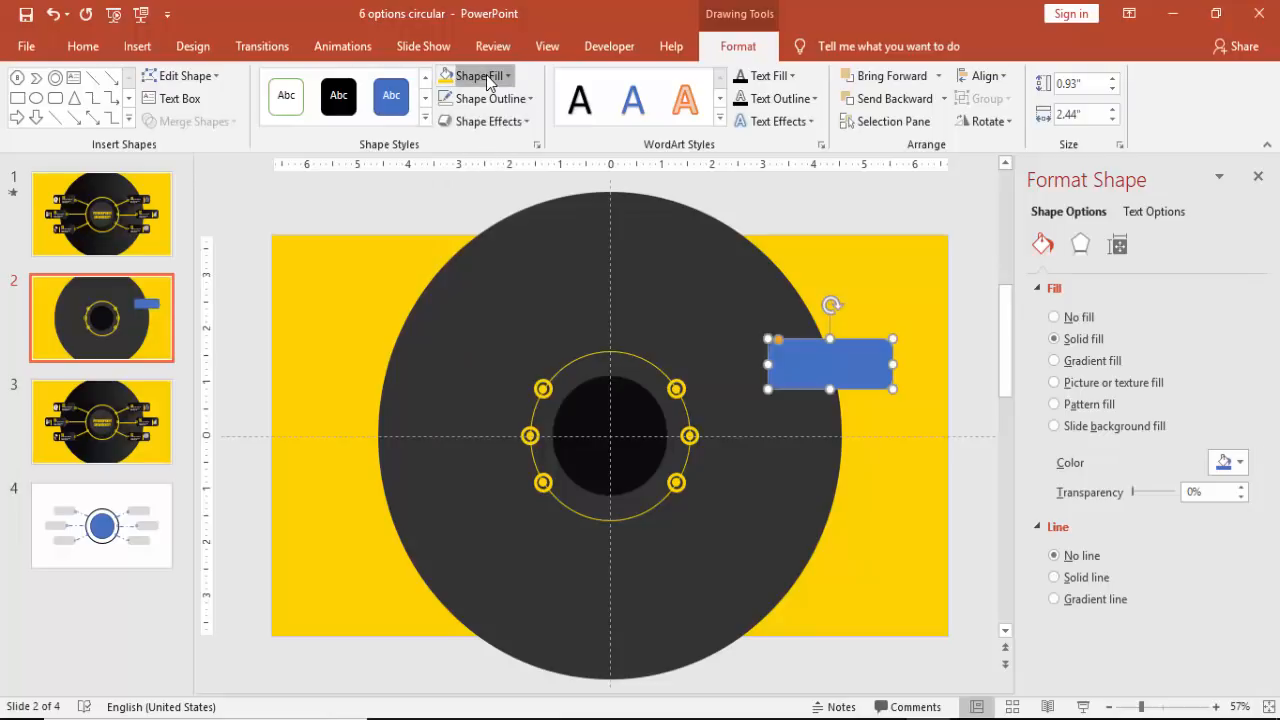
left_click(476, 76)
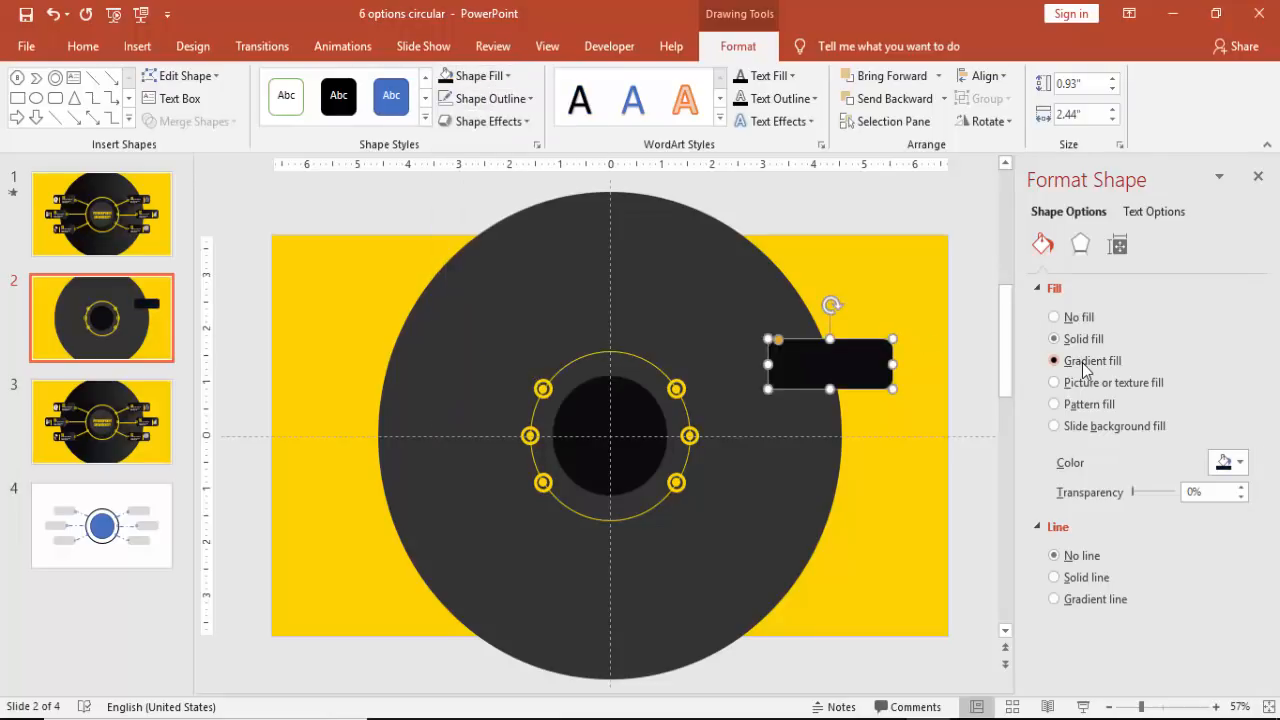
Step: Give the rectangle a Linear Right gradient fill and start adjusting its gradient stops
left_click(1052, 360)
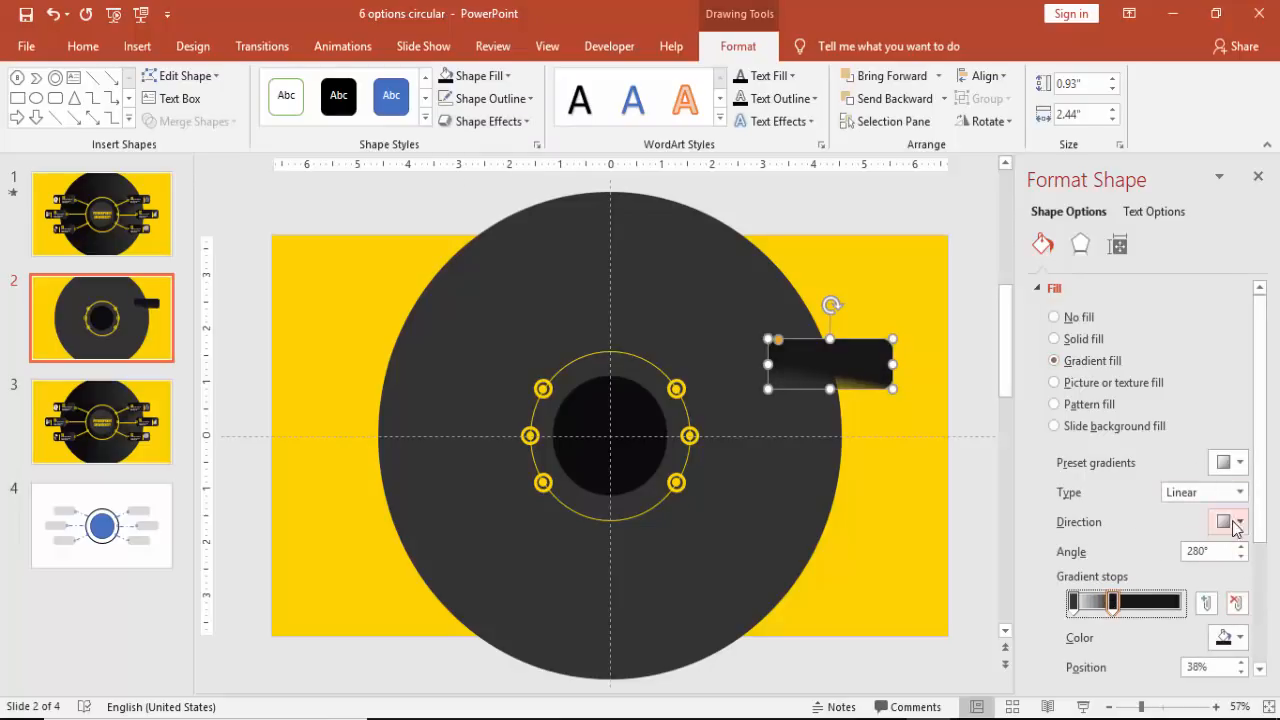
left_click(1228, 520)
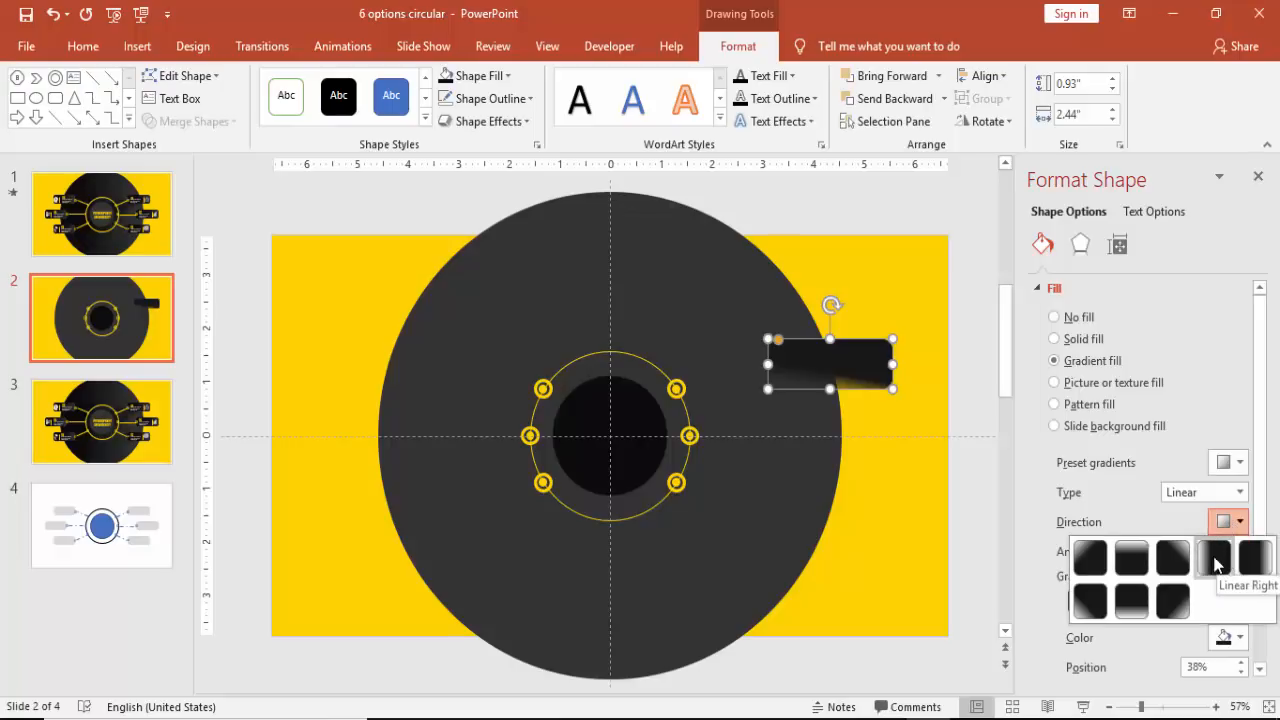
left_click(1216, 558)
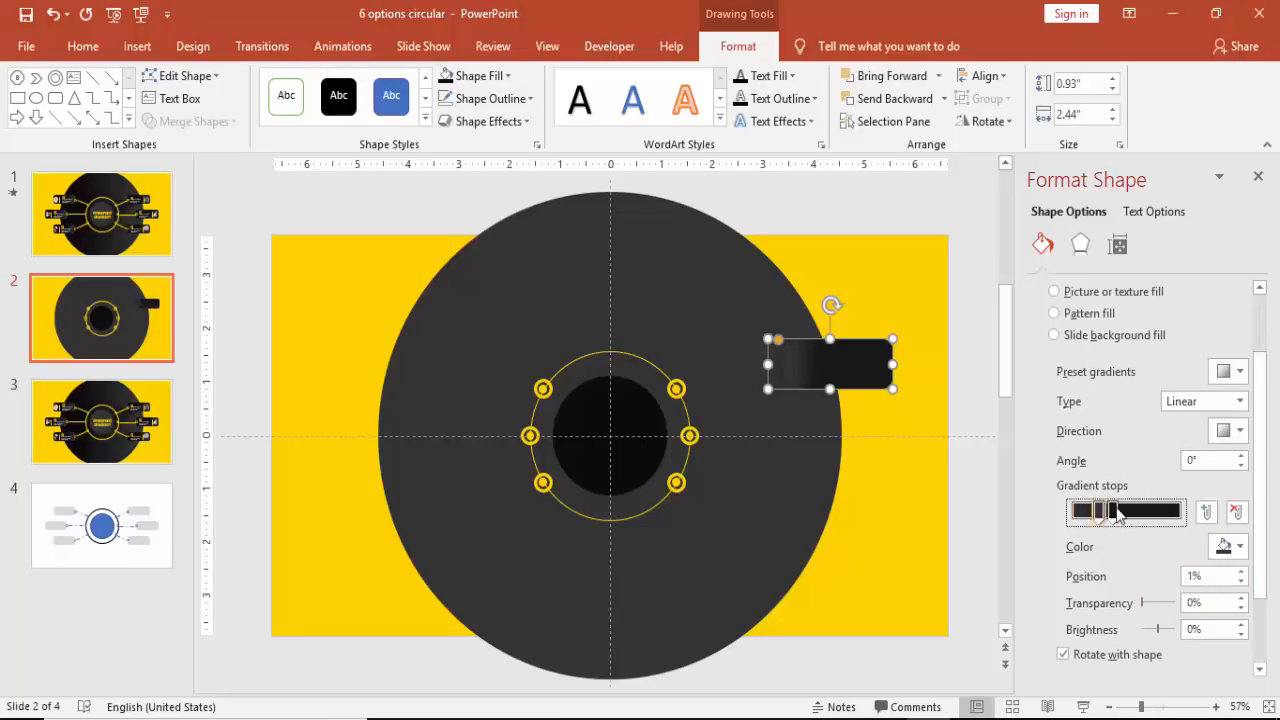
left_click_drag(1088, 512, 1120, 512)
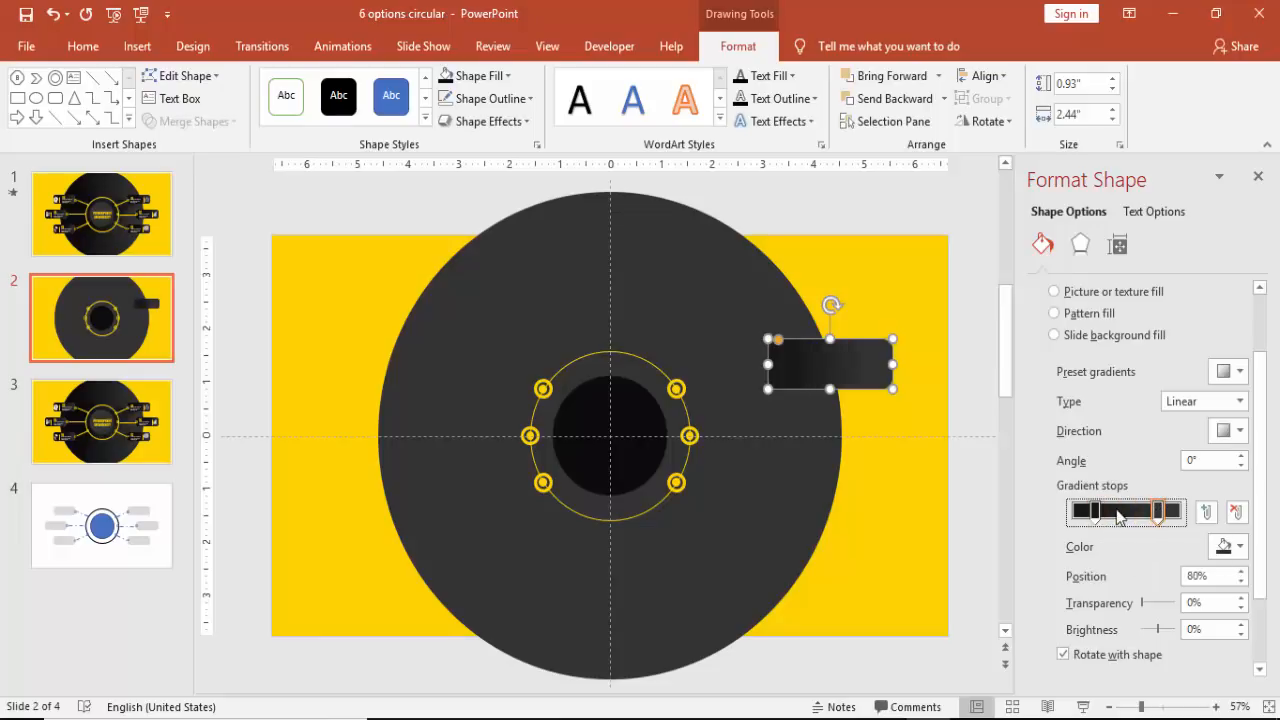
Step: Set gradient stops at 60% and 40%, then apply an Outer shadow preset and adjust its Distance
left_click_drag(1156, 512, 1118, 512)
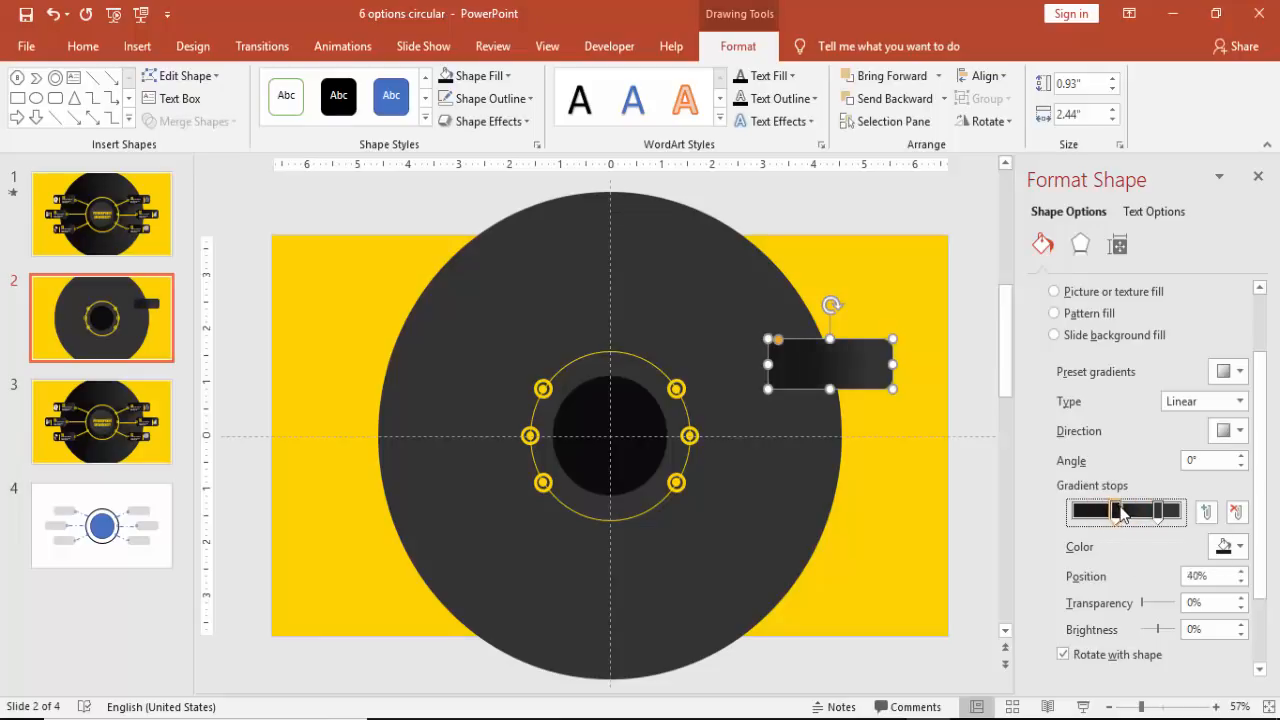
left_click(1080, 244)
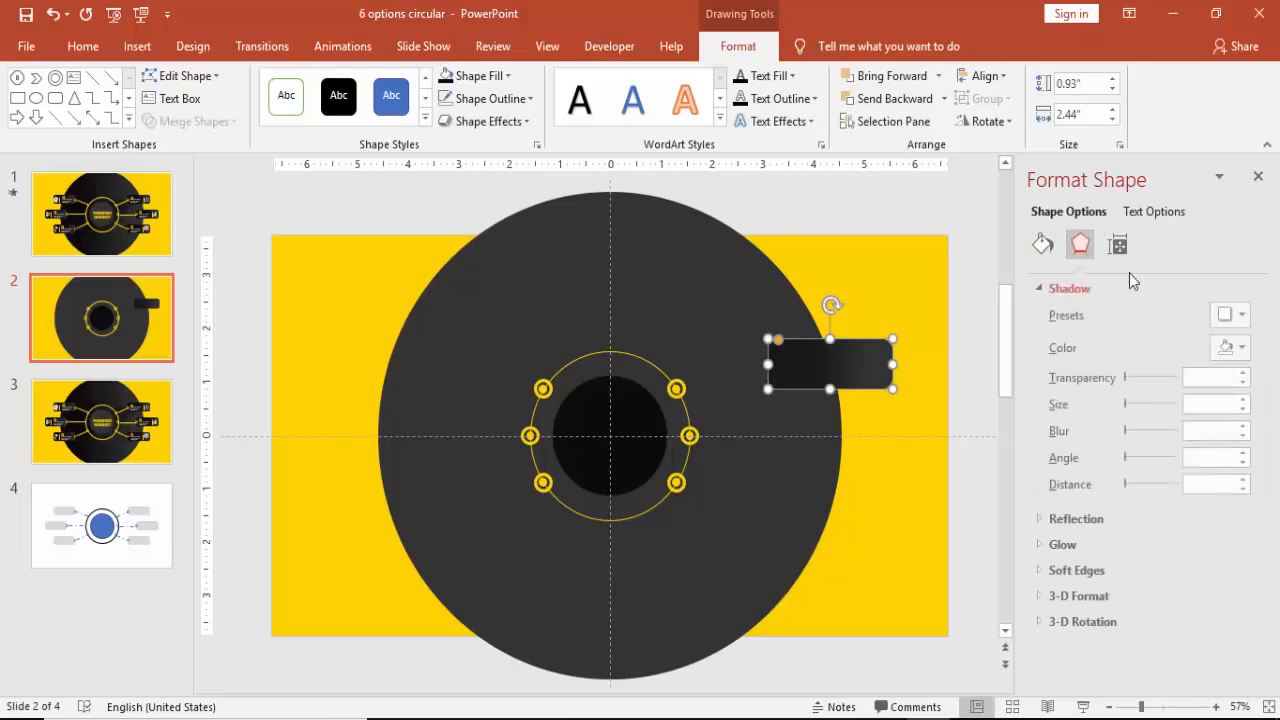
left_click(1238, 314)
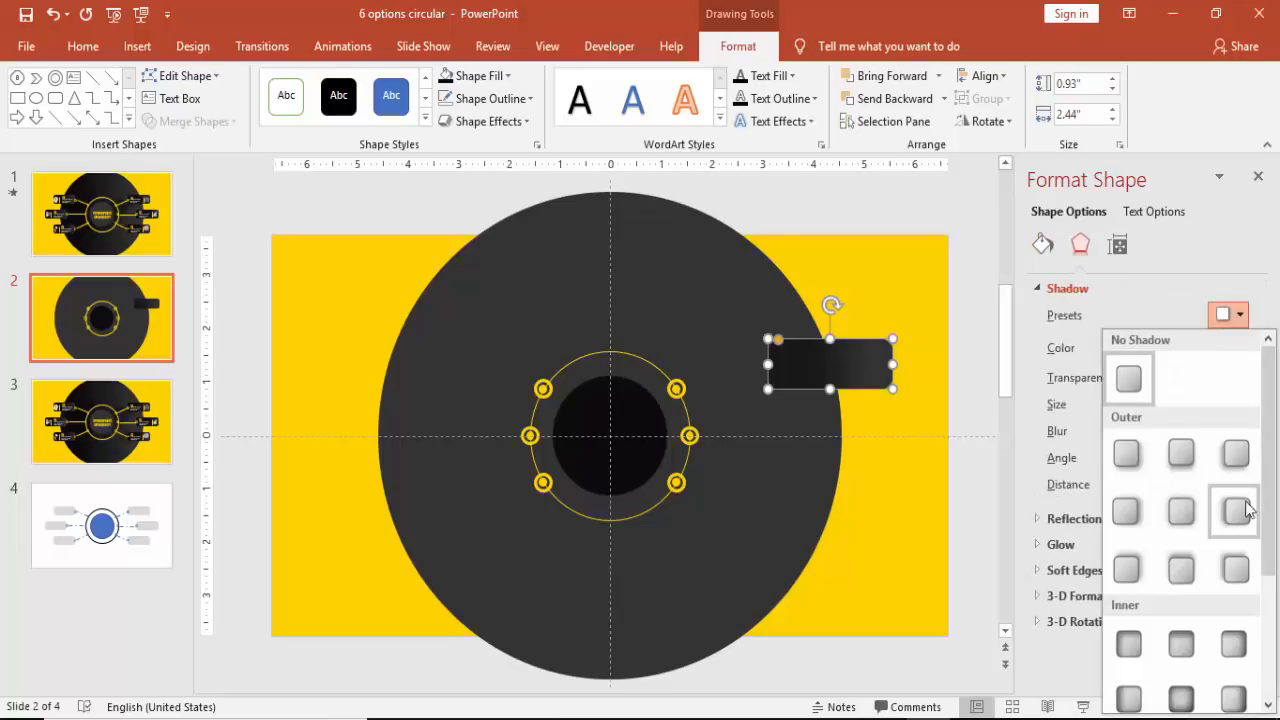
left_click(1234, 512)
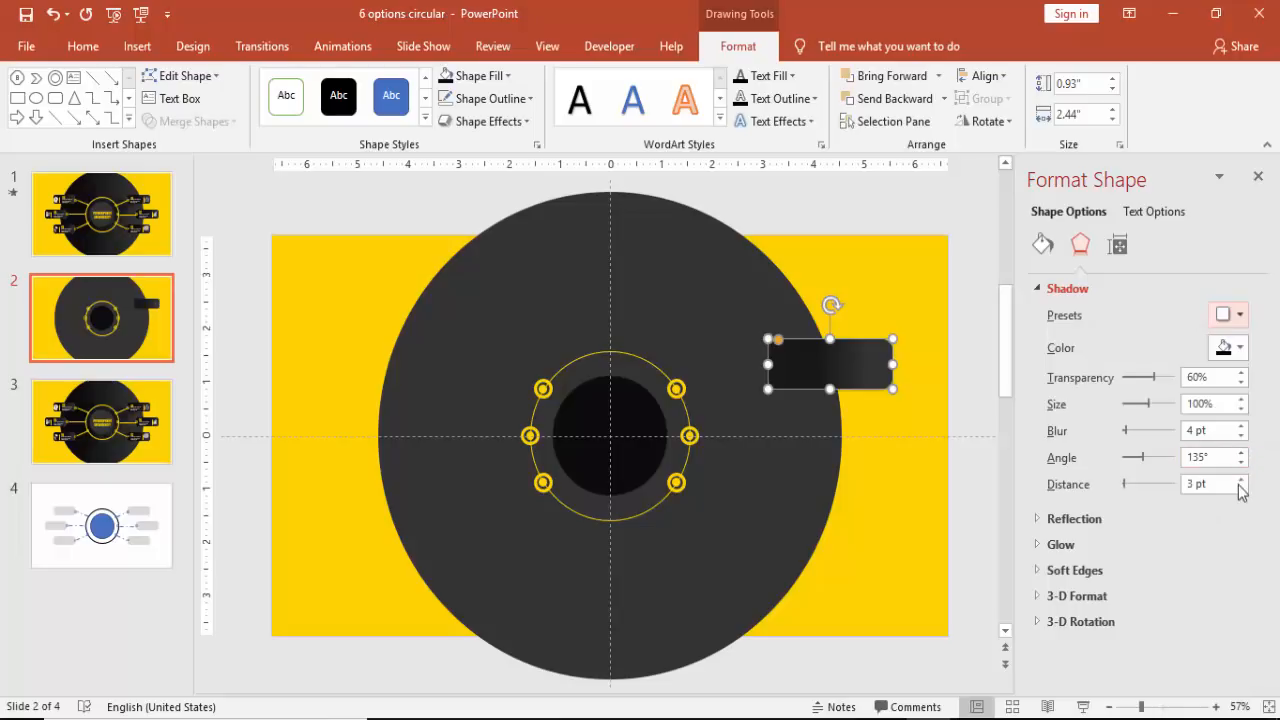
left_click(1242, 478)
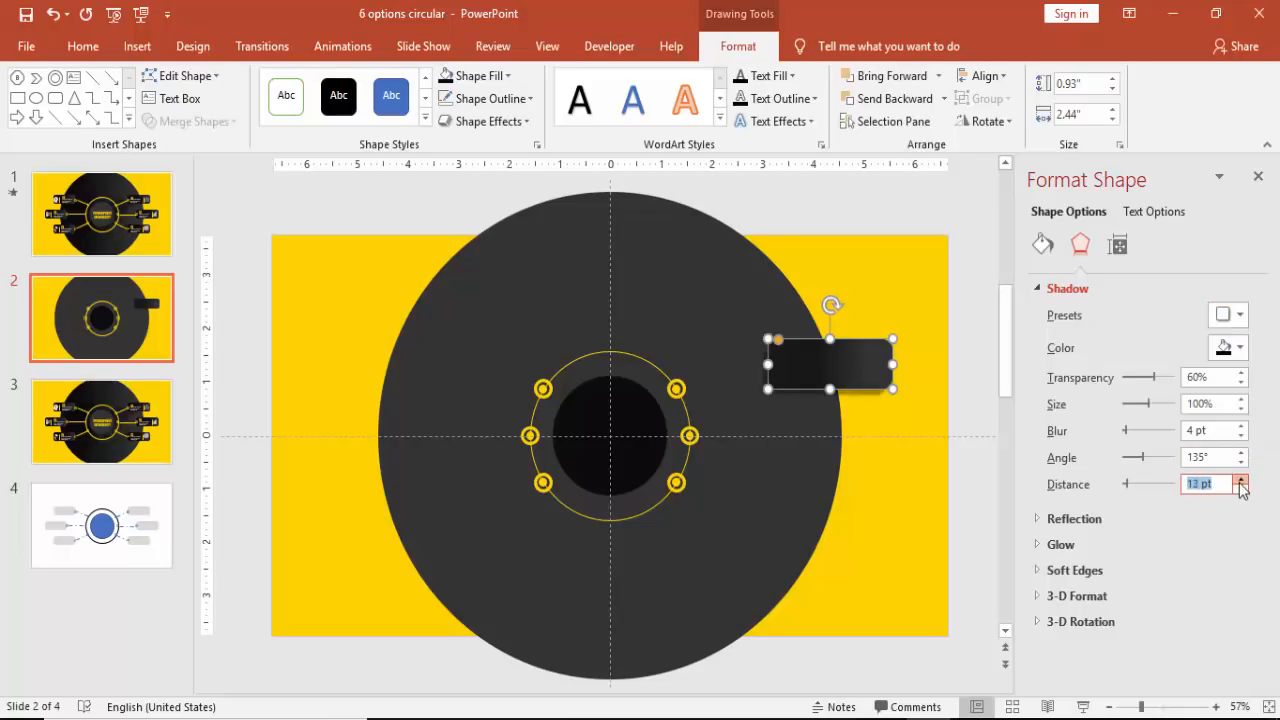
left_click(1242, 480)
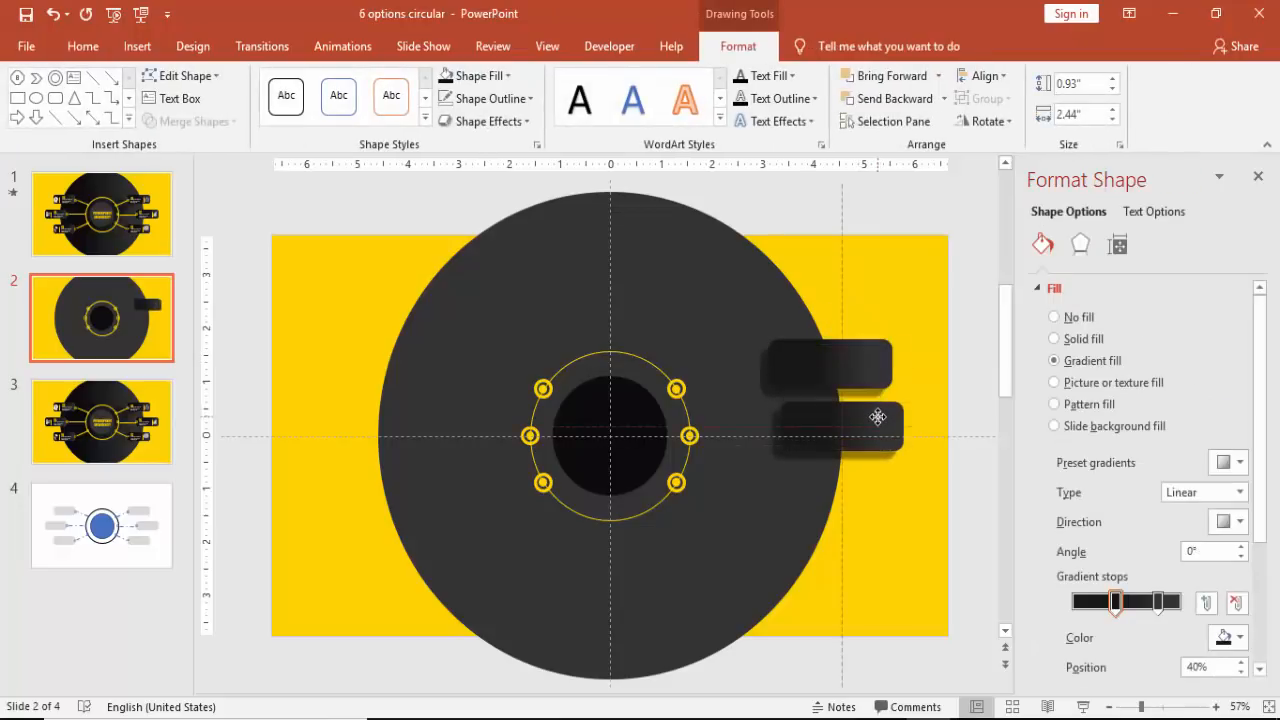
Step: Ctrl+drag two copies of the tab to form three staggered tabs on the right side
left_click_drag(876, 418, 858, 348)
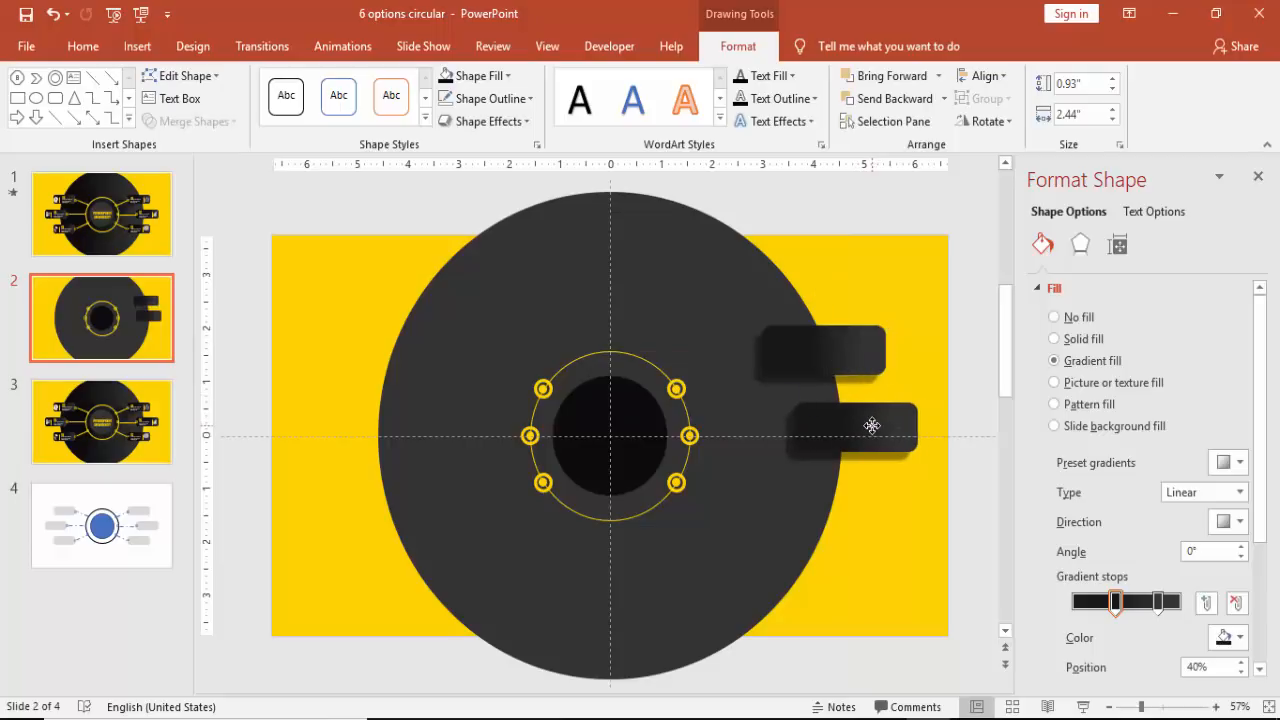
left_click_drag(852, 420, 868, 430)
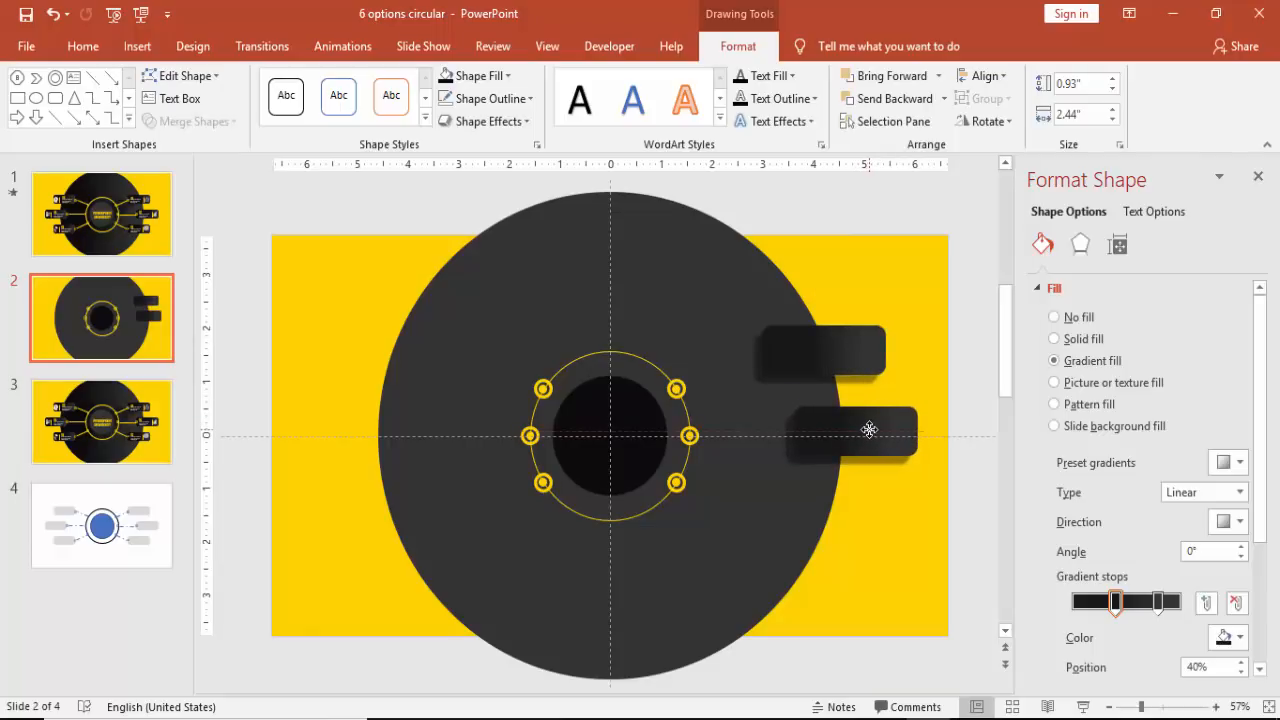
left_click(856, 436)
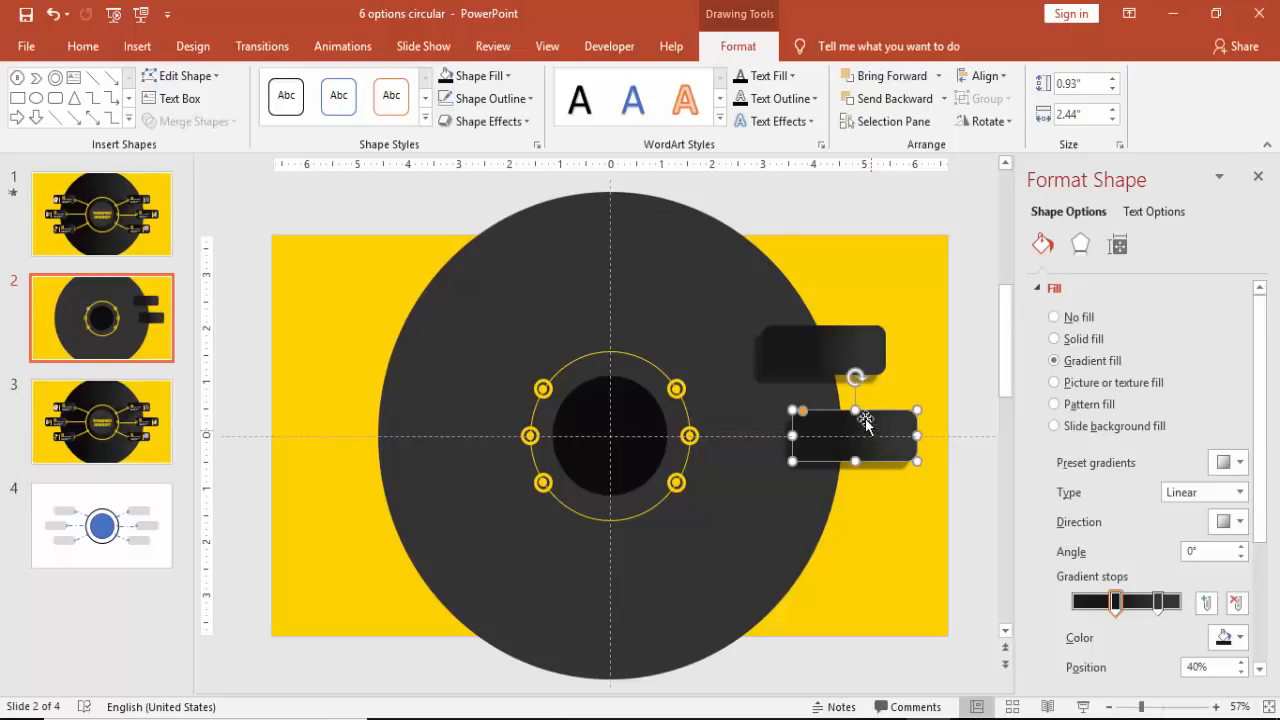
left_click_drag(856, 436, 832, 362)
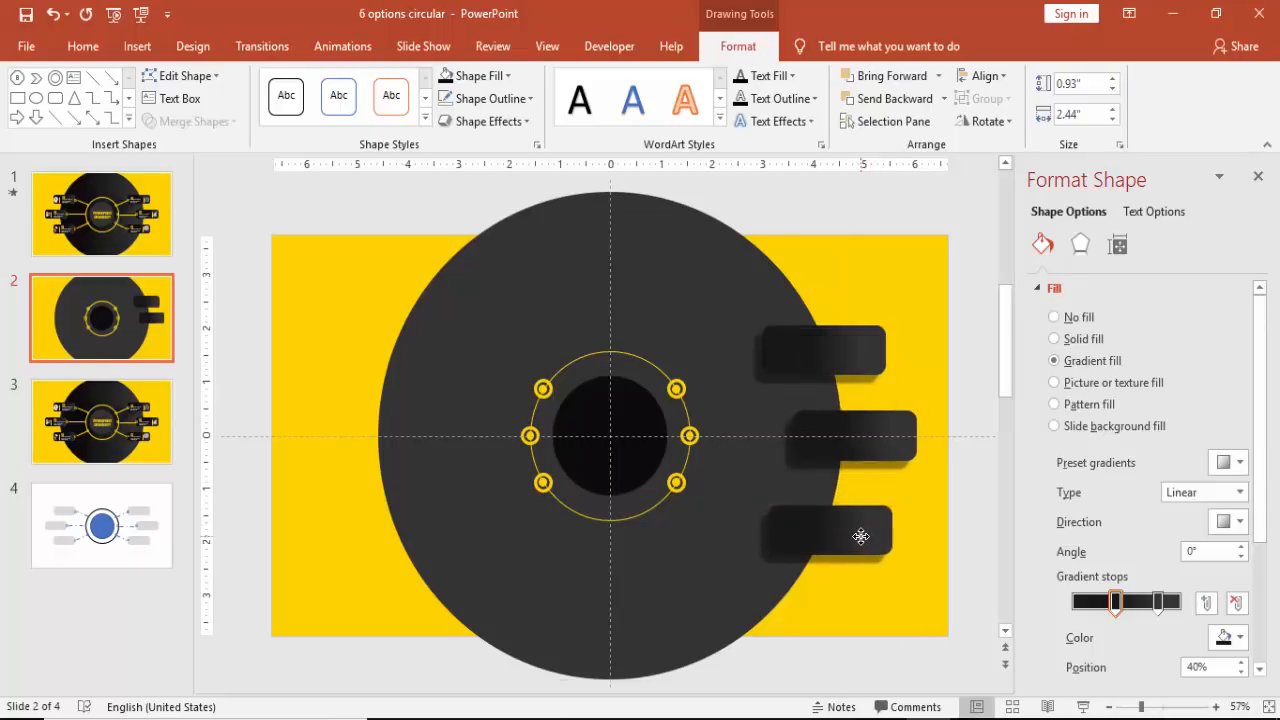
left_click(822, 536)
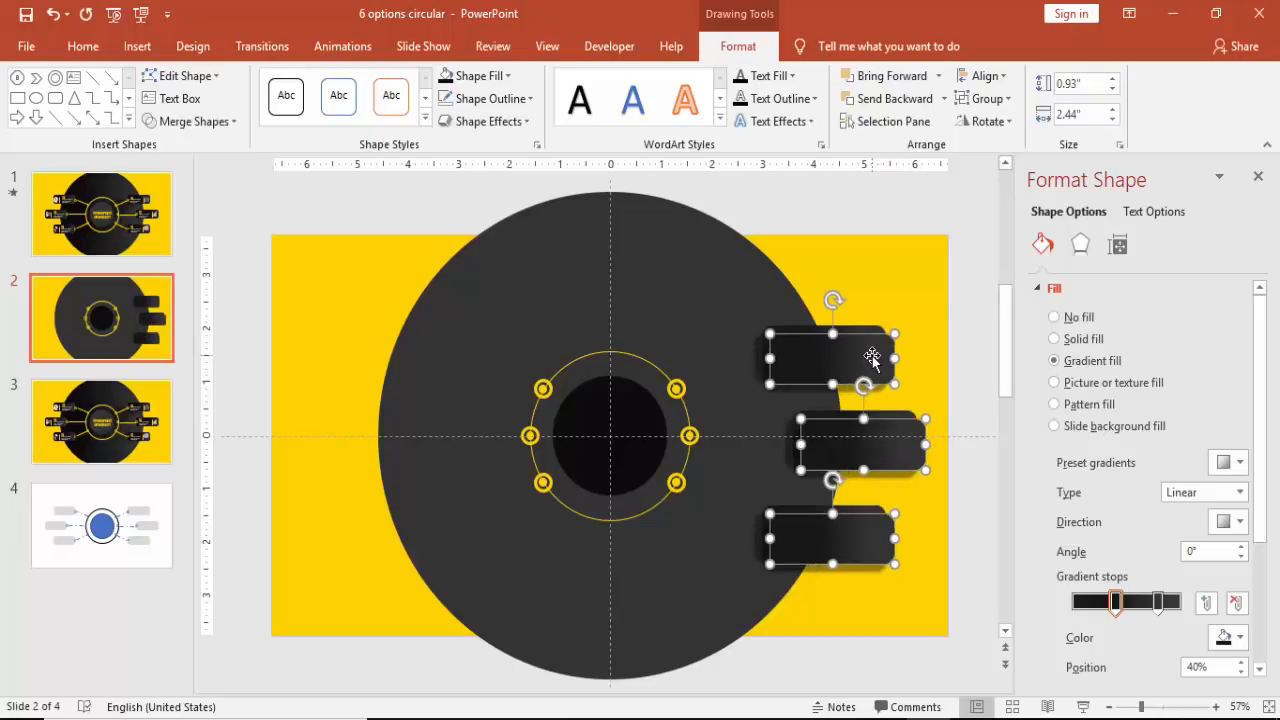
Step: Copy the three right-hand tabs to the left side and adjust their positions
left_click_drag(864, 356, 458, 356)
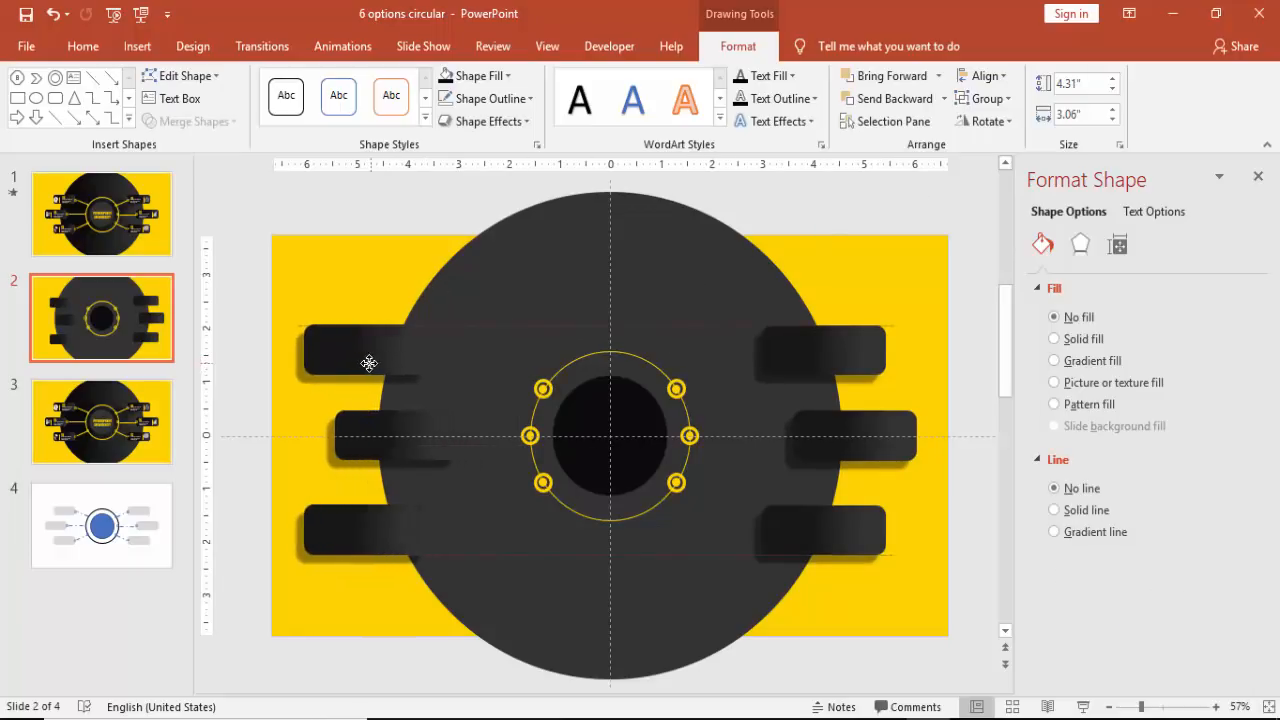
left_click(364, 350)
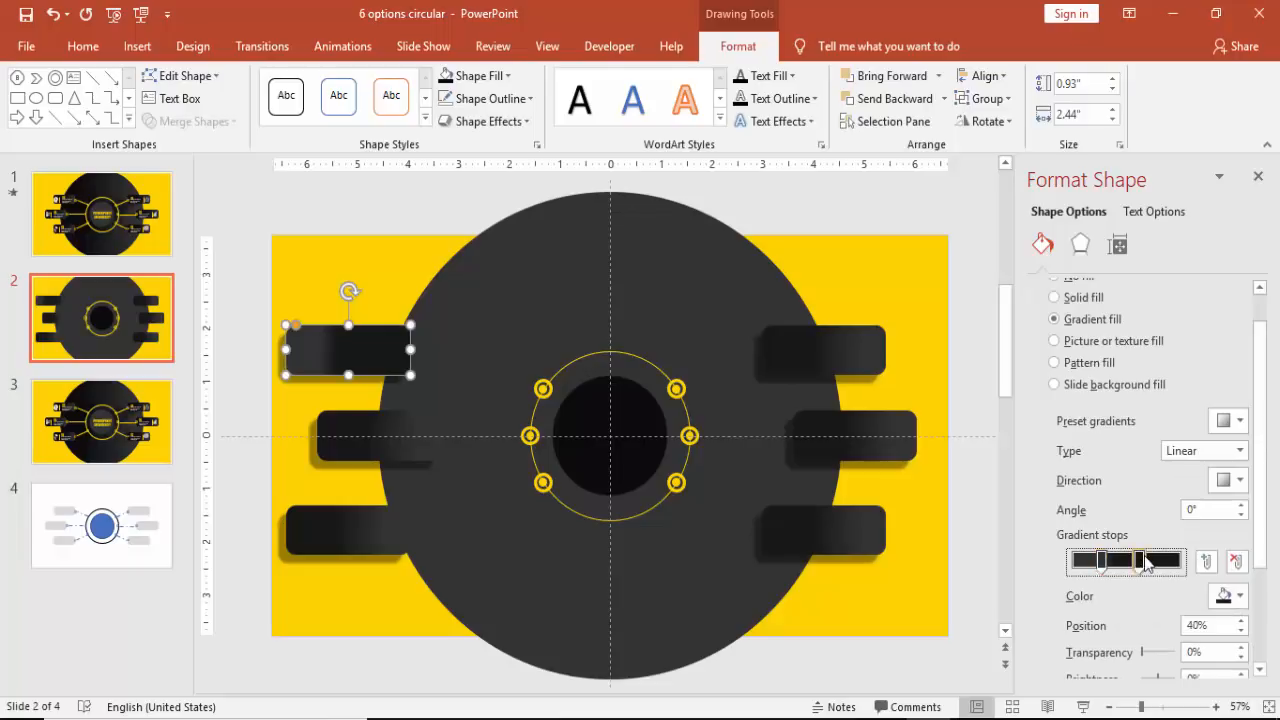
left_click_drag(1120, 560, 1140, 560)
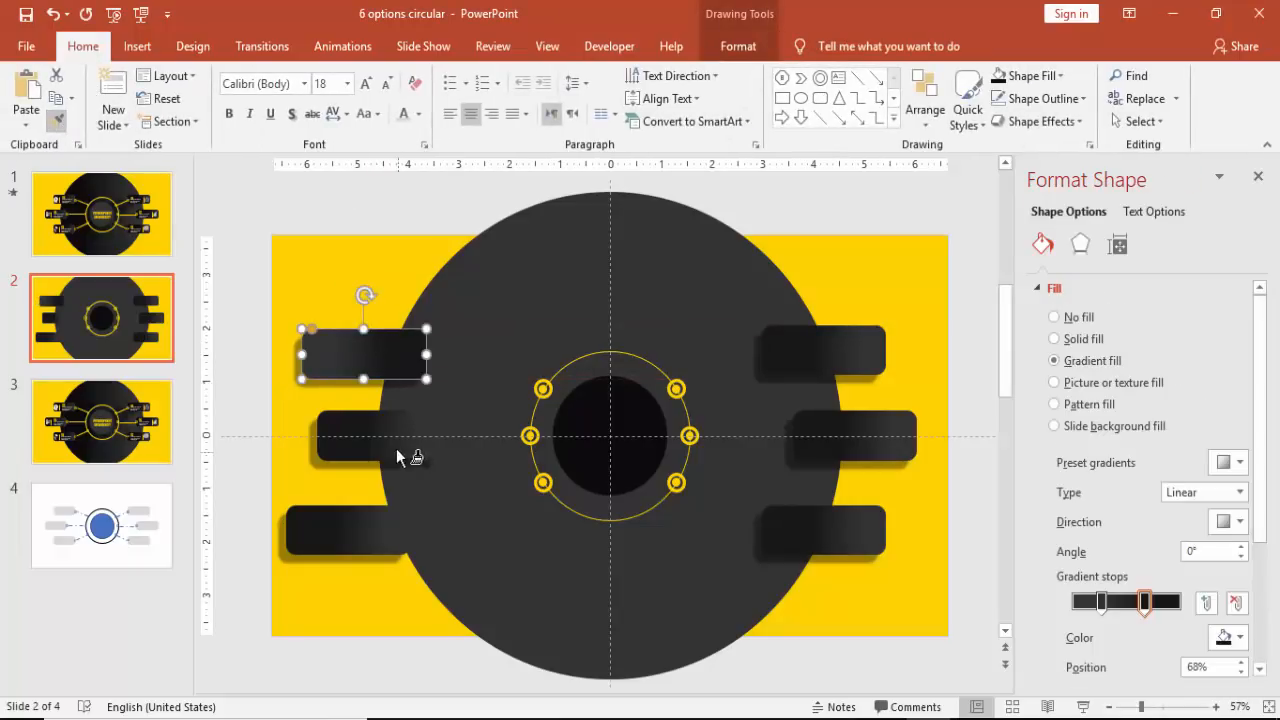
left_click_drag(364, 356, 348, 530)
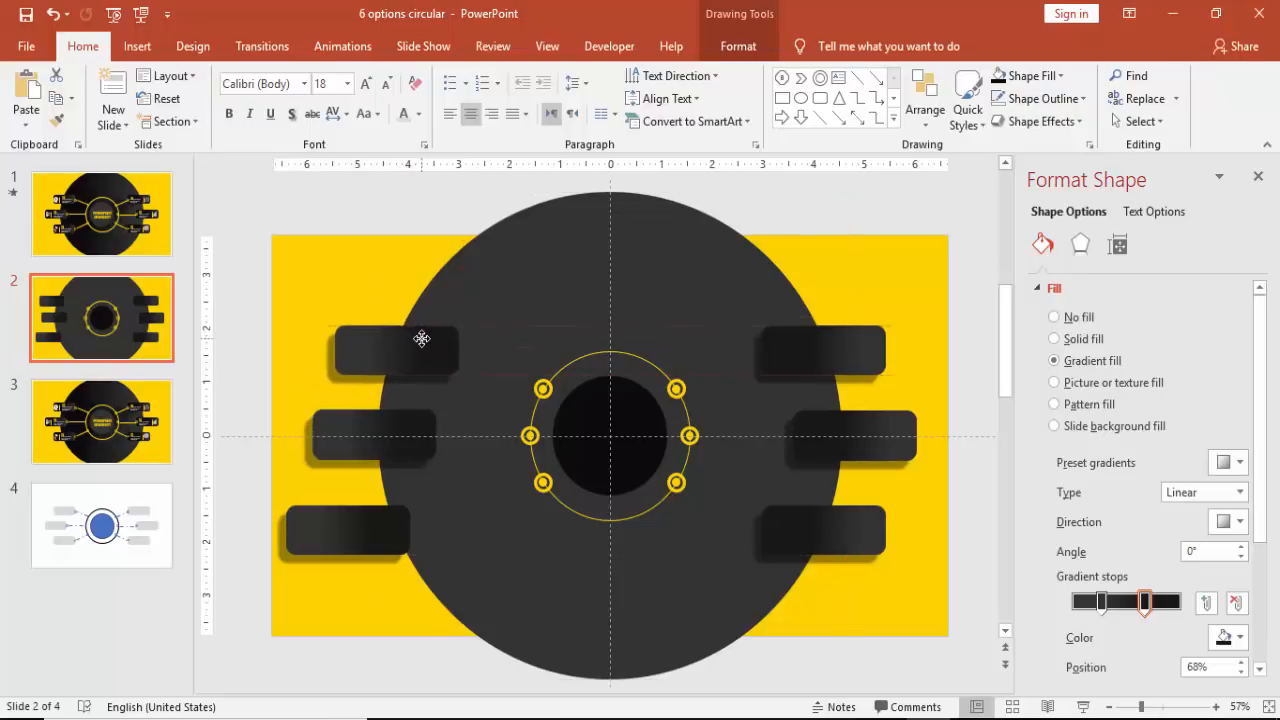
left_click(396, 348)
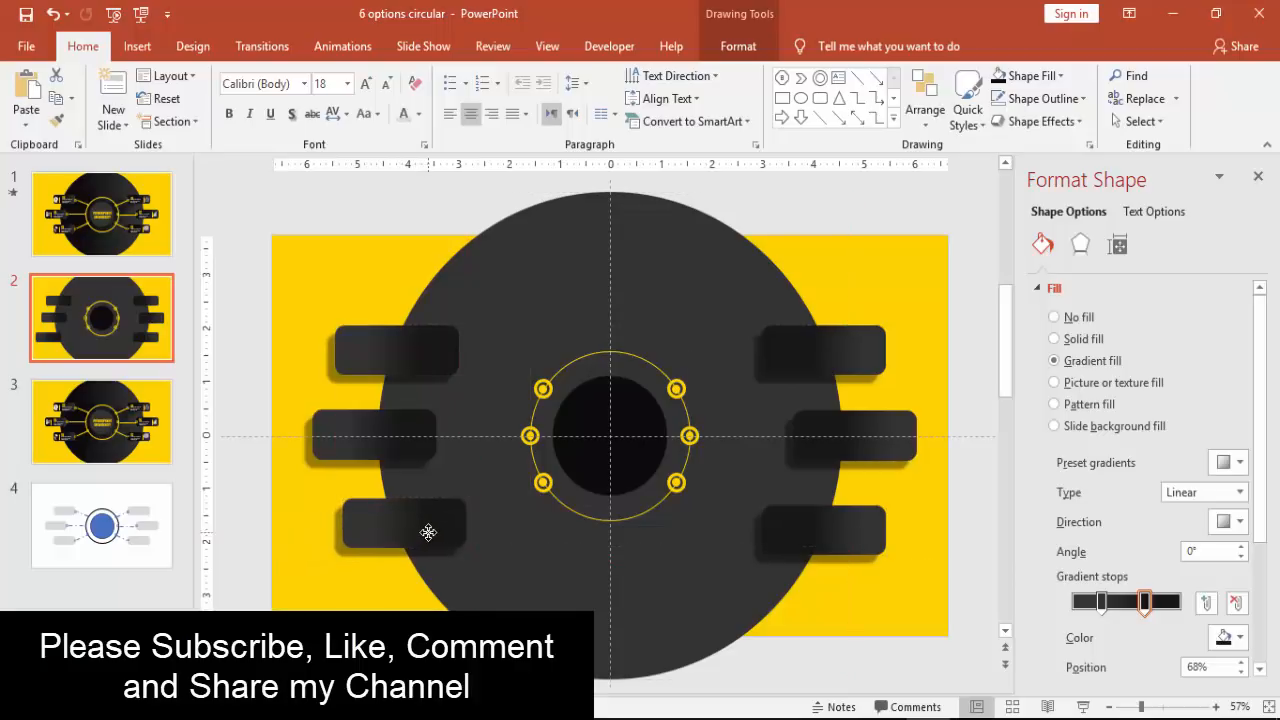
left_click(400, 528)
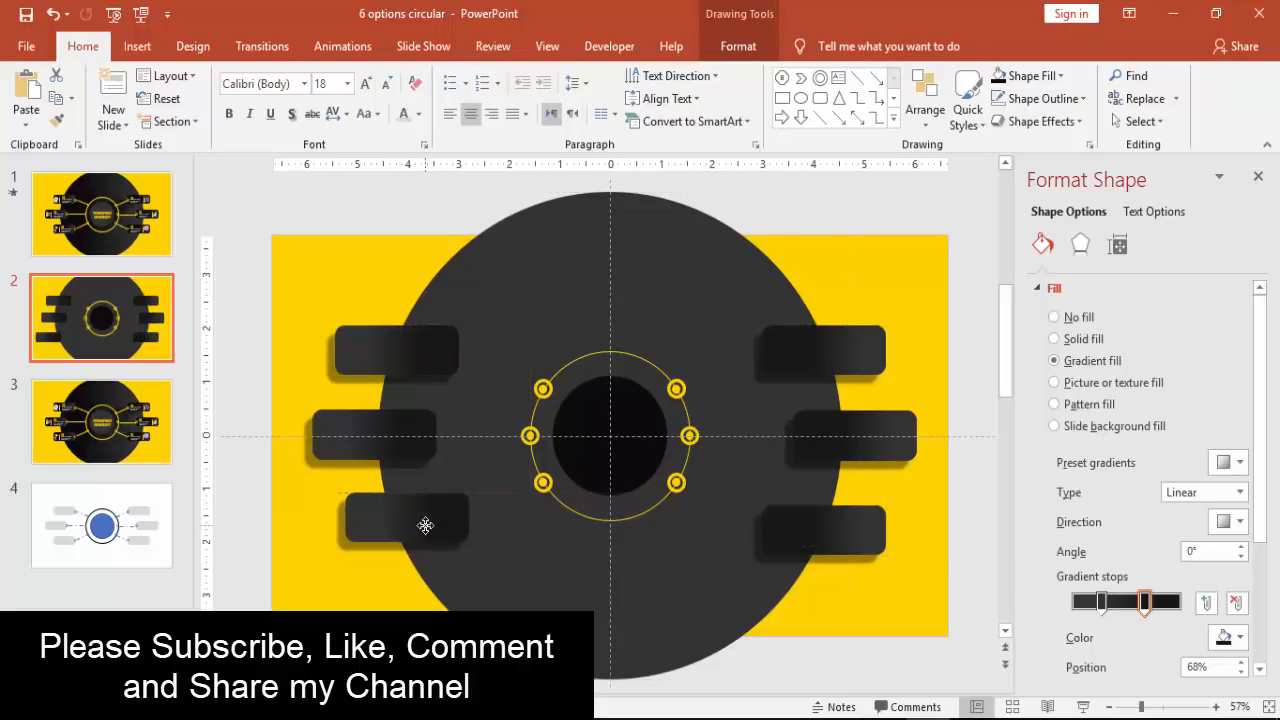
left_click(404, 520)
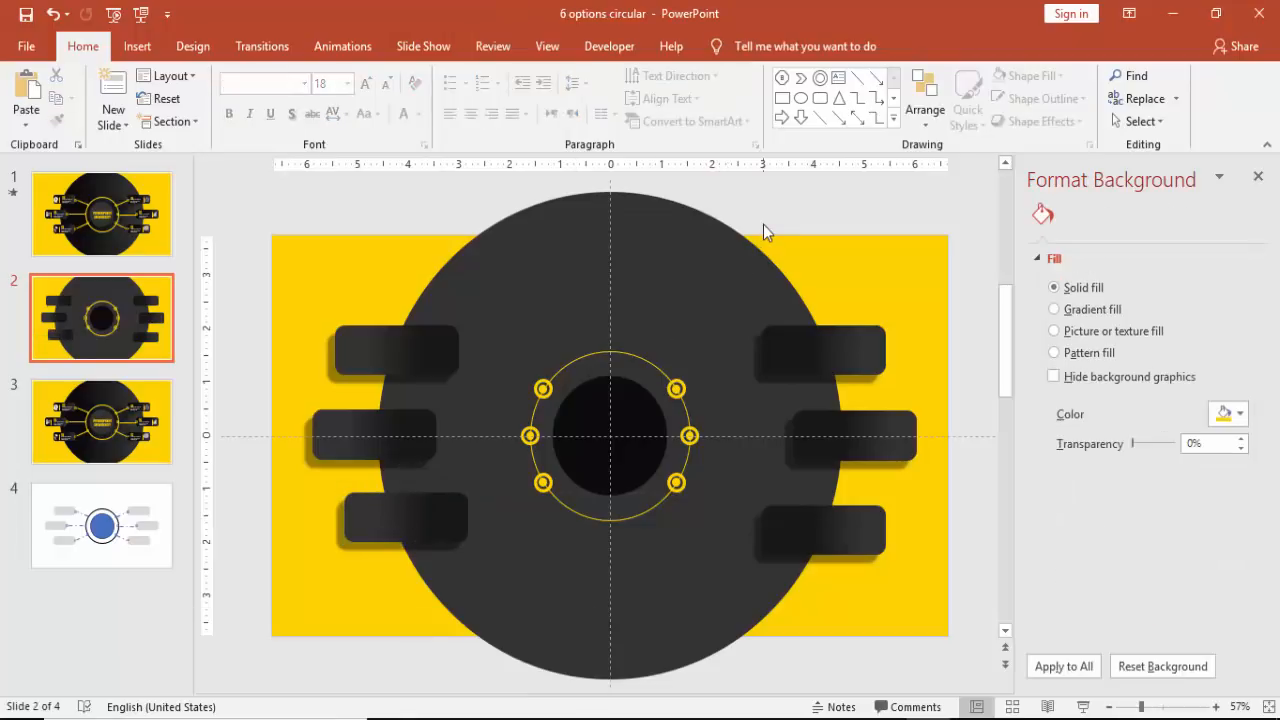
Step: Close the Format pane and Ctrl+drag yellow marker copies onto the right-side and top-left tabs
left_click(1258, 176)
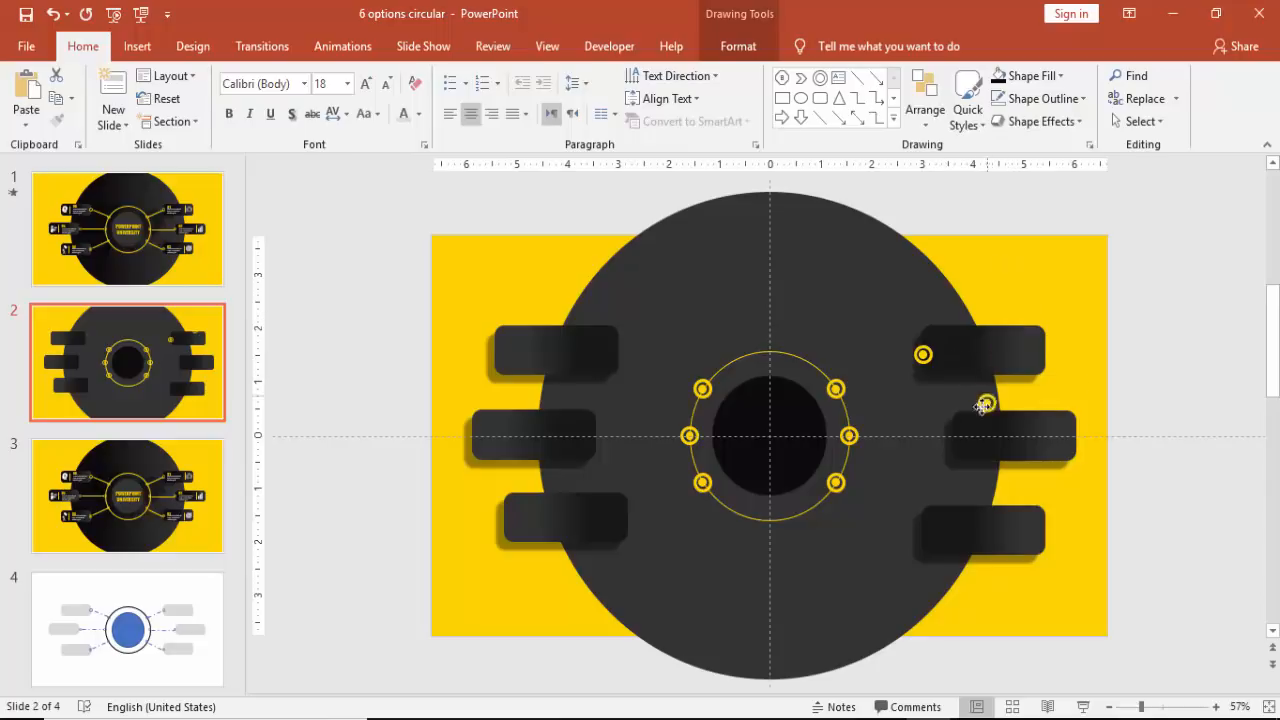
mouse_move(950, 436)
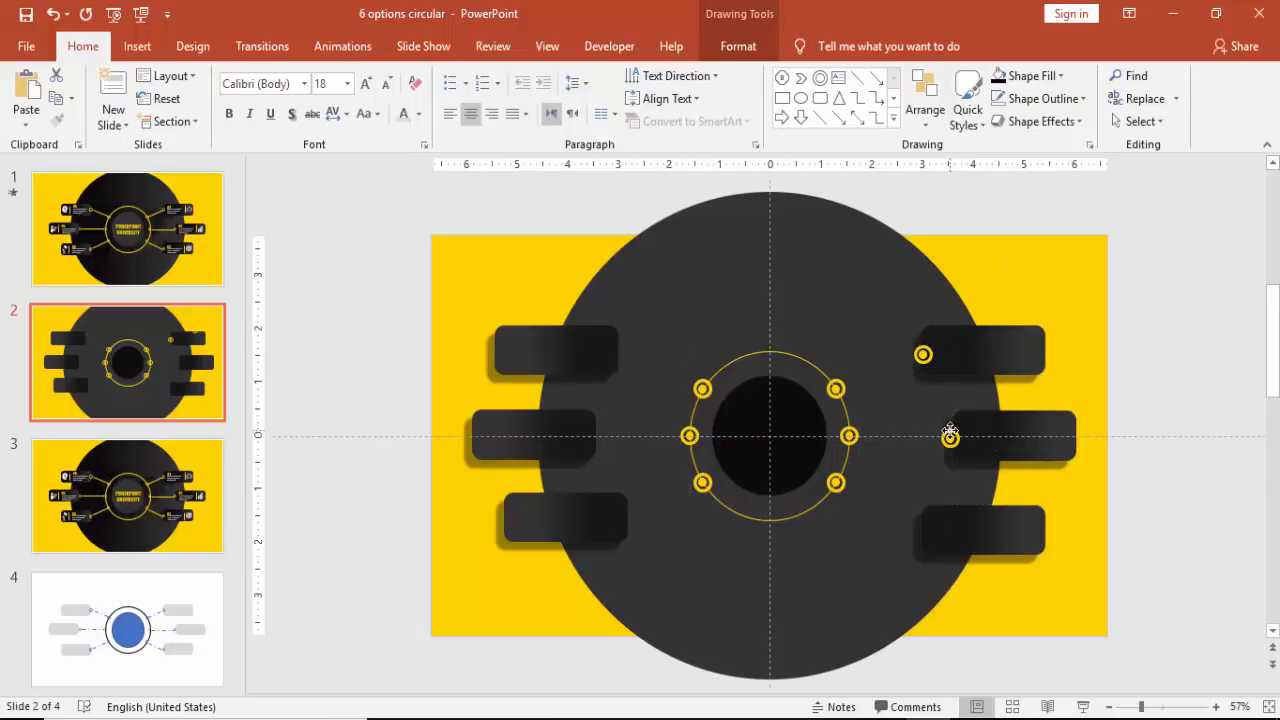
left_click(978, 524)
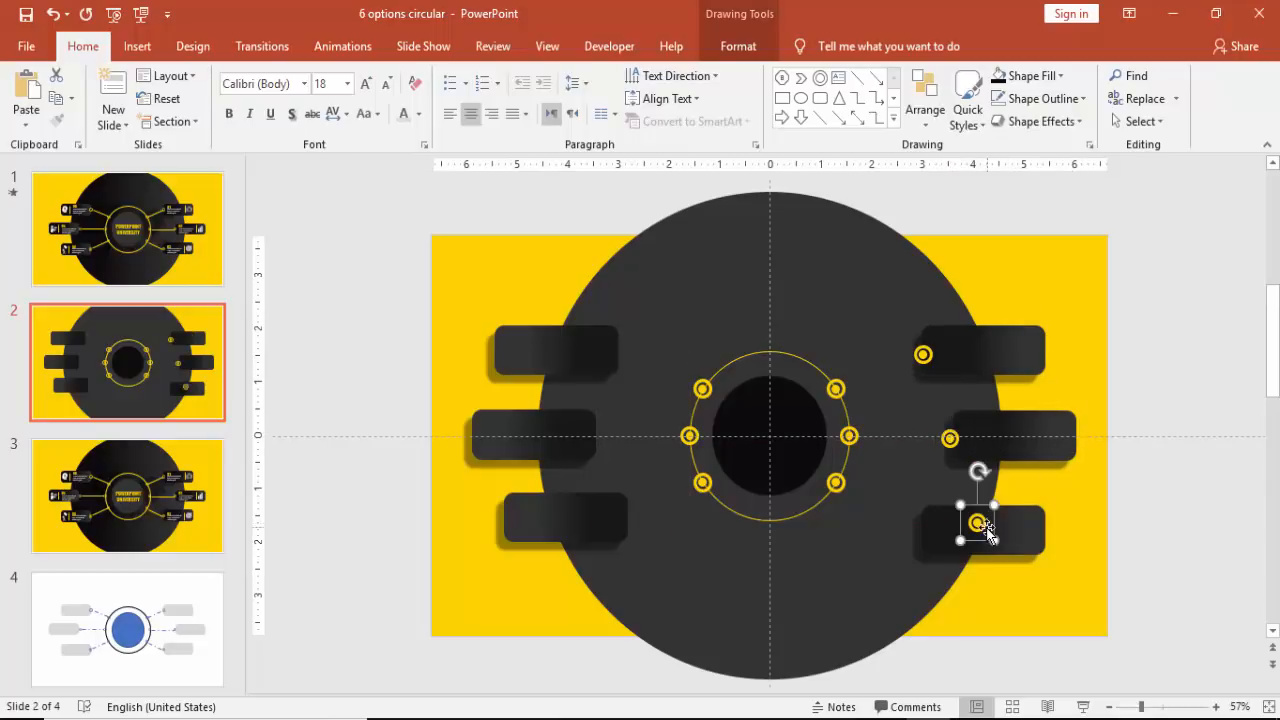
left_click_drag(978, 524, 920, 530)
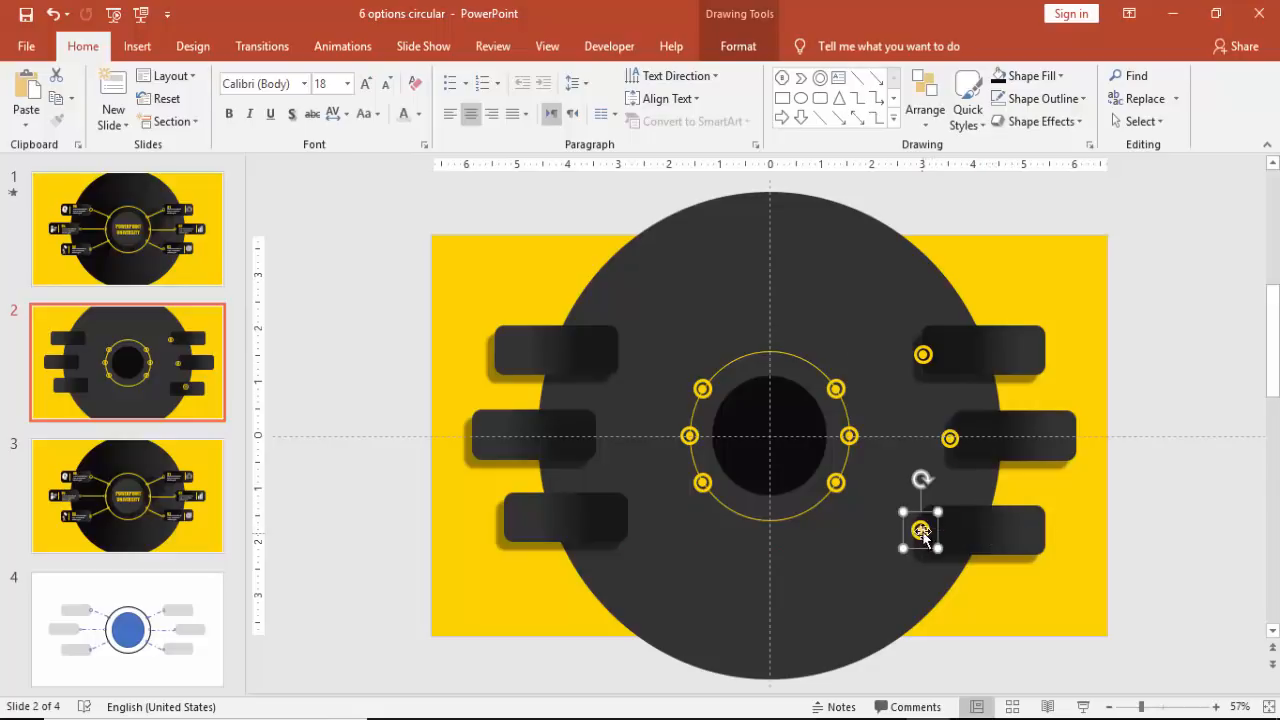
left_click_drag(920, 530, 890, 620)
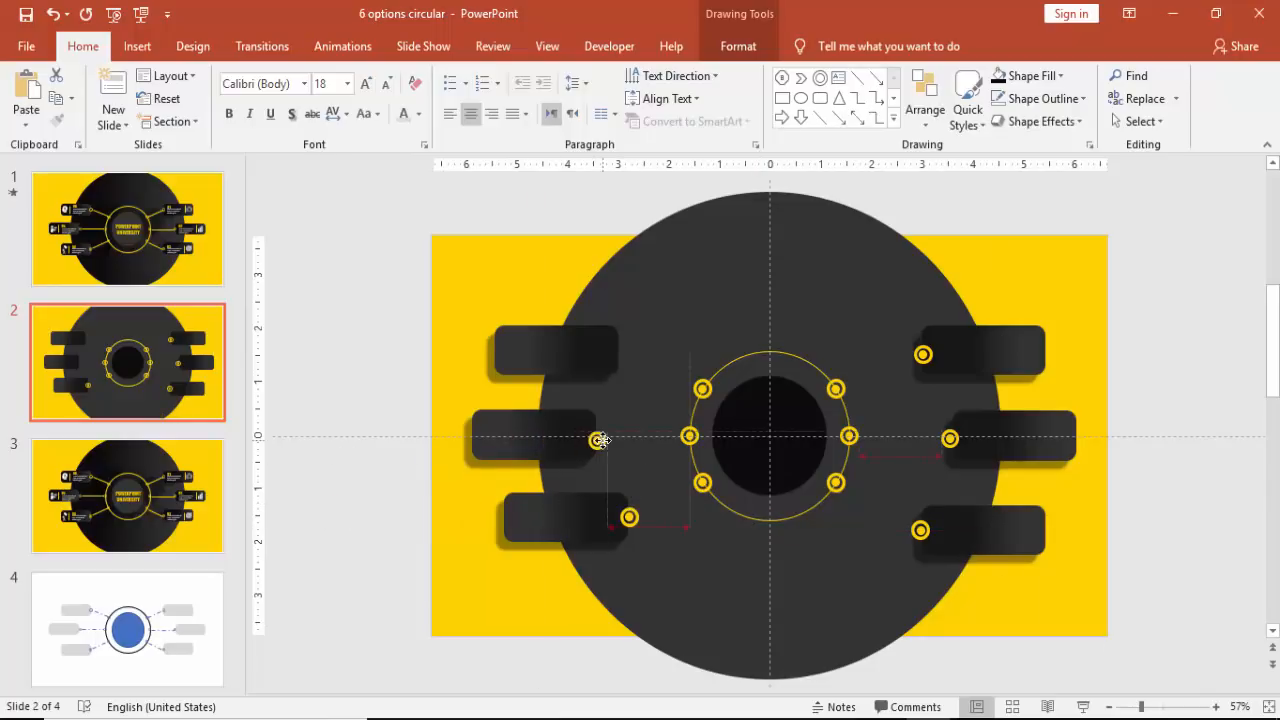
left_click(600, 438)
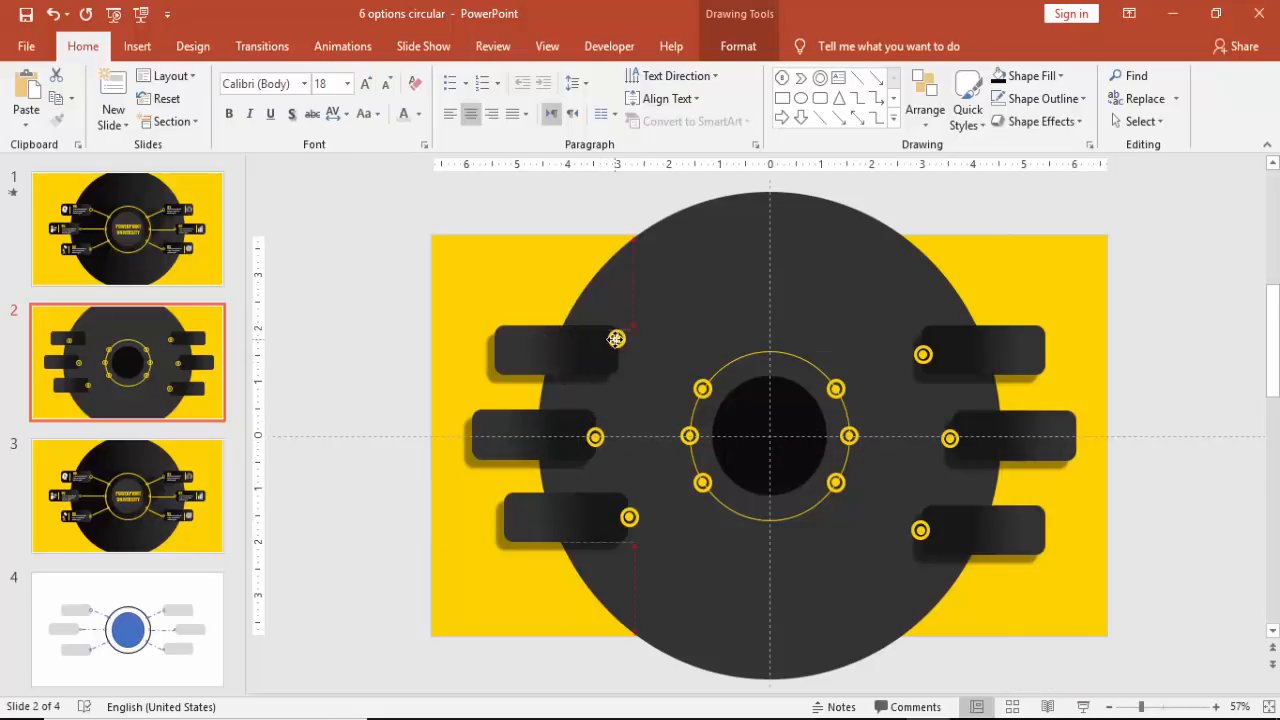
Step: Place and align markers on the remaining left-side tabs, then deselect everything
left_click(616, 348)
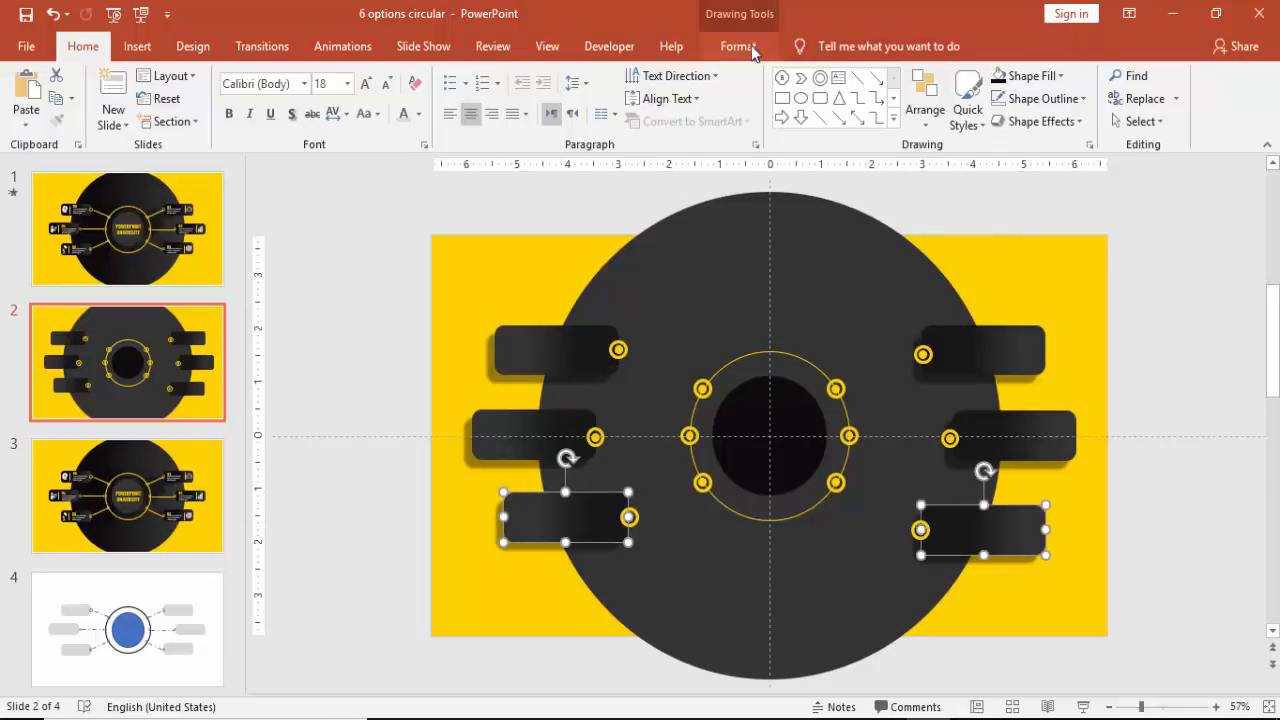
left_click(738, 46)
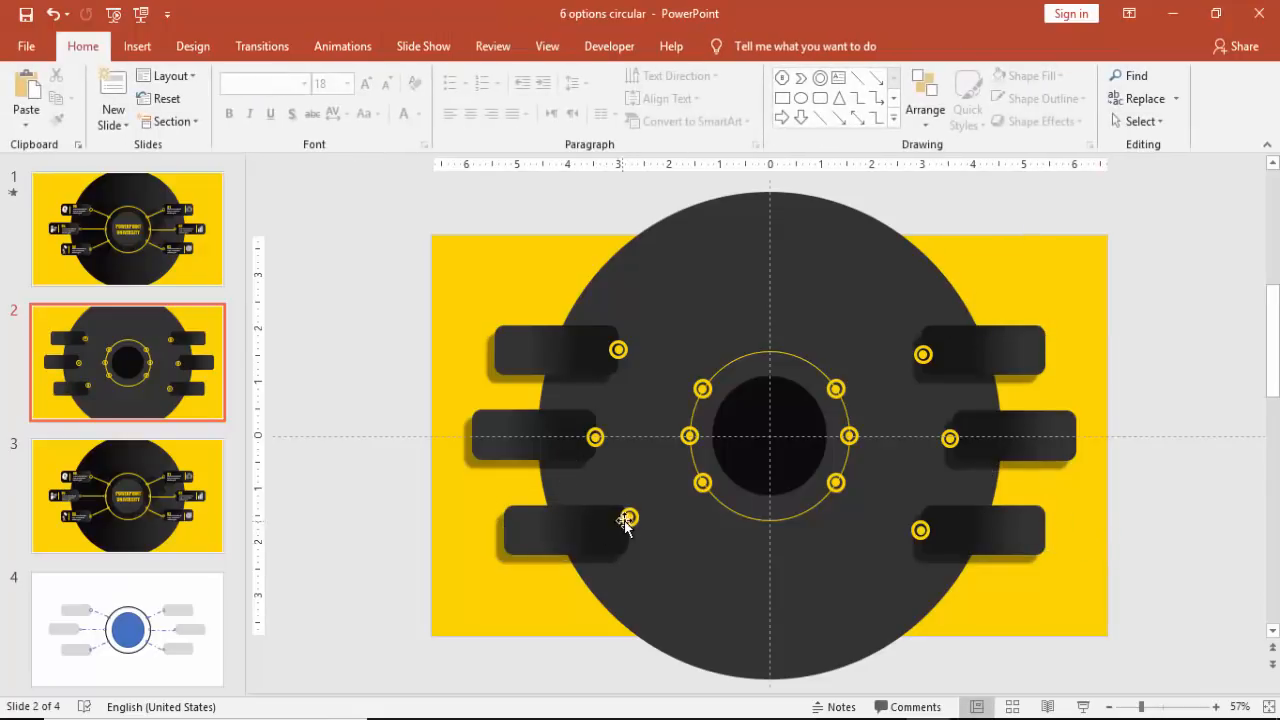
left_click(628, 530)
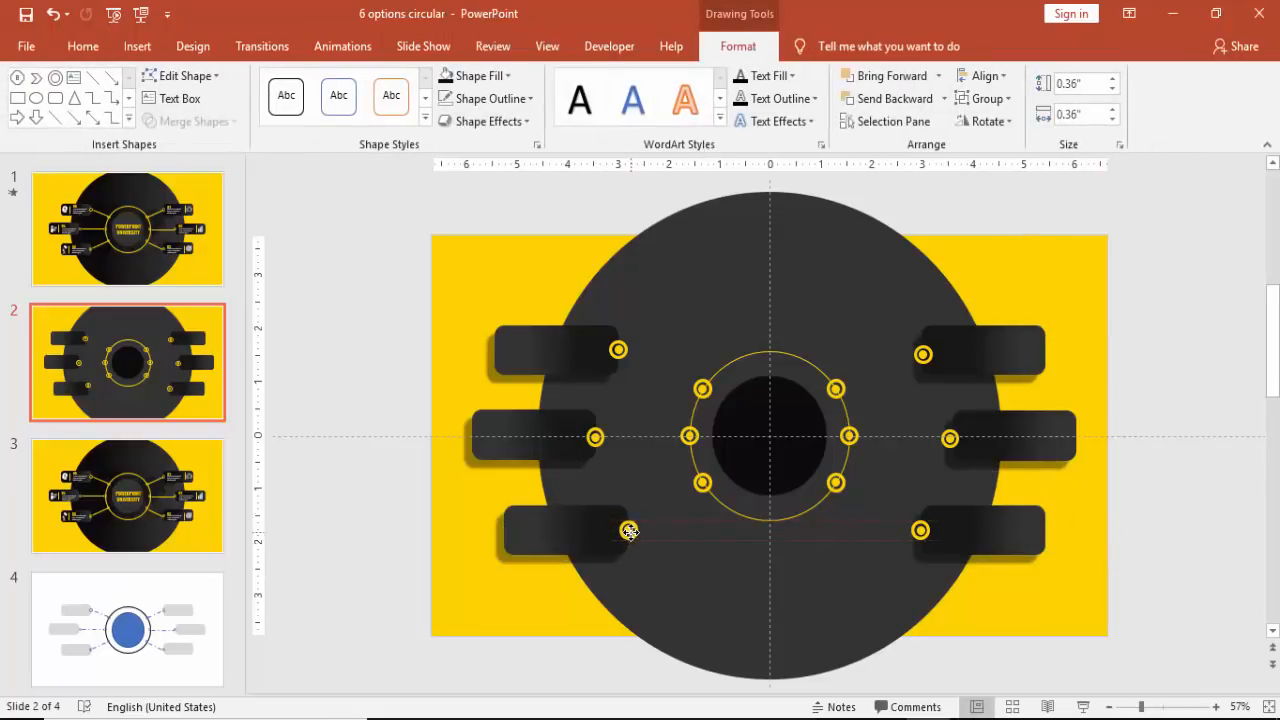
left_click(558, 348)
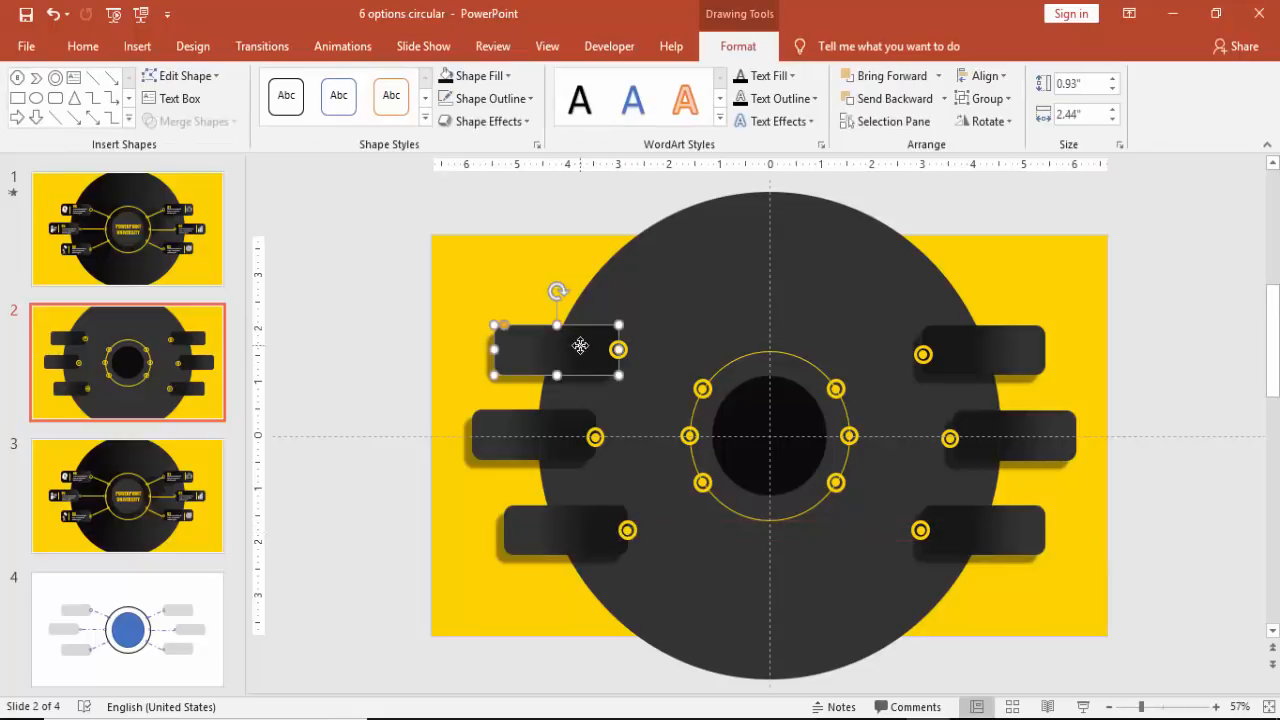
left_click(984, 78)
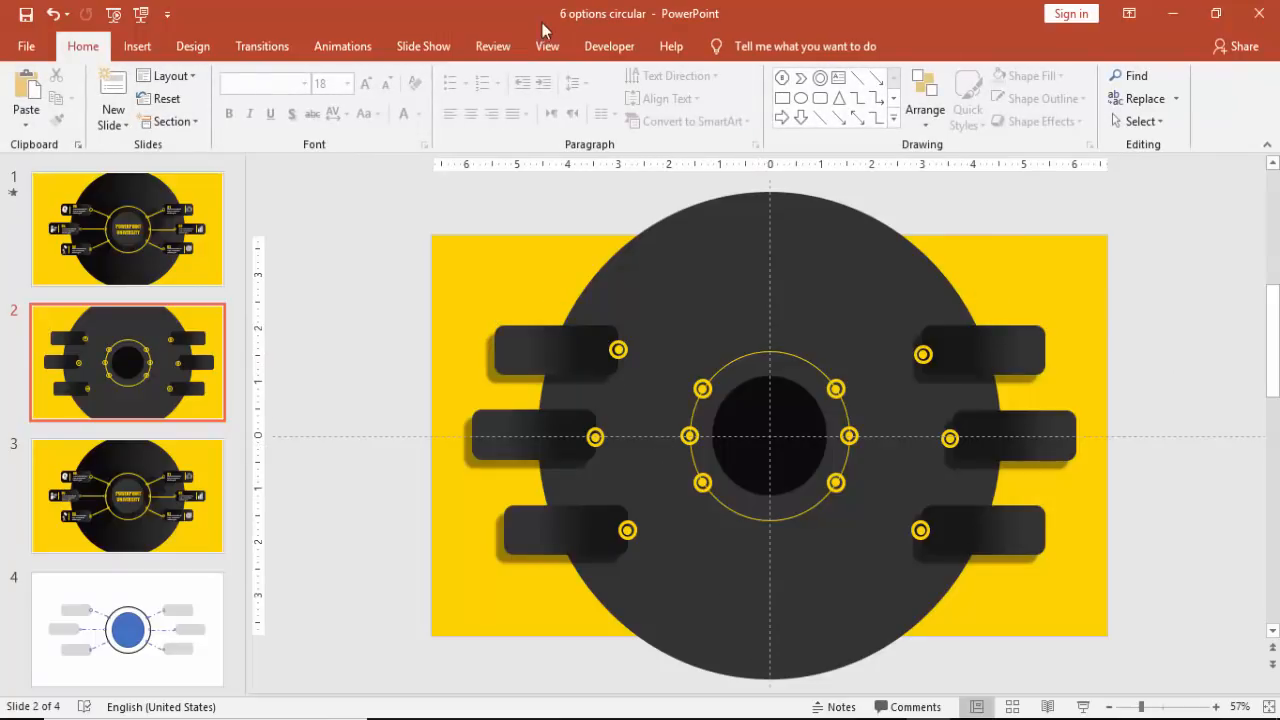
Step: Draw a thin yellow straight line from an inner ring dot to its tab marker
left_click(136, 46)
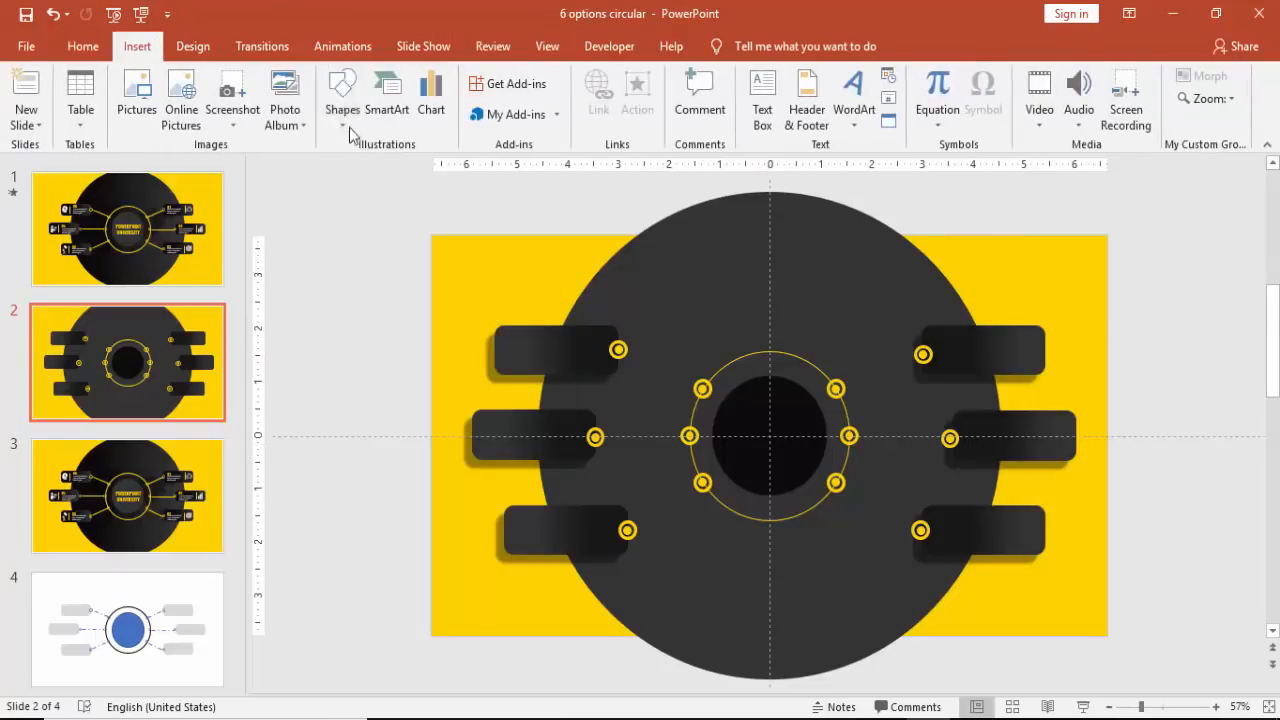
left_click(342, 96)
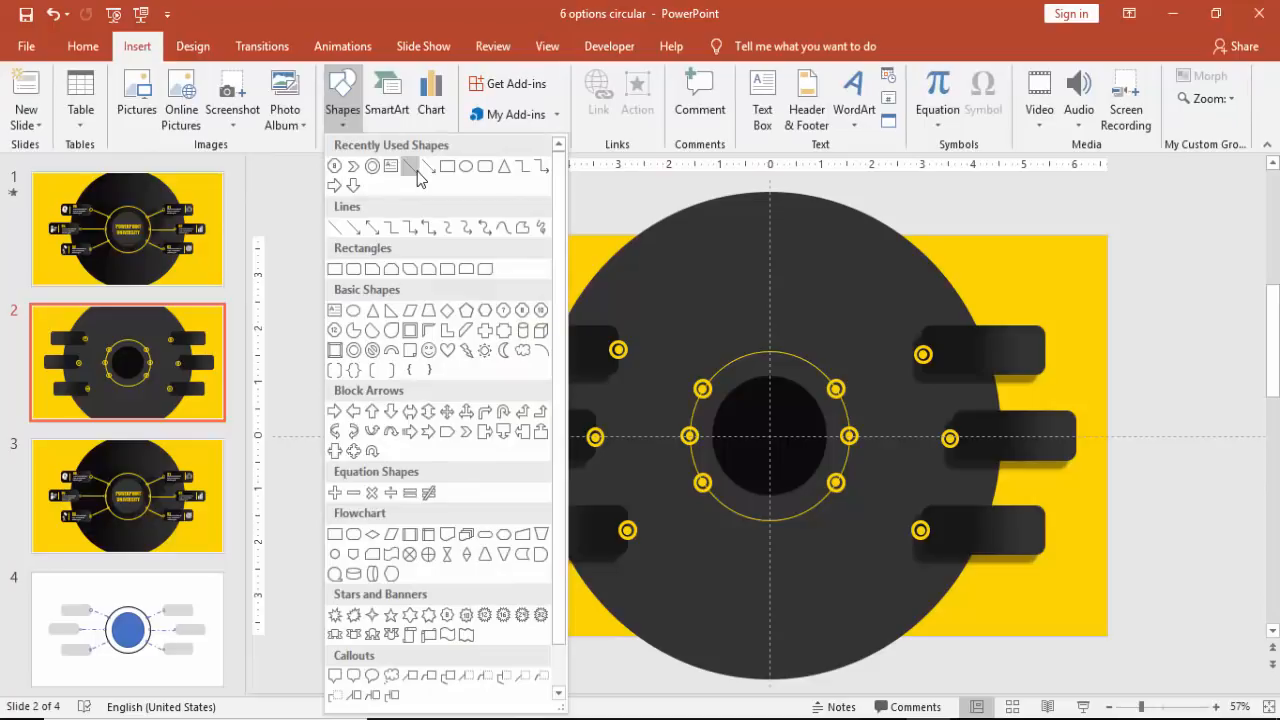
left_click(410, 166)
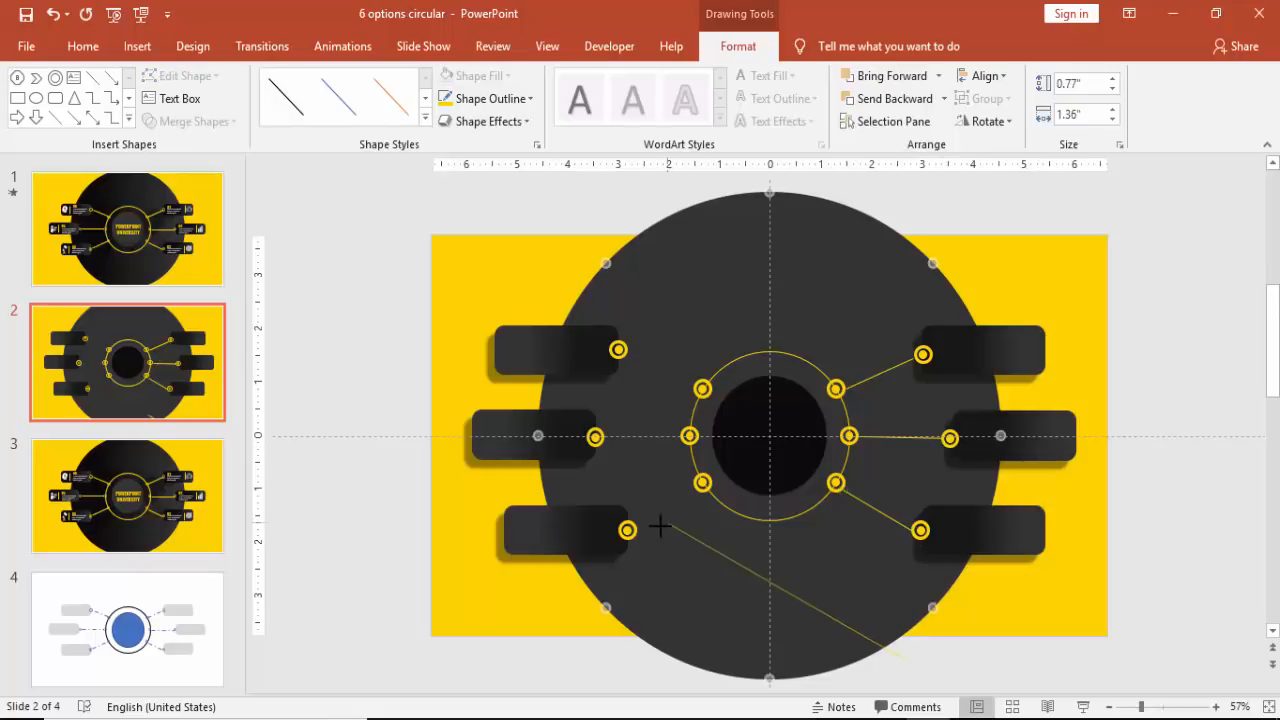
left_click_drag(628, 530, 904, 658)
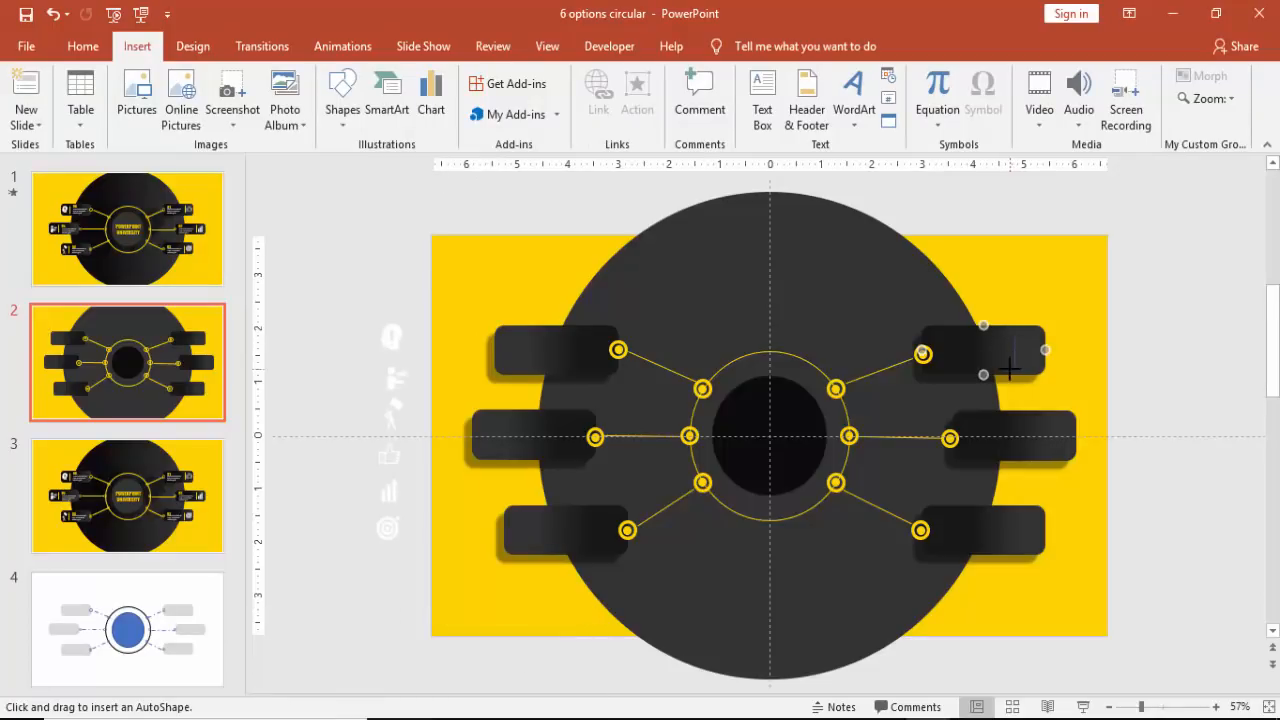
Step: Add a small divider line on the top-right tab beside the pasted white icons
left_click(980, 350)
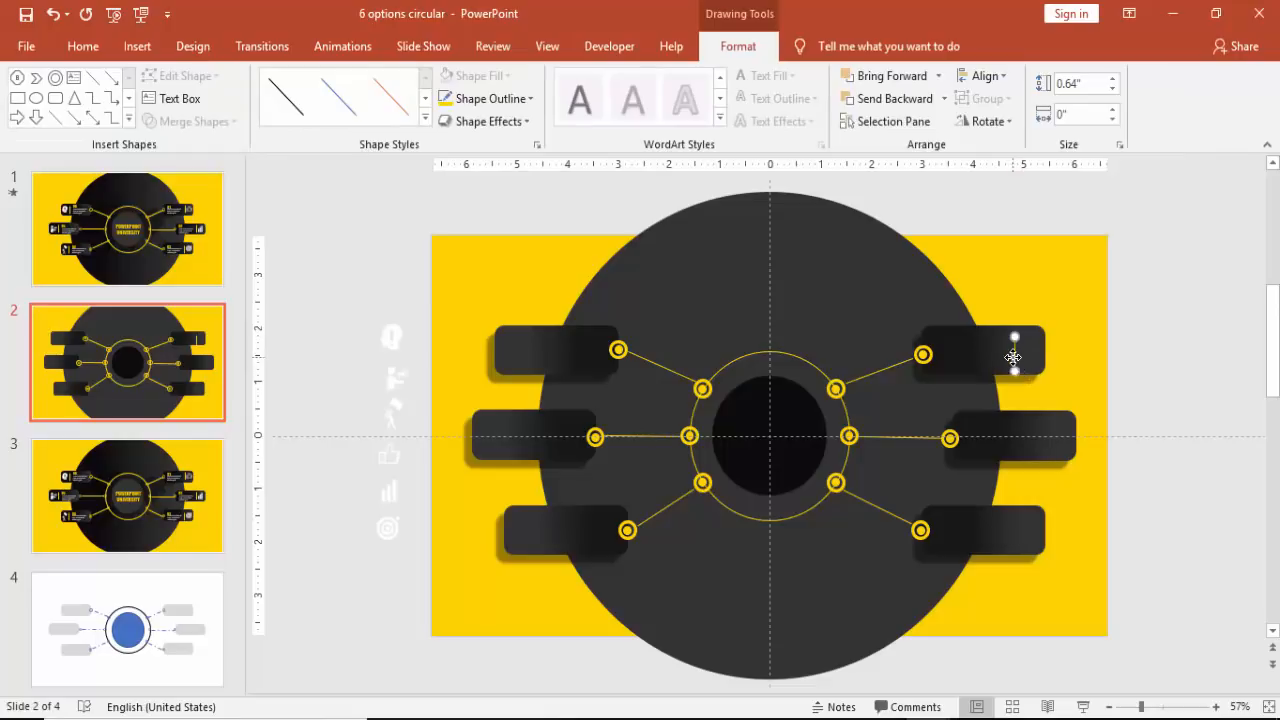
mouse_move(1004, 356)
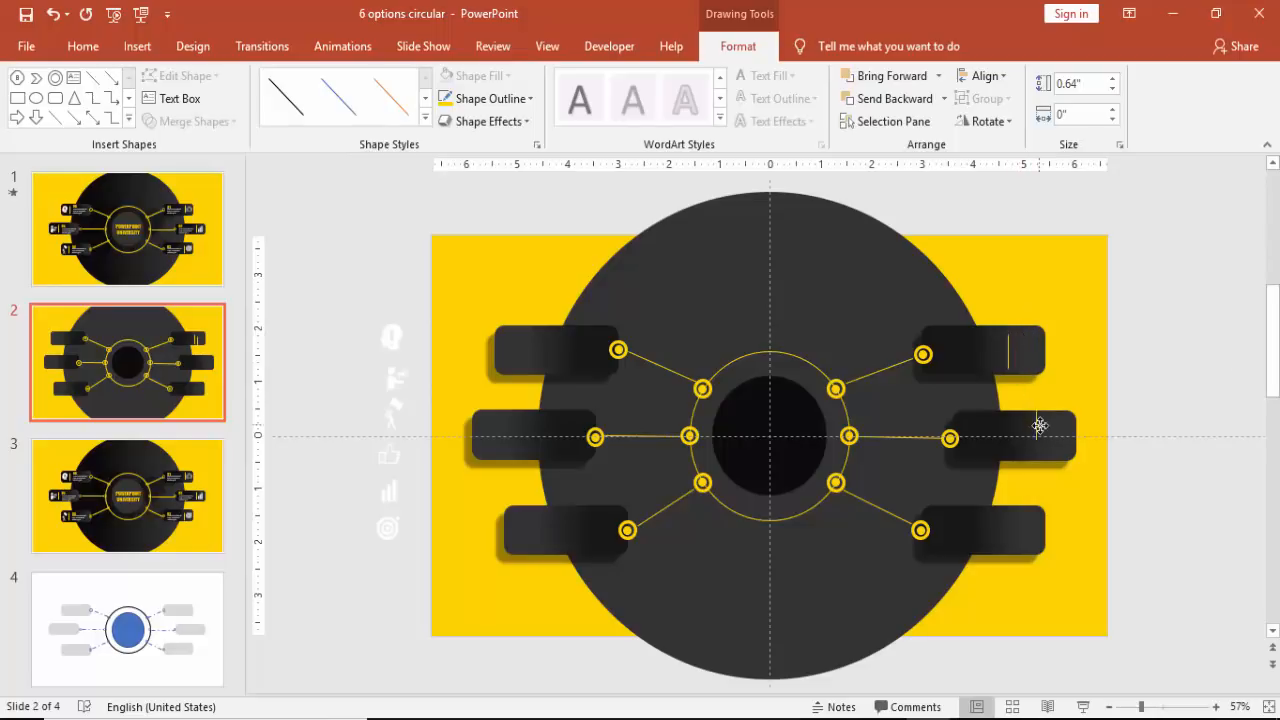
mouse_move(1042, 438)
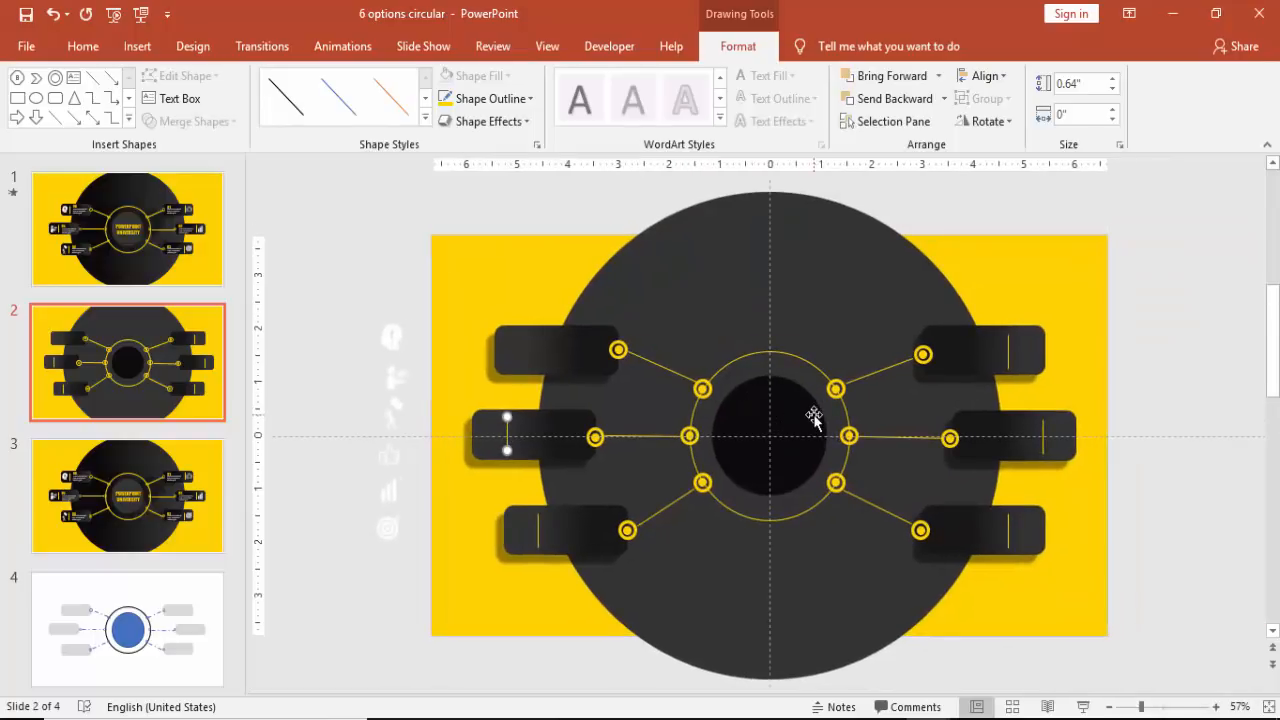
mouse_move(470, 350)
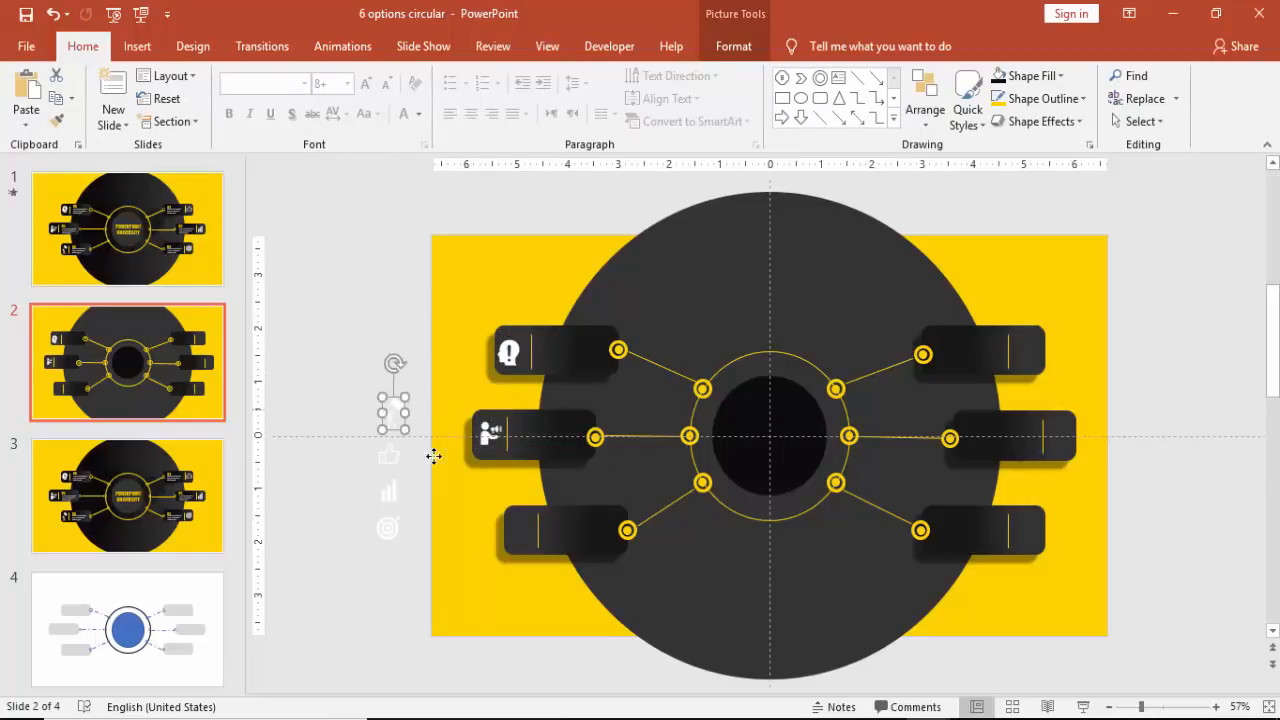
Step: Place the next white icon onto the outer end of its tab
left_click(522, 530)
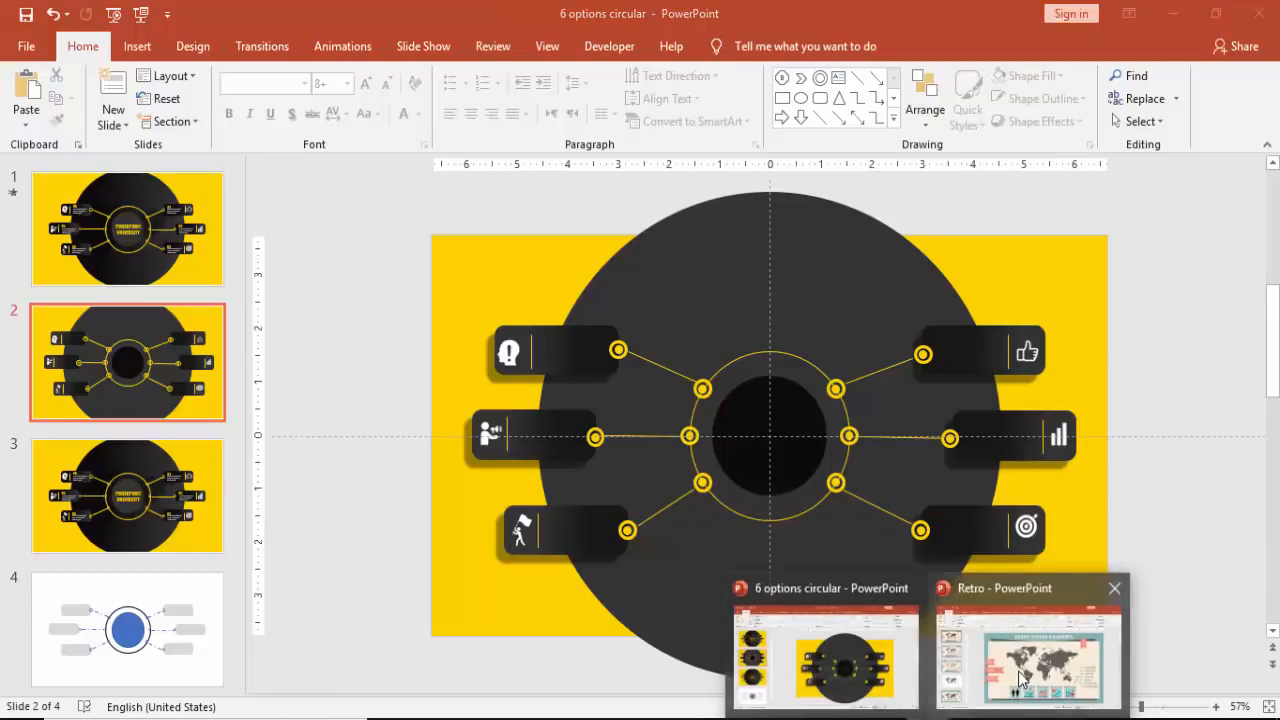
Step: Paste the copied world map onto the infographic slide and select it for formatting
left_click(1028, 660)
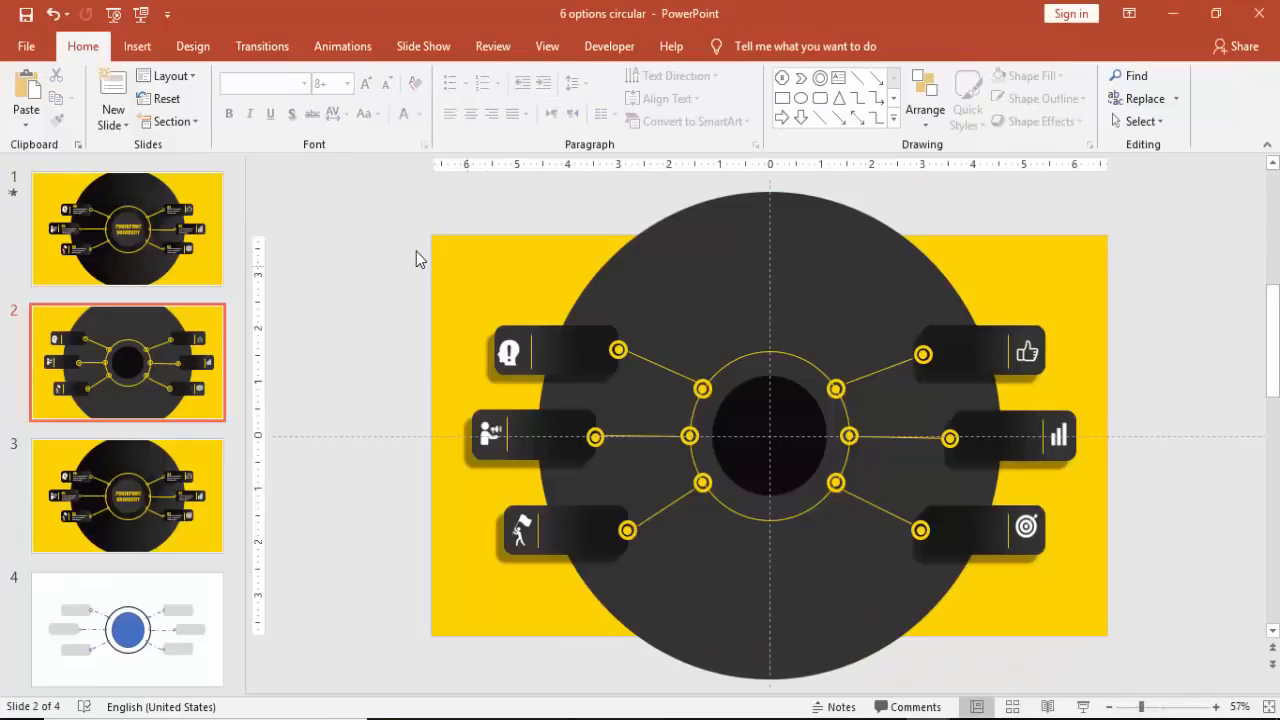
right_click(420, 258)
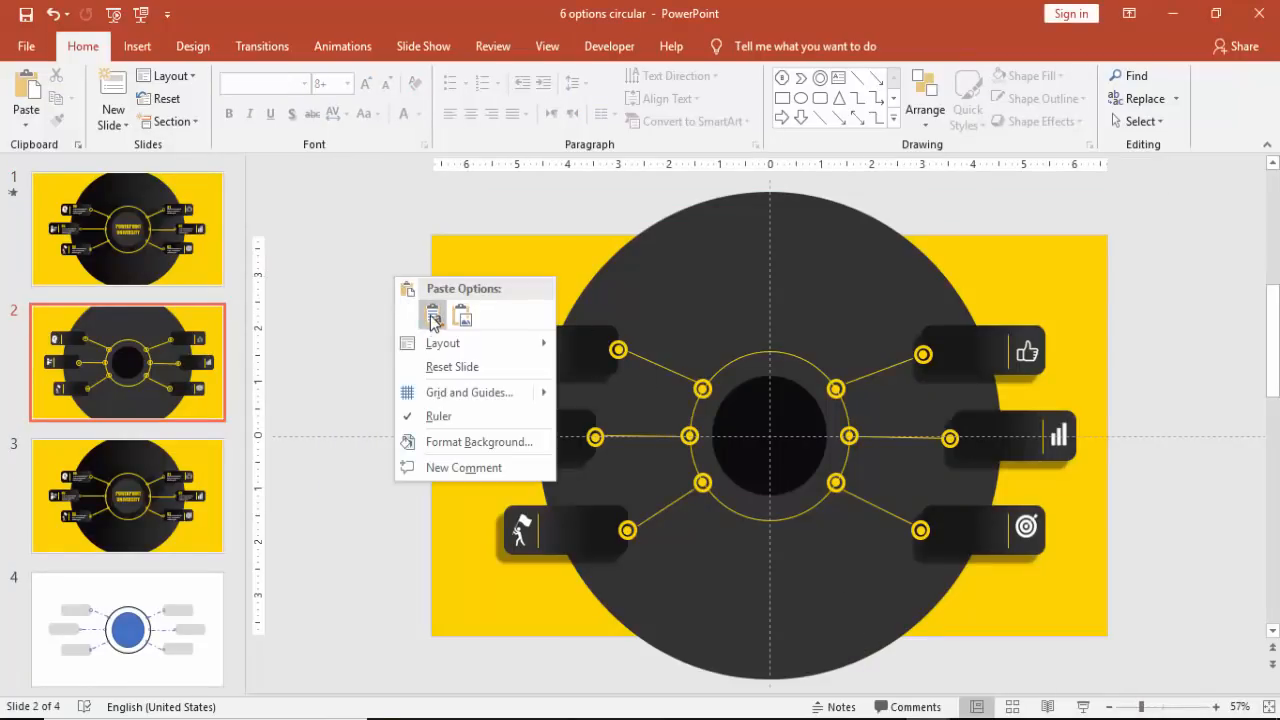
left_click(432, 316)
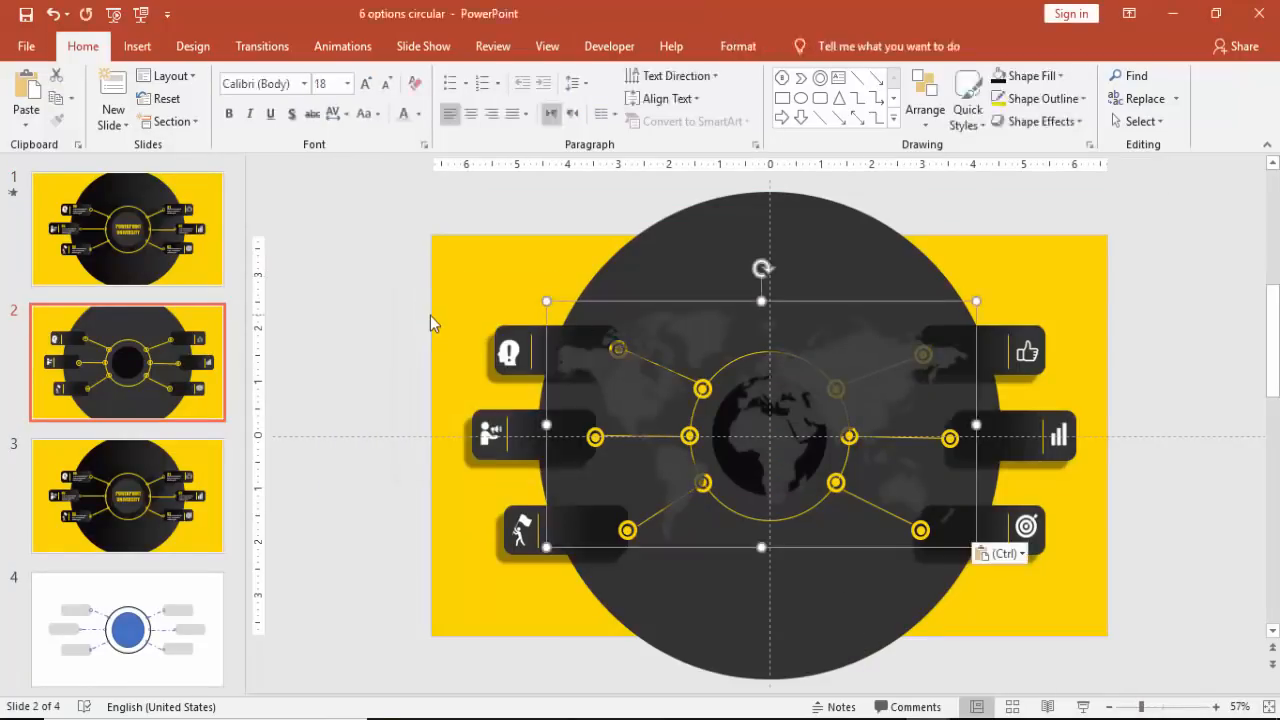
left_click(738, 46)
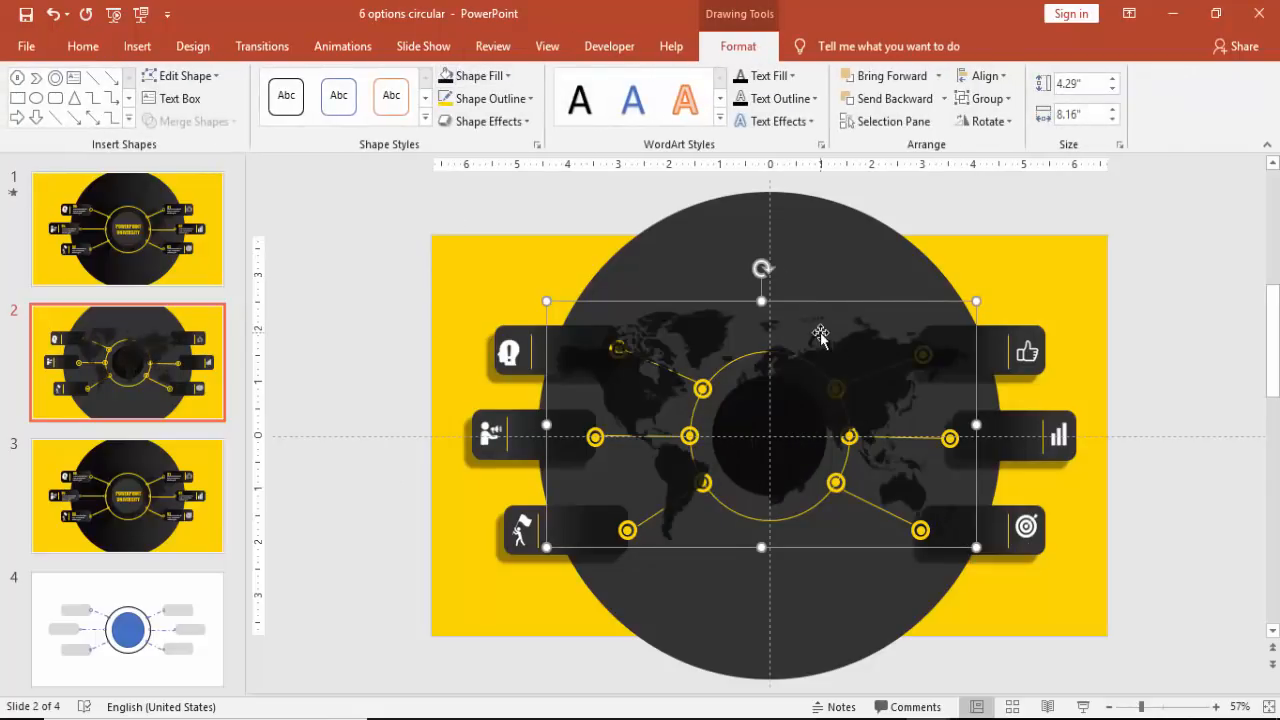
mouse_move(940, 648)
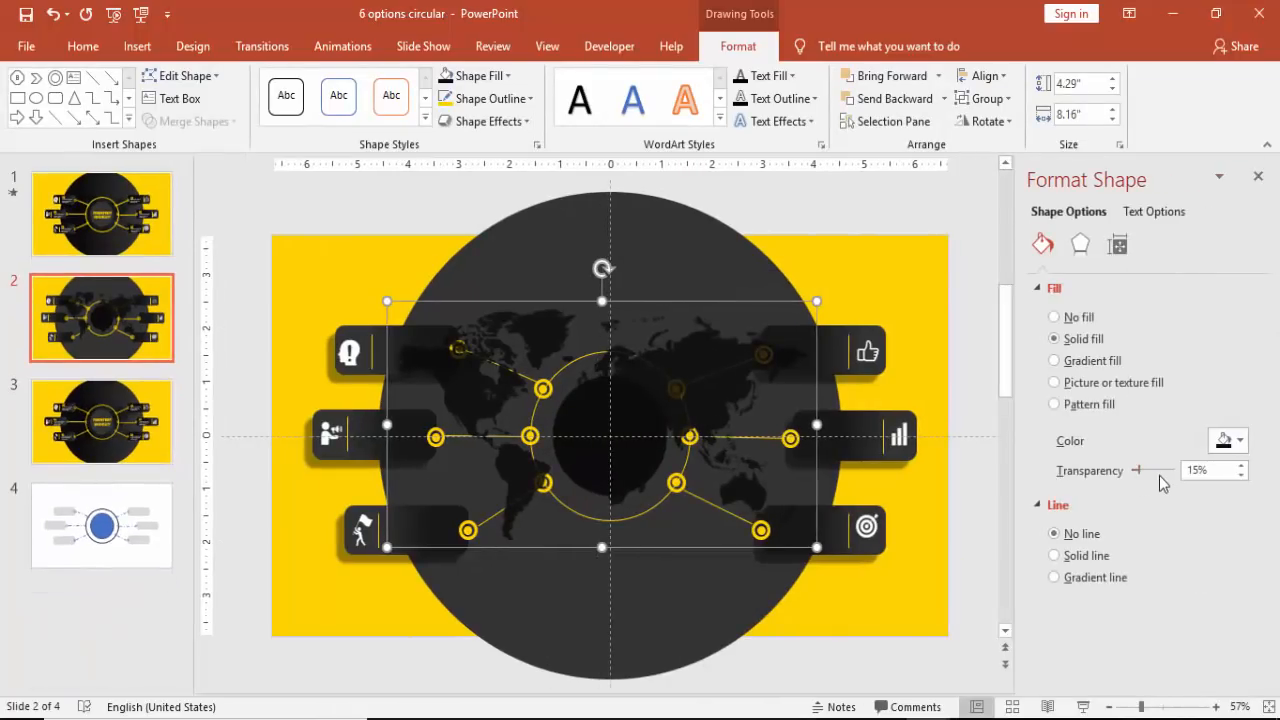
Step: Set the world map's fill transparency to about 29%
left_click_drag(1136, 470, 1144, 470)
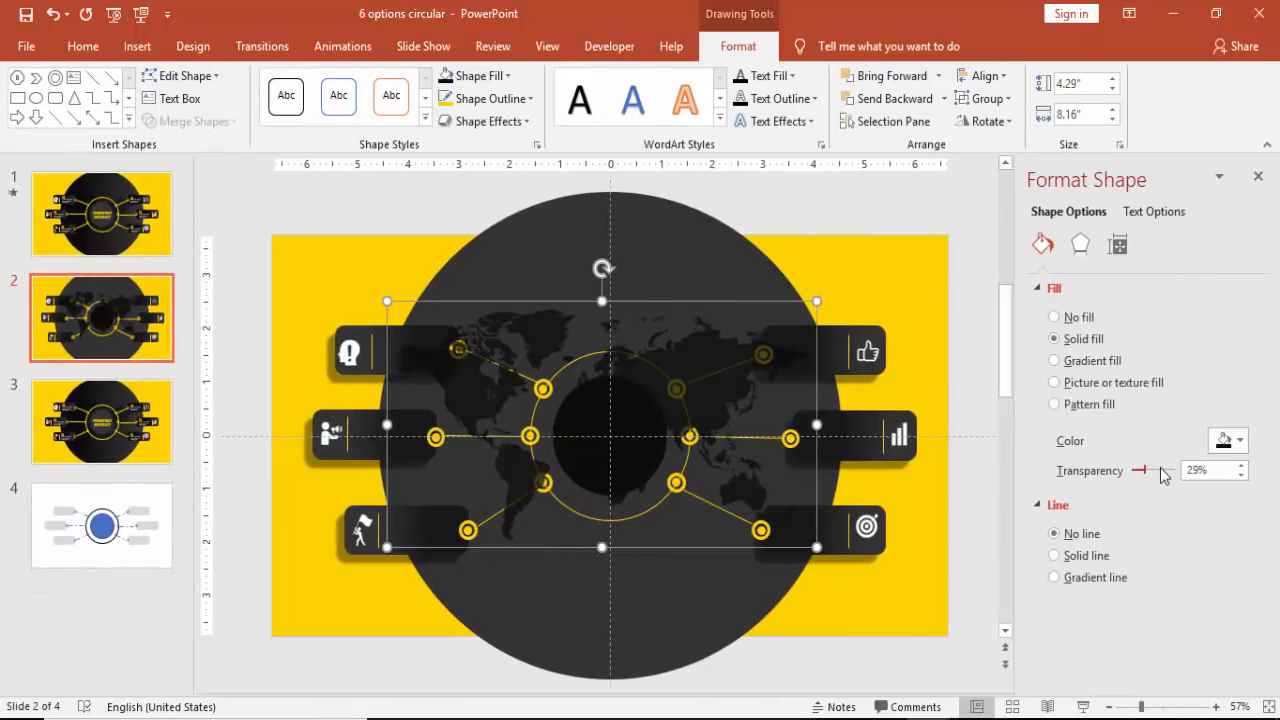
left_click_drag(1140, 470, 1156, 470)
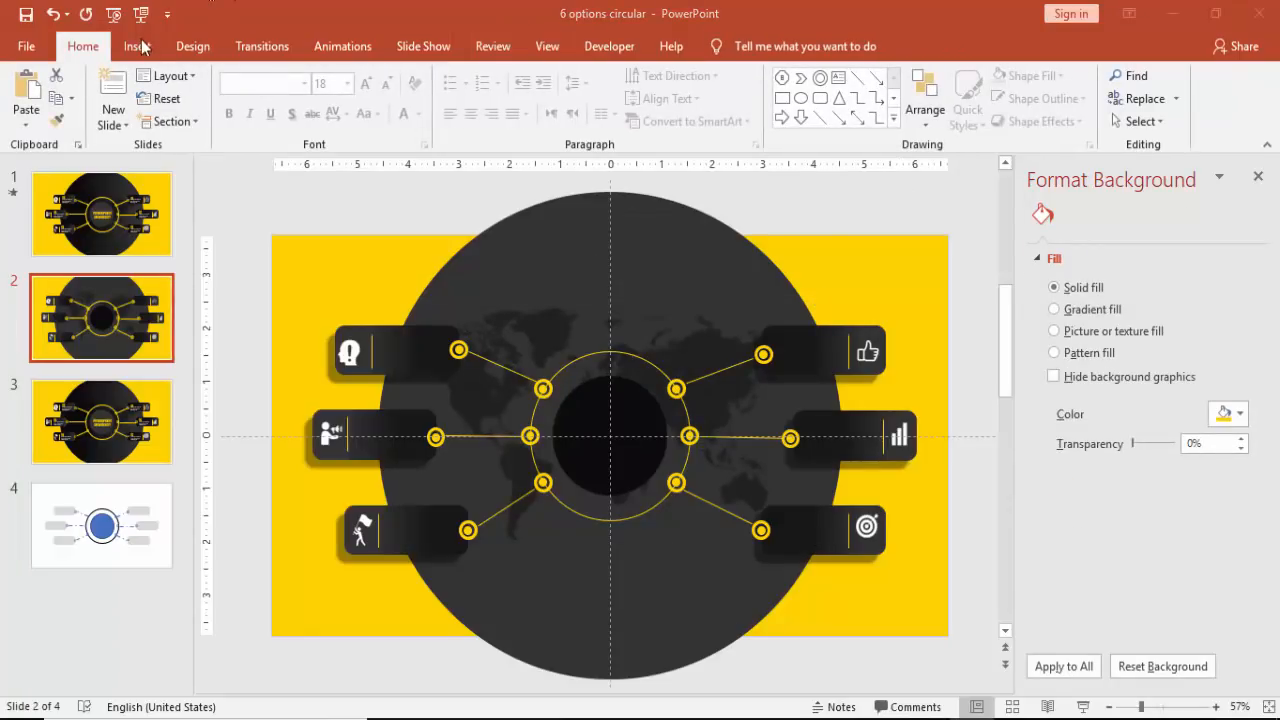
Step: Add a text box reading 01 and style it in bold Oswald
left_click(136, 46)
type("01")
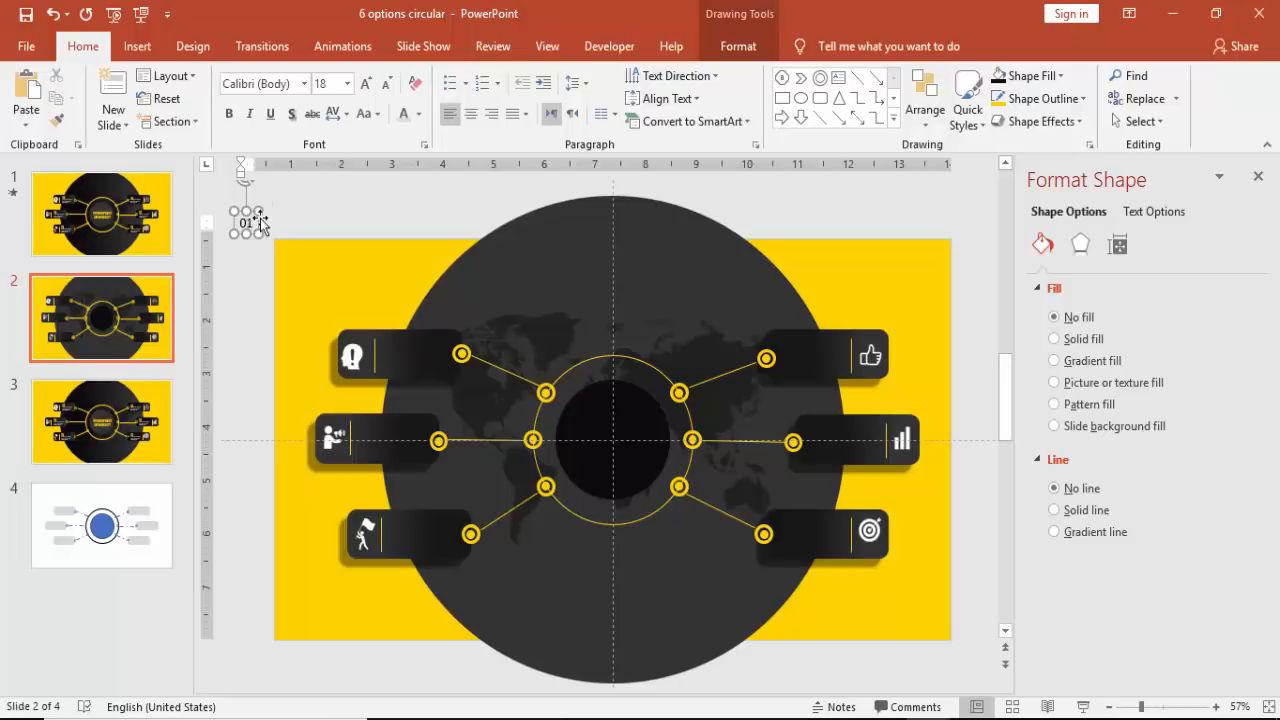
double_click(248, 222)
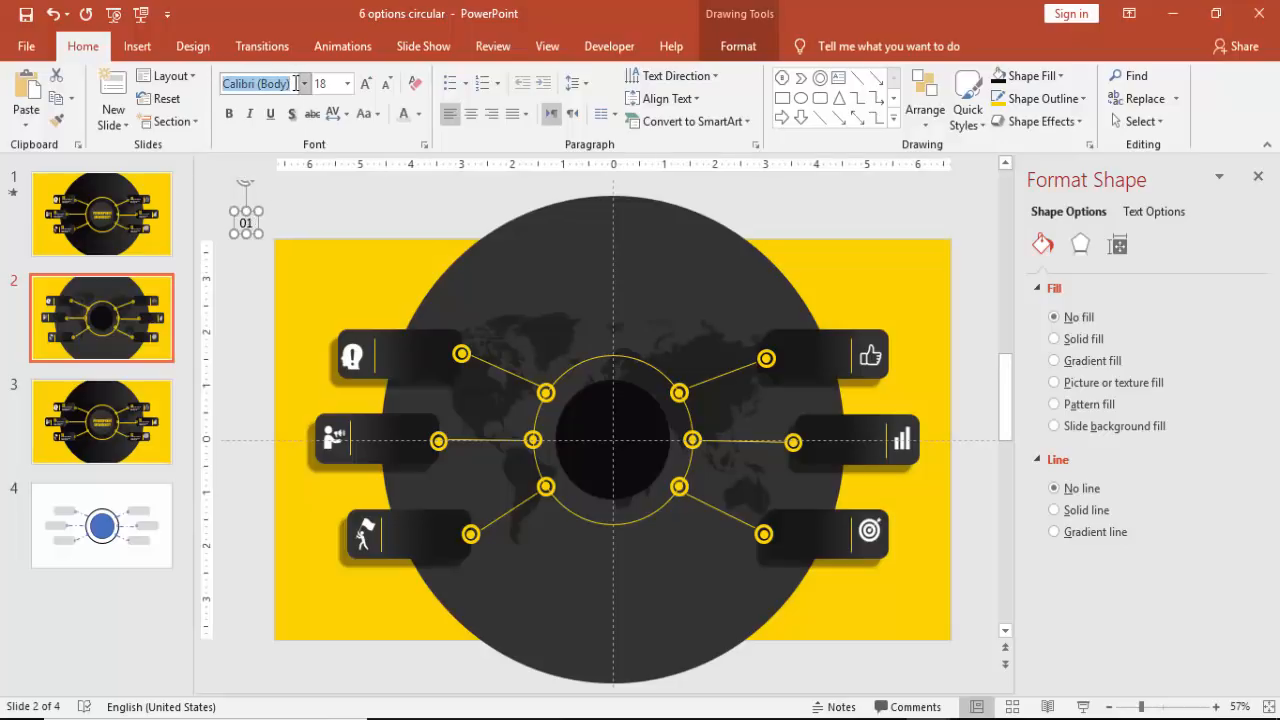
type("Oswald")
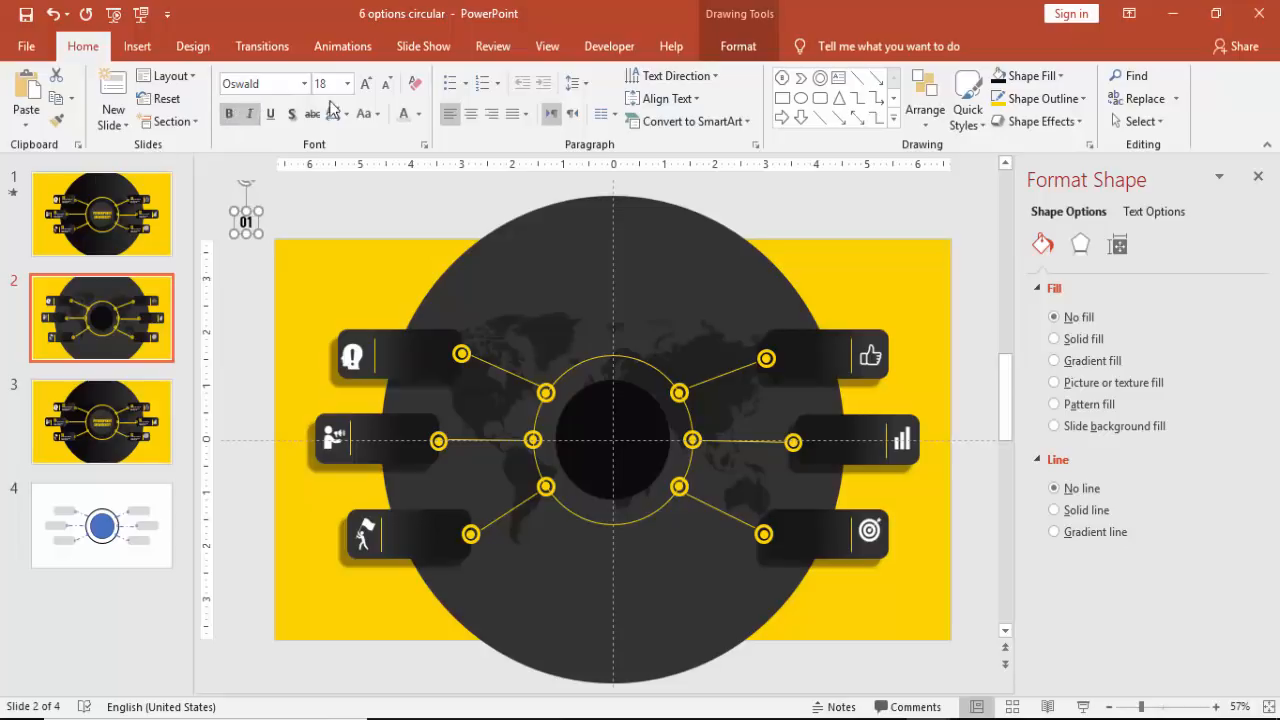
left_click(364, 84)
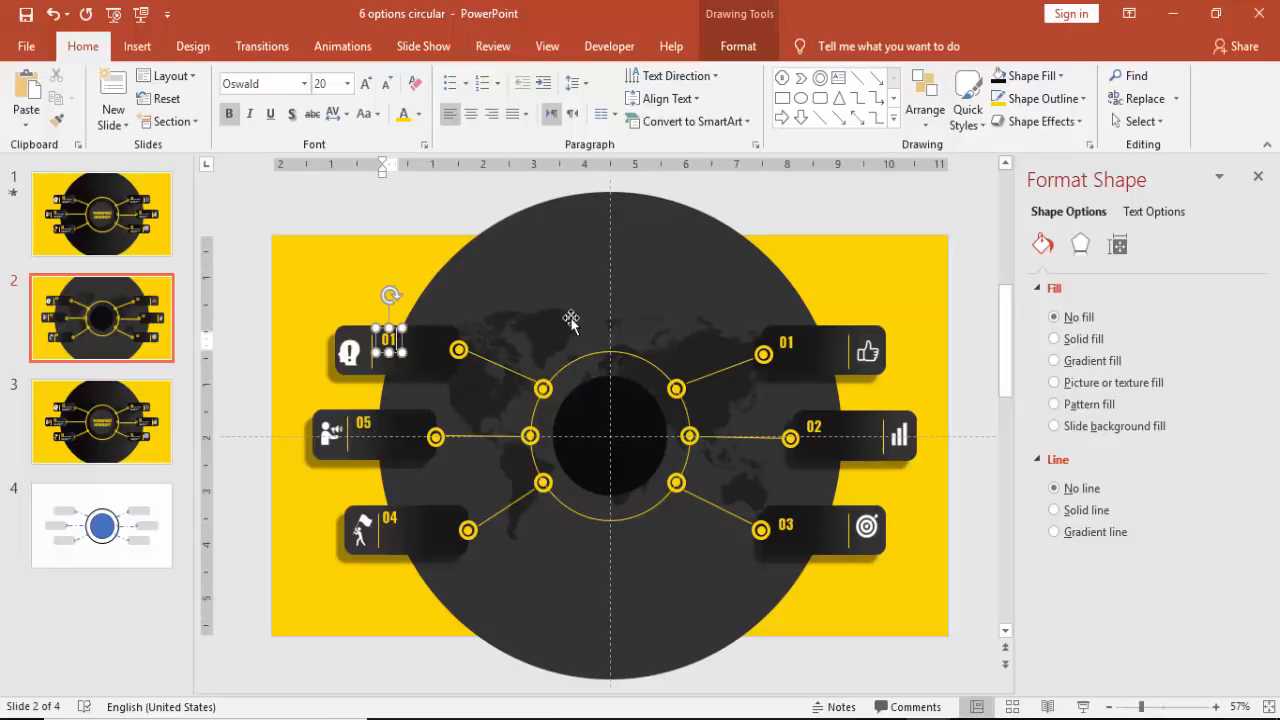
Step: Edit the last tab label to 06 and copy it into the centre circle
type("06")
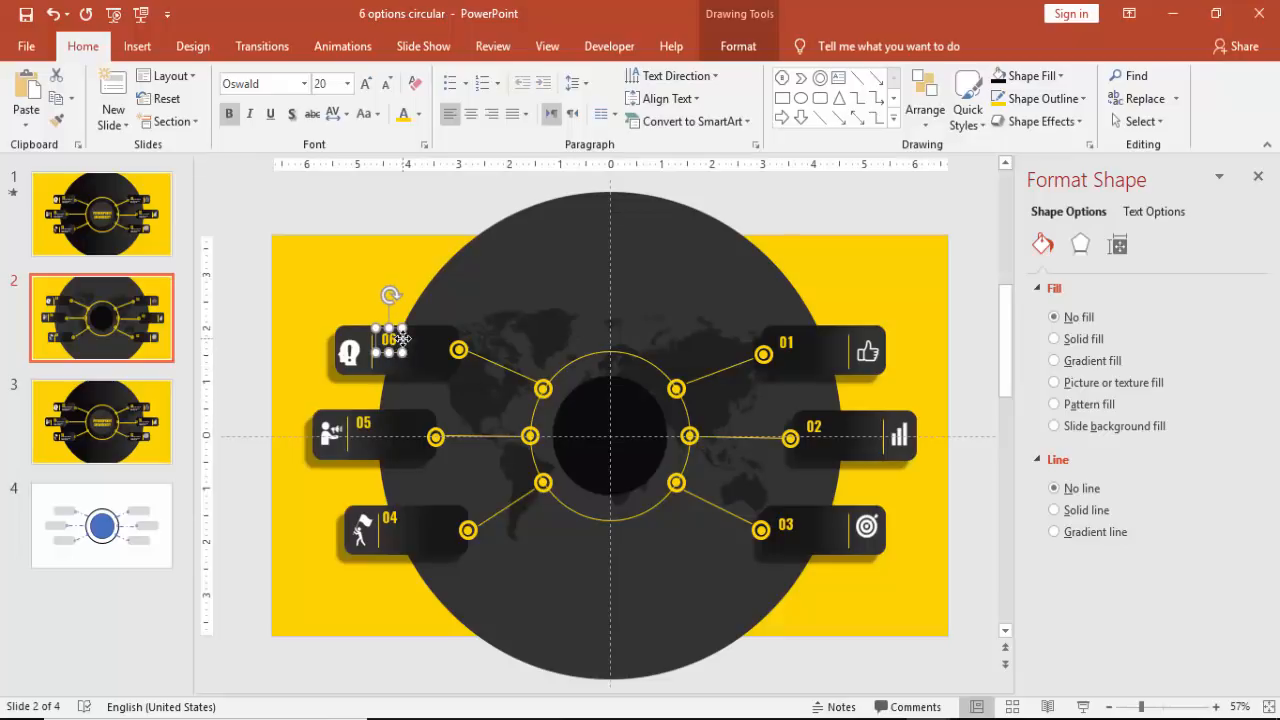
left_click_drag(390, 338, 604, 436)
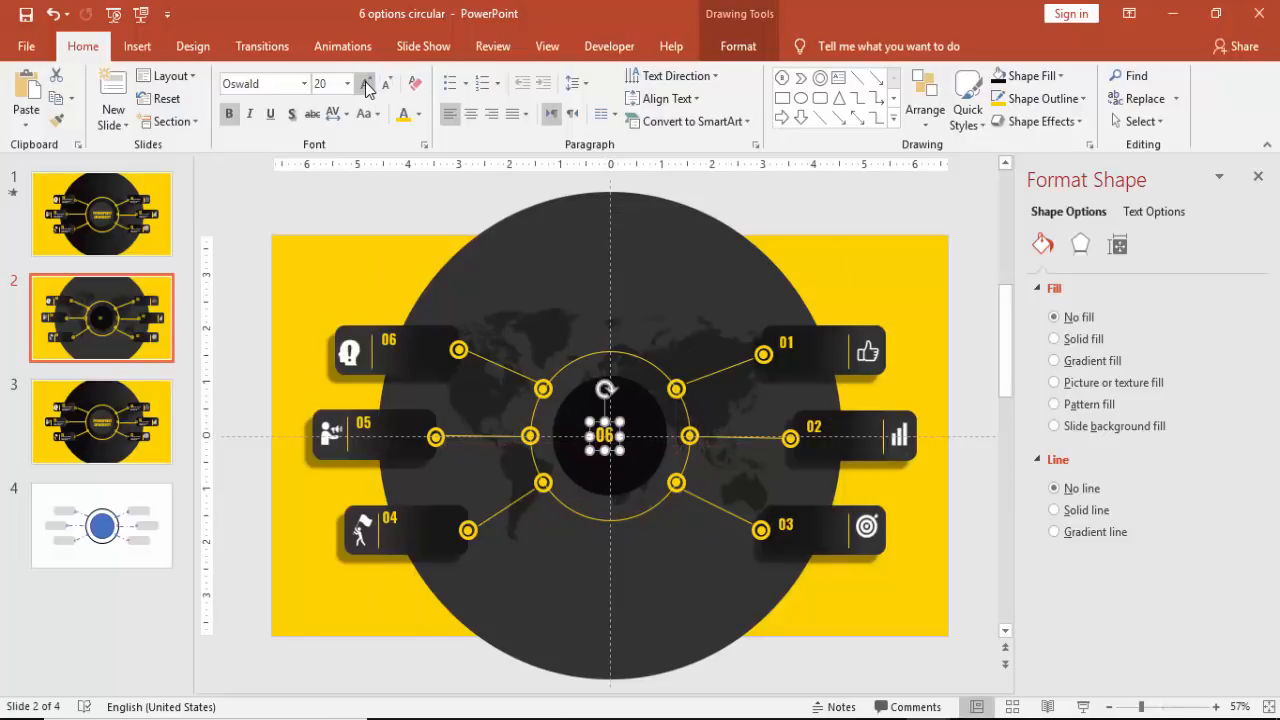
Step: Enlarge the centre label to 32 pt and select it as the TITLE text
left_click(364, 84)
type("TITLE")
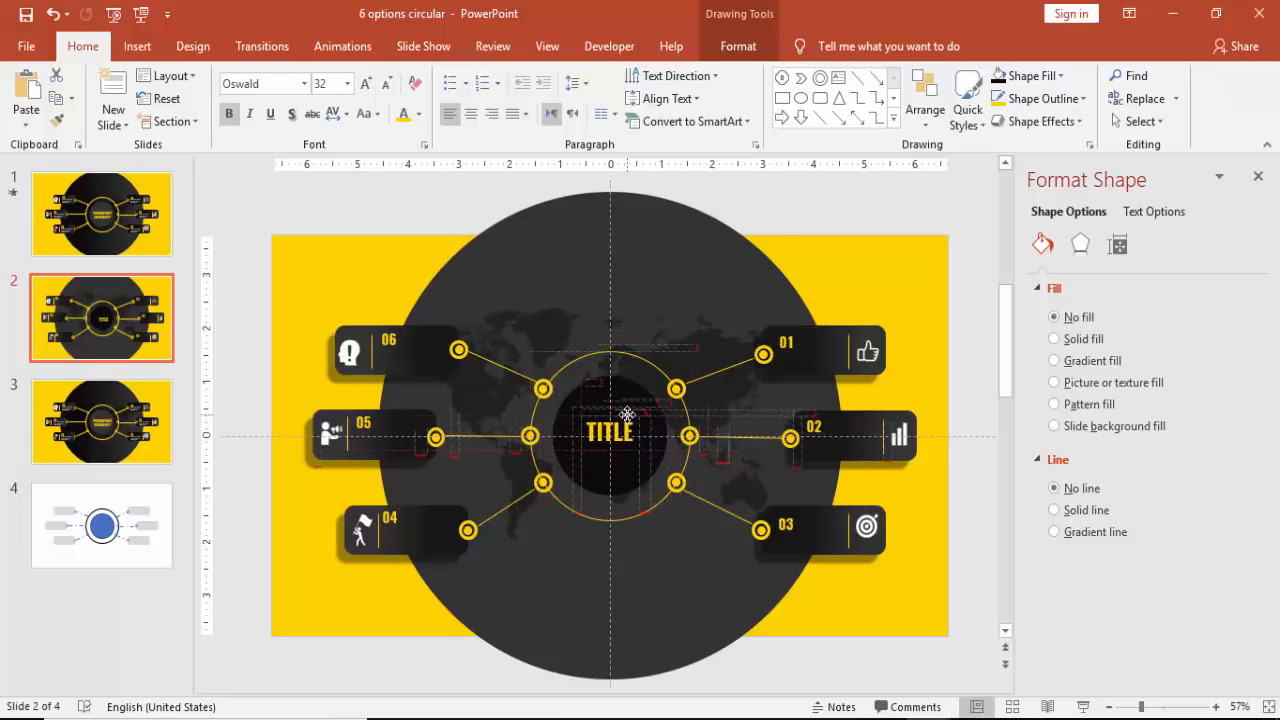
left_click(610, 432)
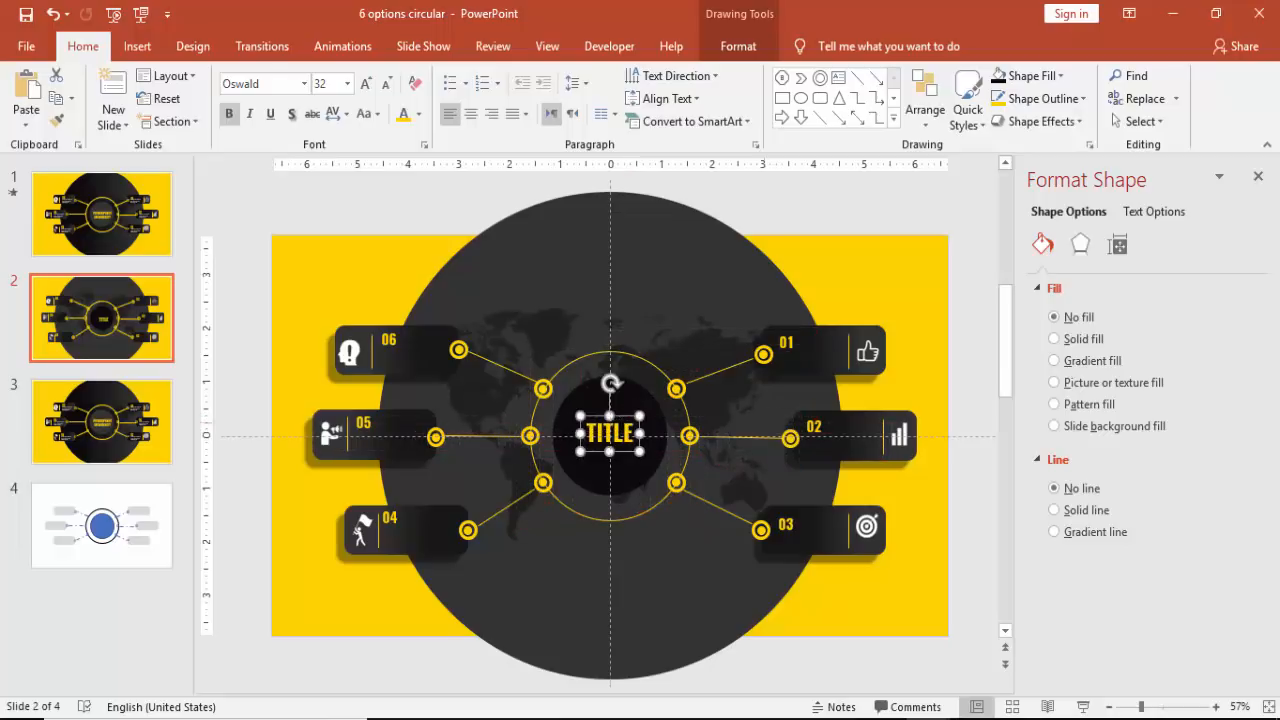
mouse_move(864, 232)
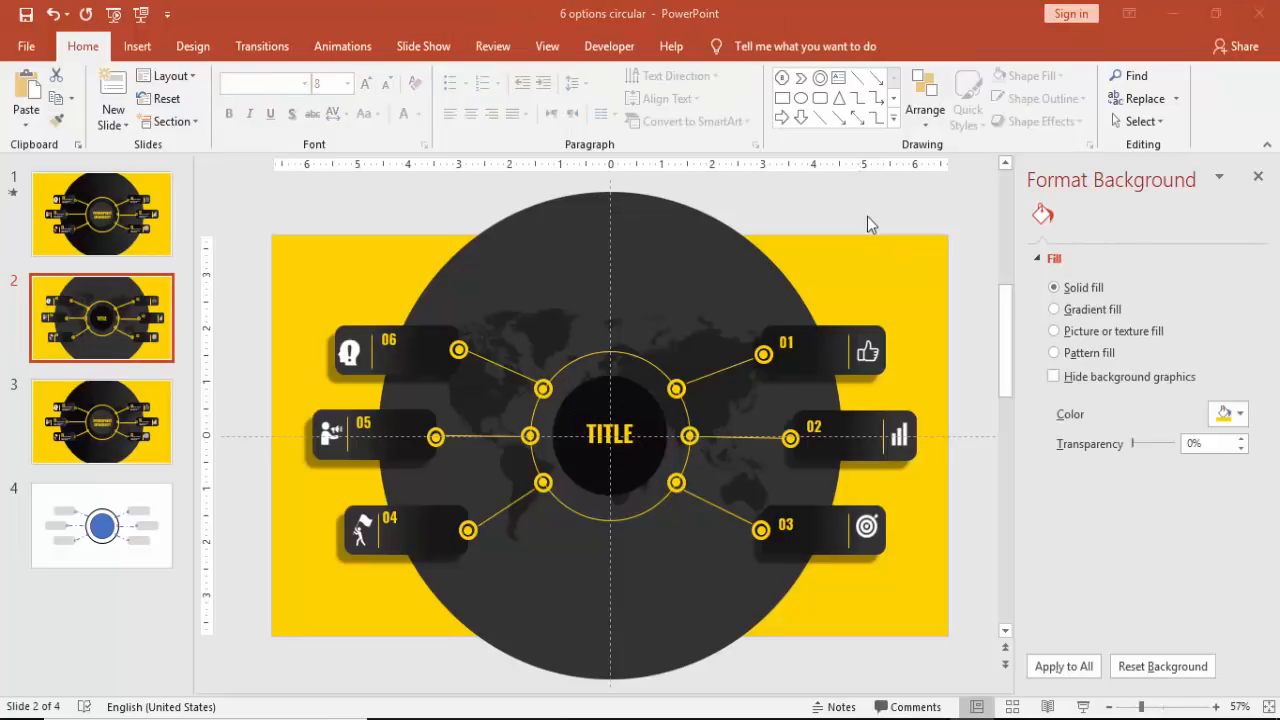
mouse_move(808, 212)
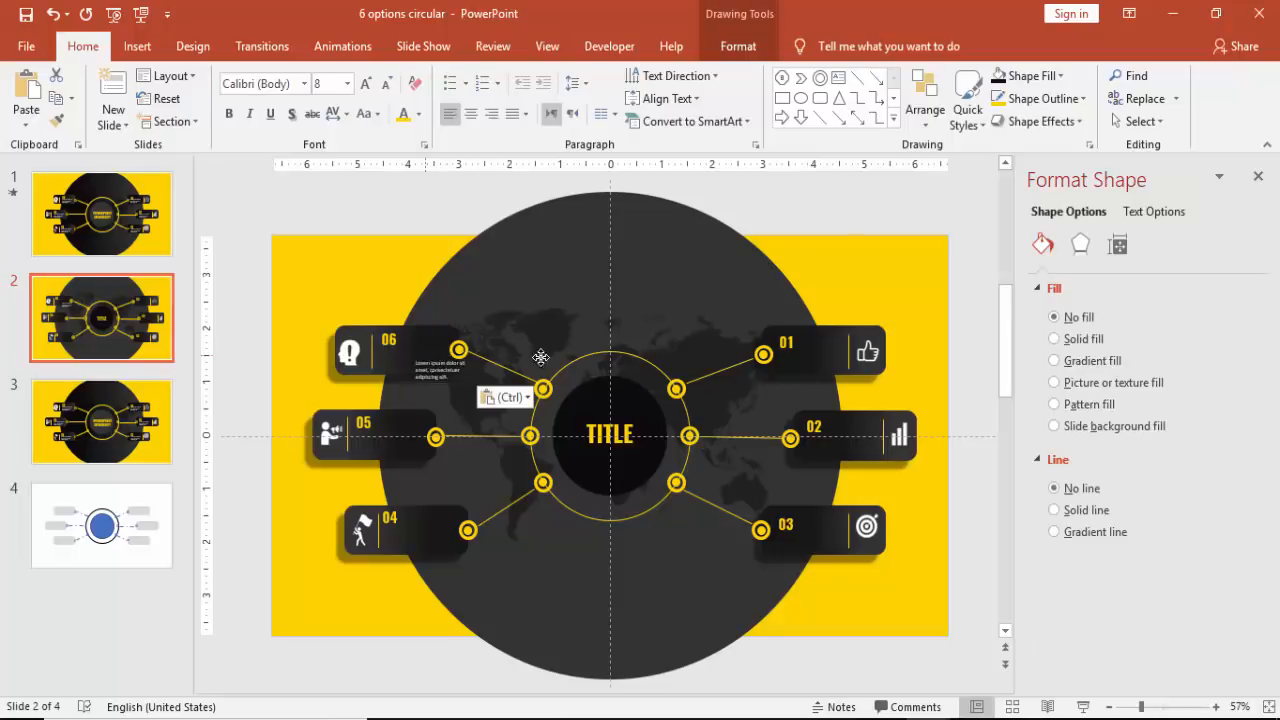
Step: Place copies of the small placeholder description beside tab 06 and under number 03
left_click(816, 350)
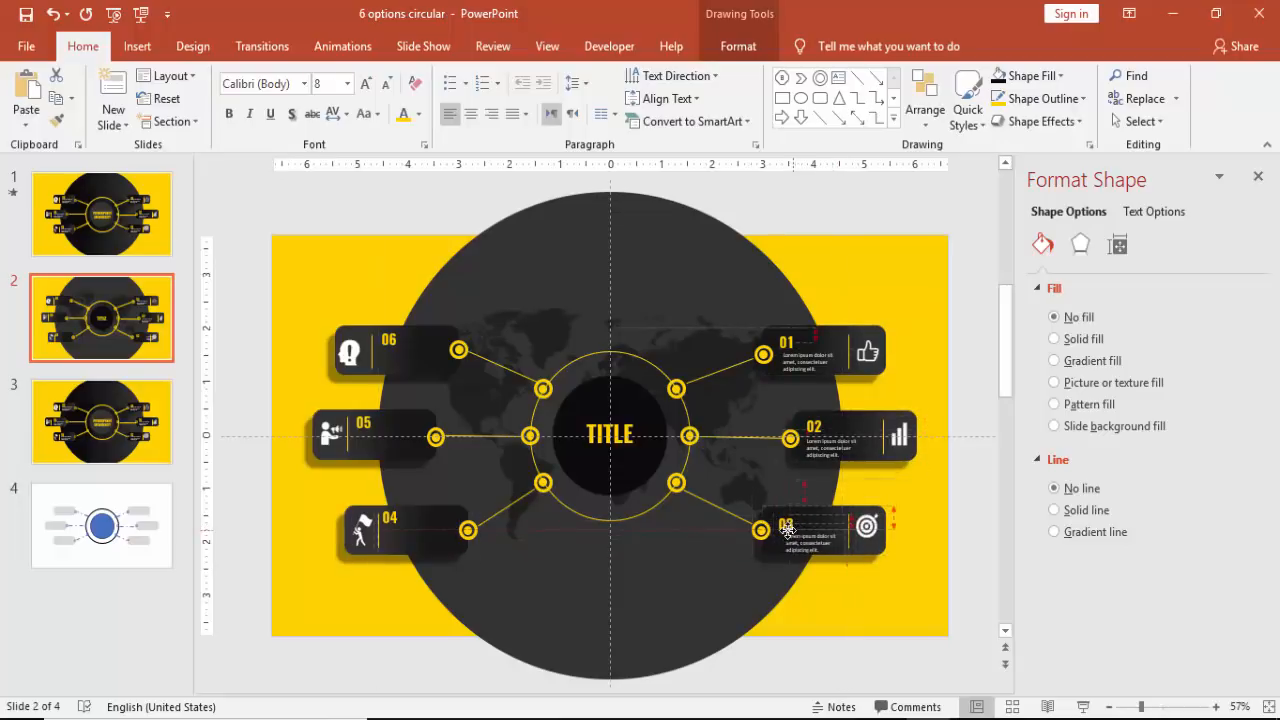
left_click(810, 530)
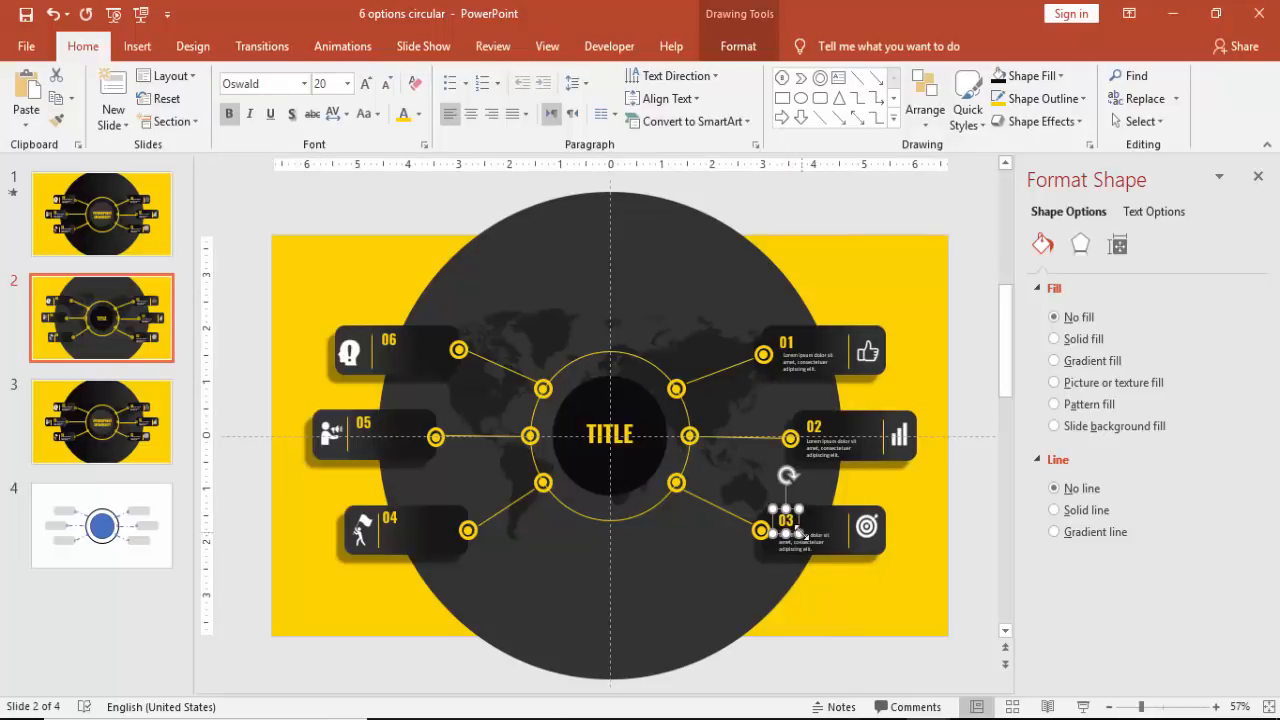
left_click(800, 536)
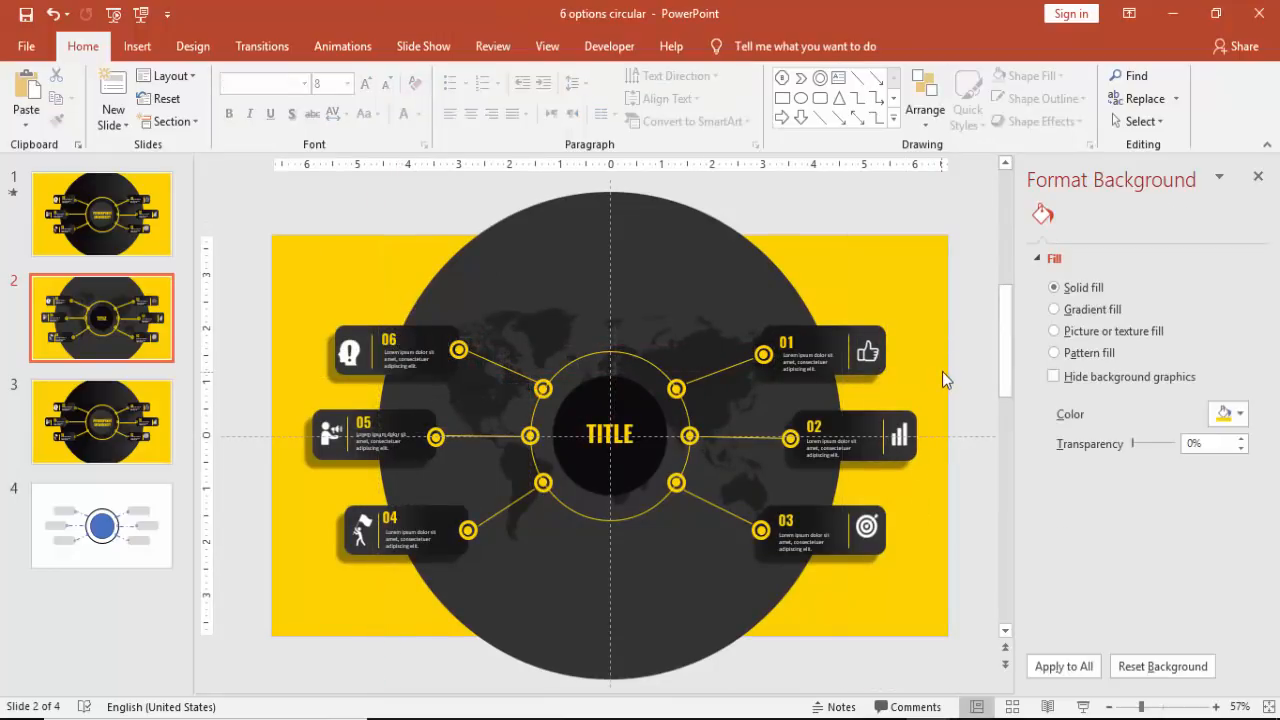
Step: Group the pieces of tab 04 with Ctrl+G, then select everything belonging to tab 05
left_click(810, 350)
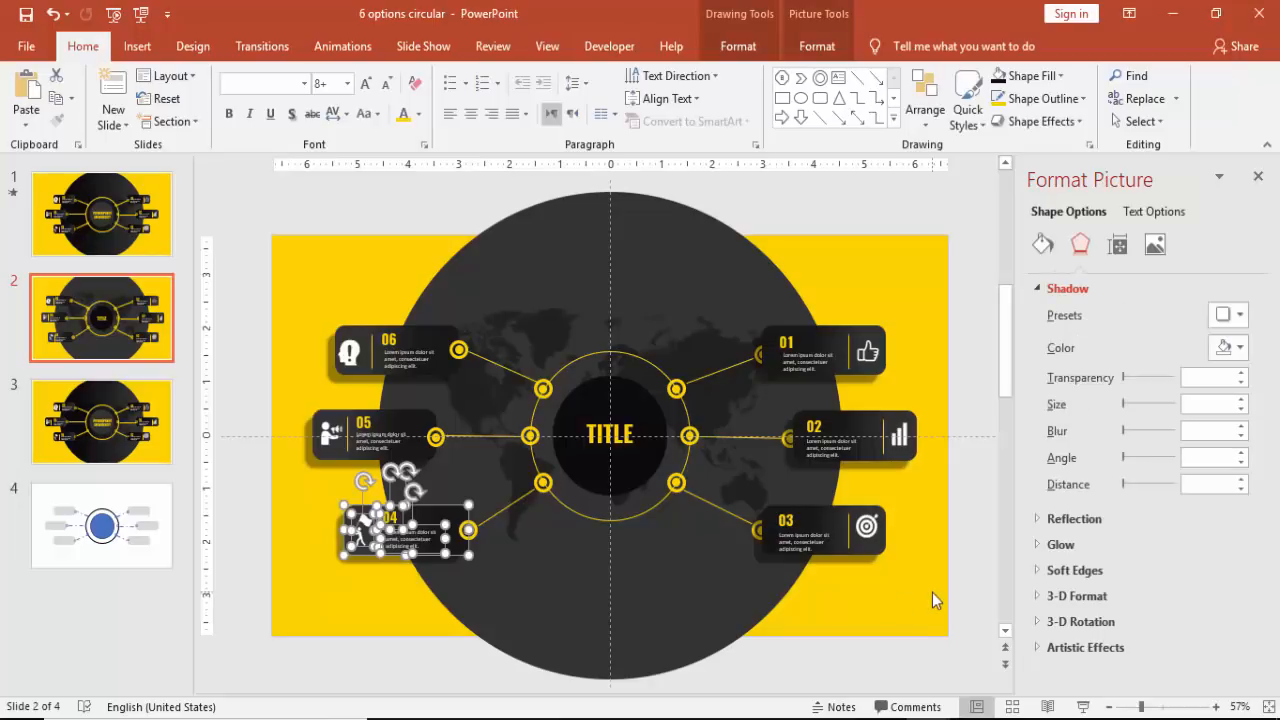
left_click(362, 452)
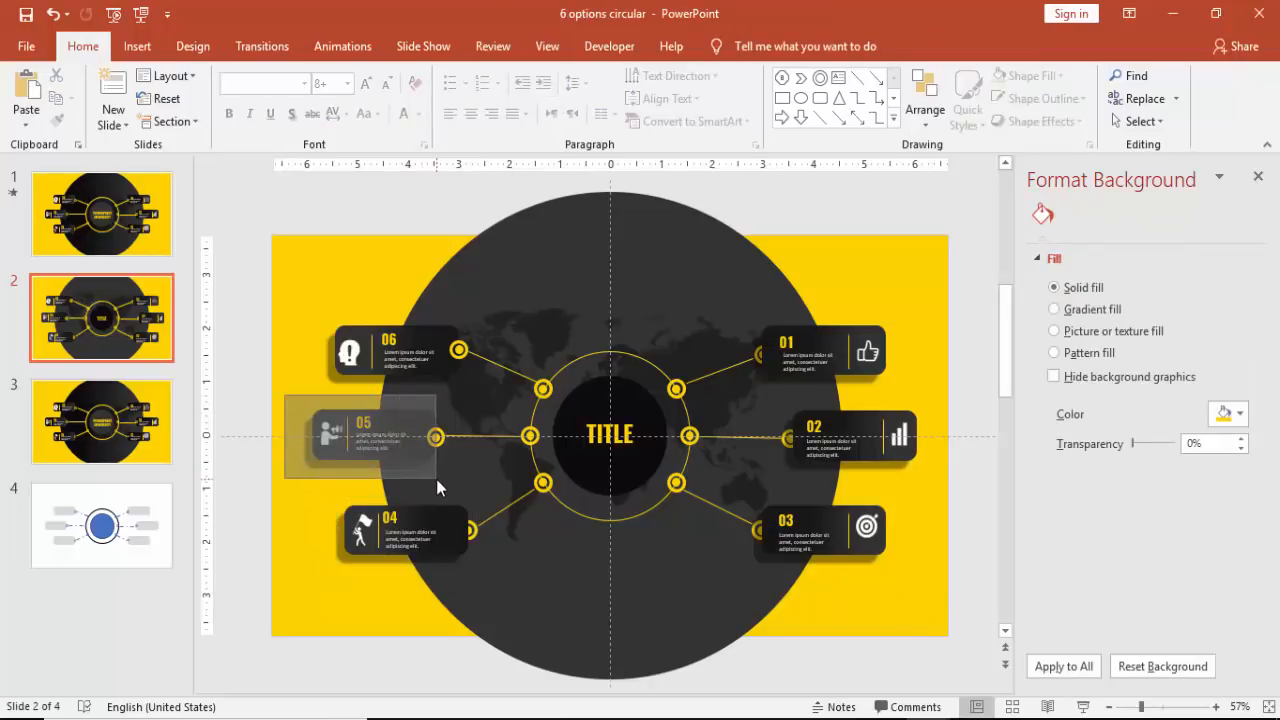
left_click(376, 436)
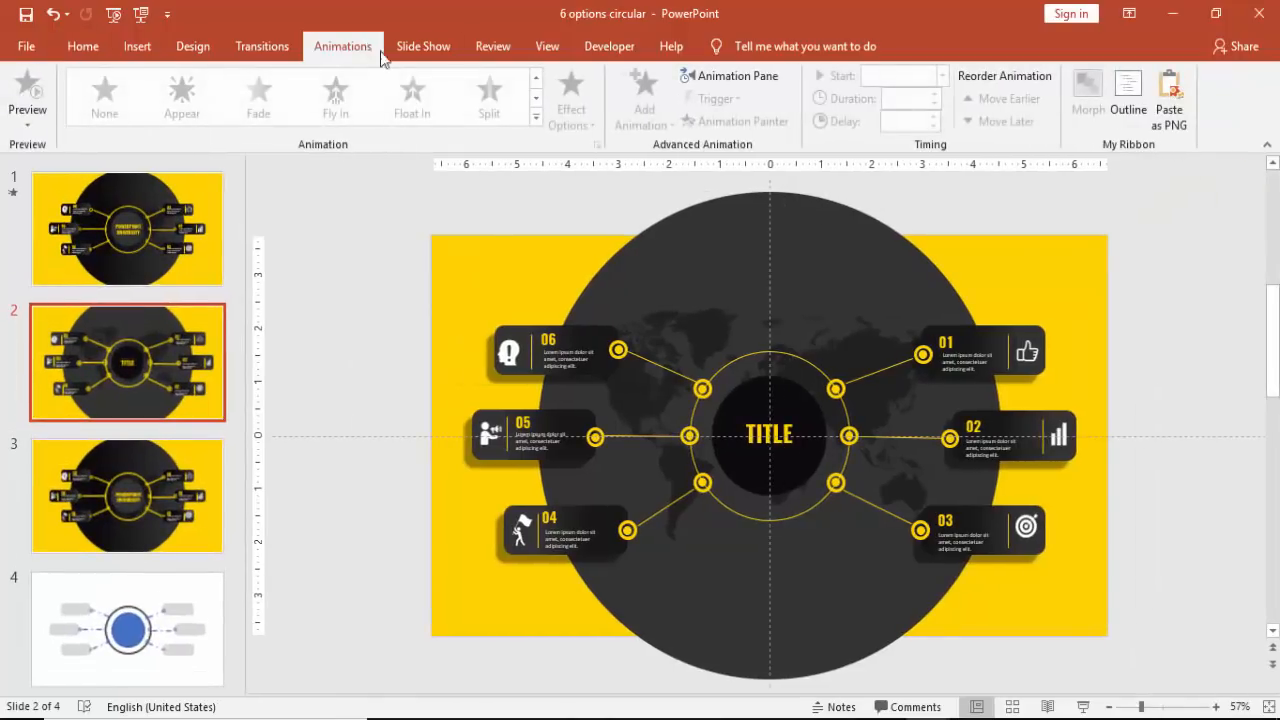
Step: Give the ring dot beside option 01 a Fly In entrance from Add Animation
left_click(736, 76)
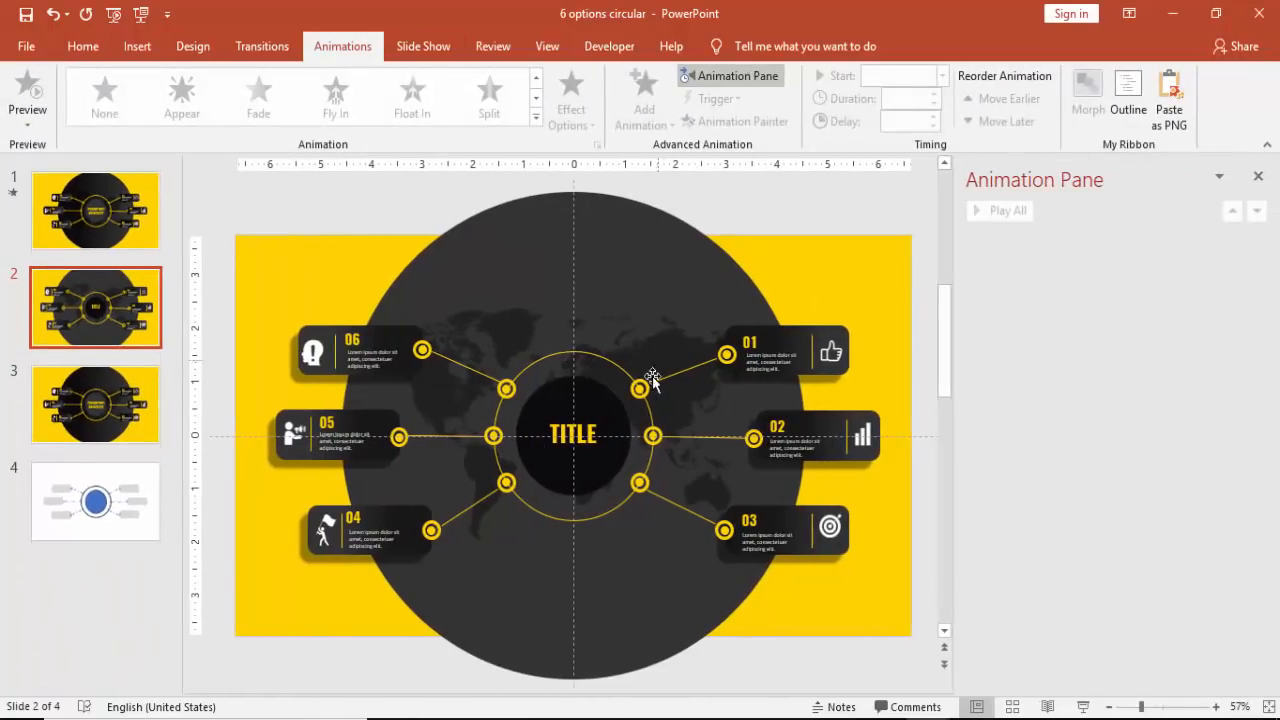
left_click(638, 388)
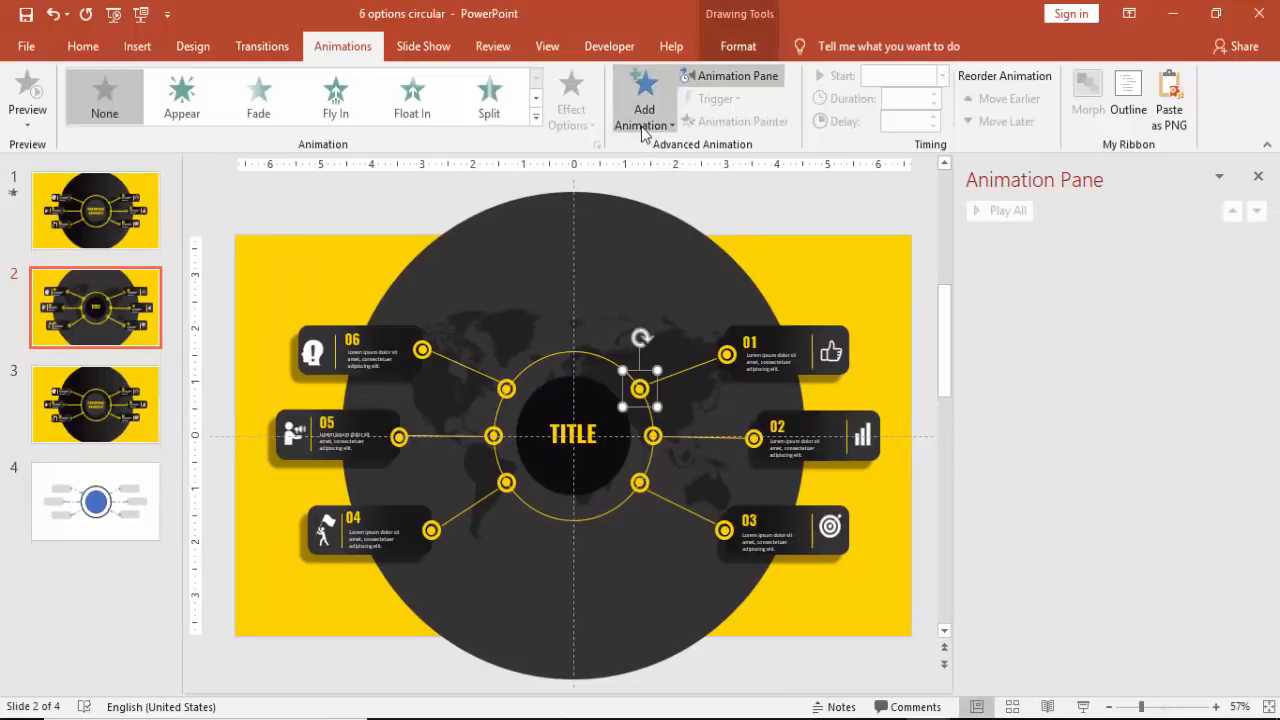
left_click(536, 116)
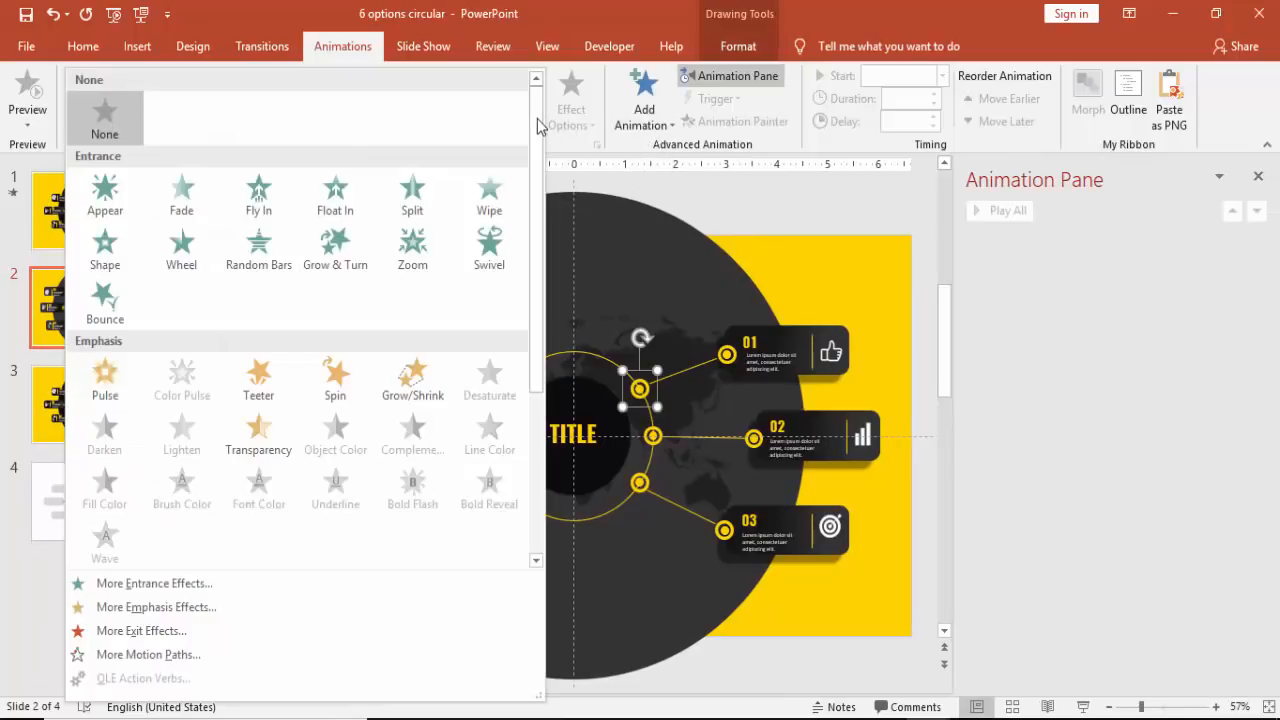
mouse_move(258, 192)
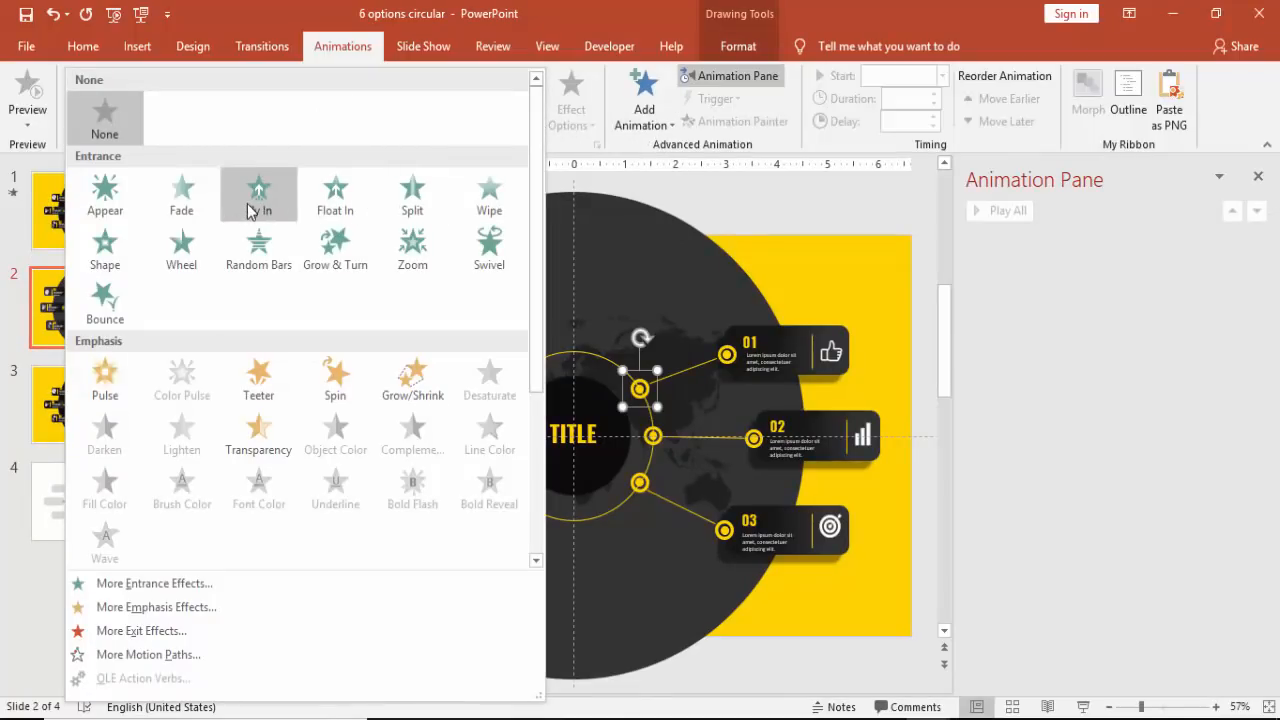
left_click(258, 196)
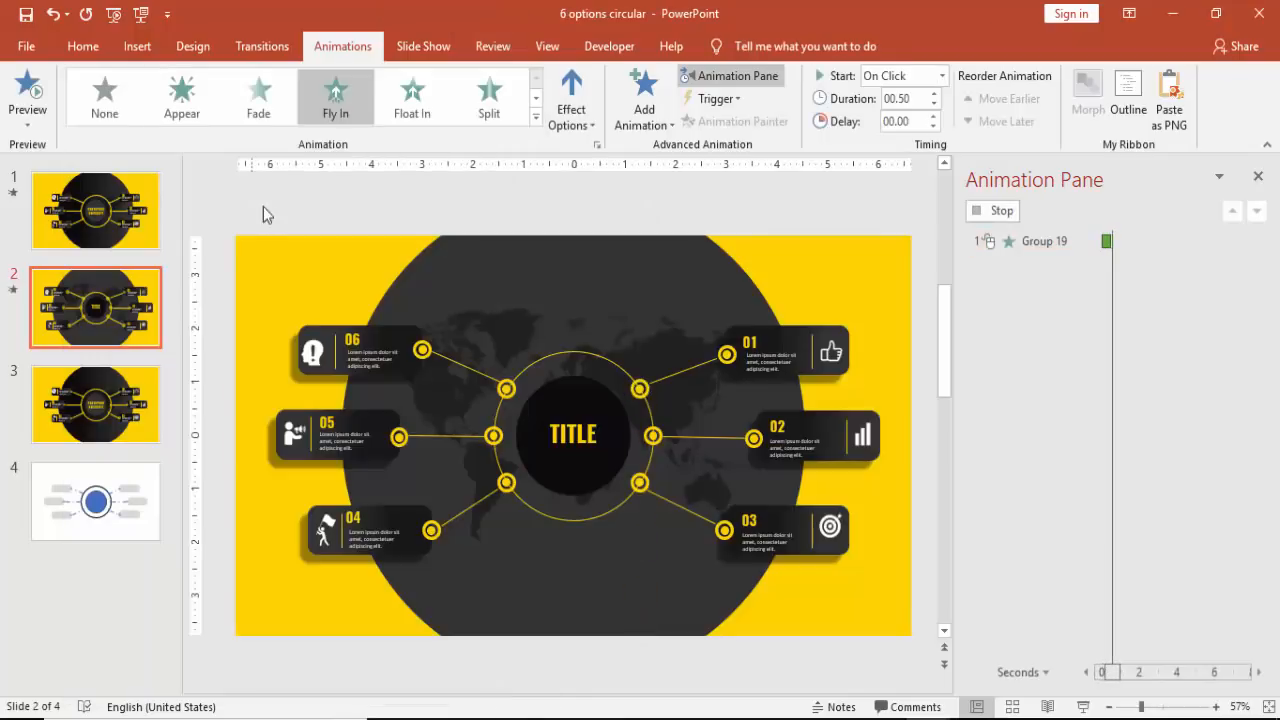
Step: Review the Fly In effect options and timing settings, then confirm with OK
left_click(1040, 240)
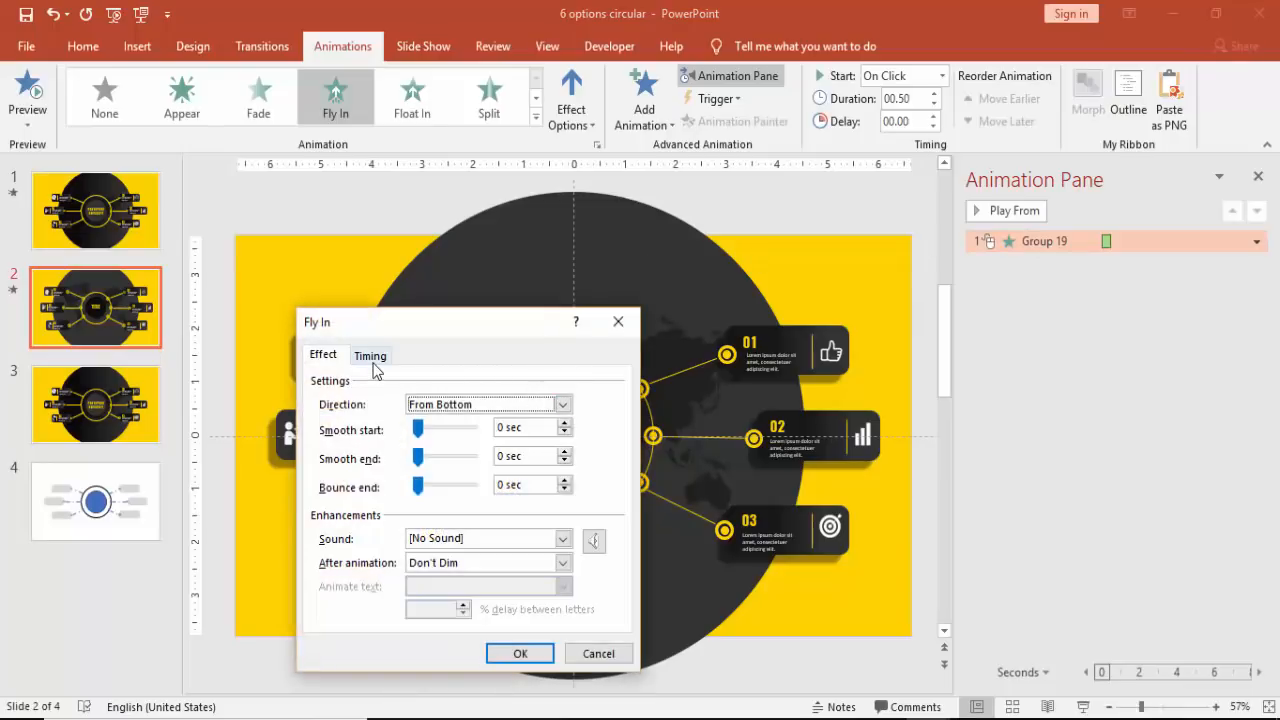
left_click(370, 356)
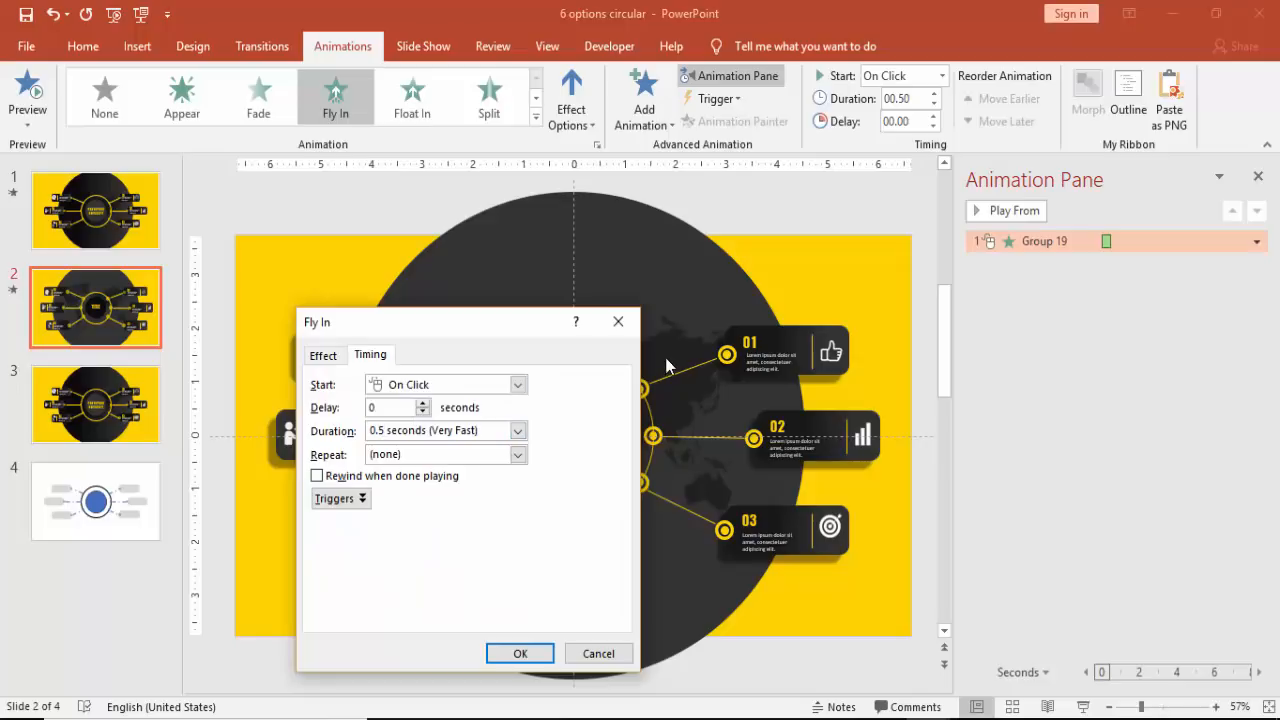
left_click(520, 652)
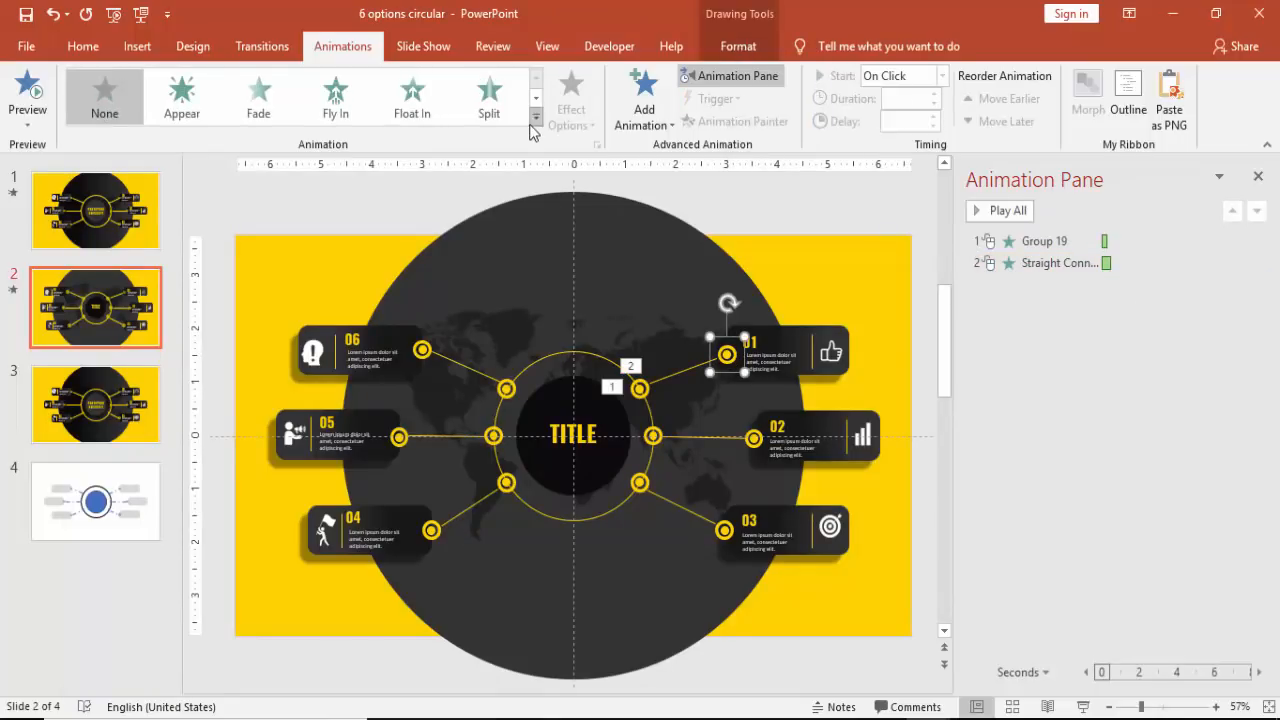
mouse_move(176, 596)
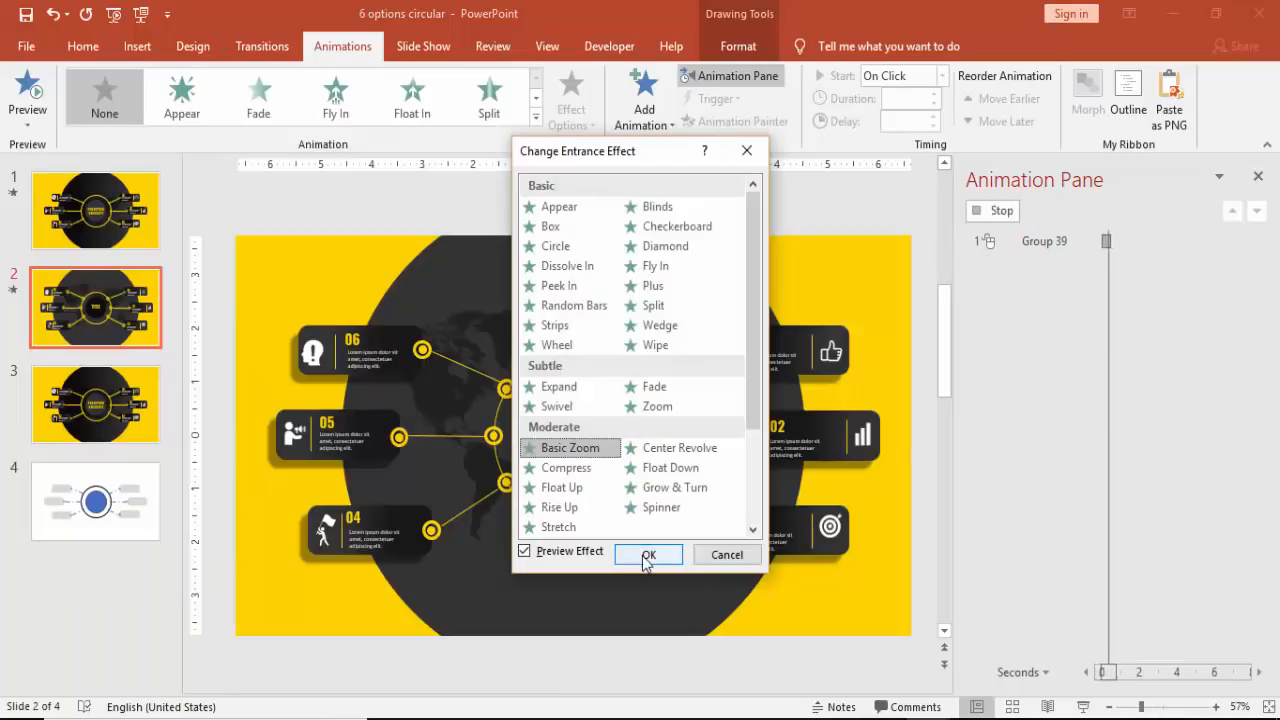
Step: Confirm Basic Zoom for the connector's end dot, then give the 01 tab a Wipe with its direction set
left_click(648, 554)
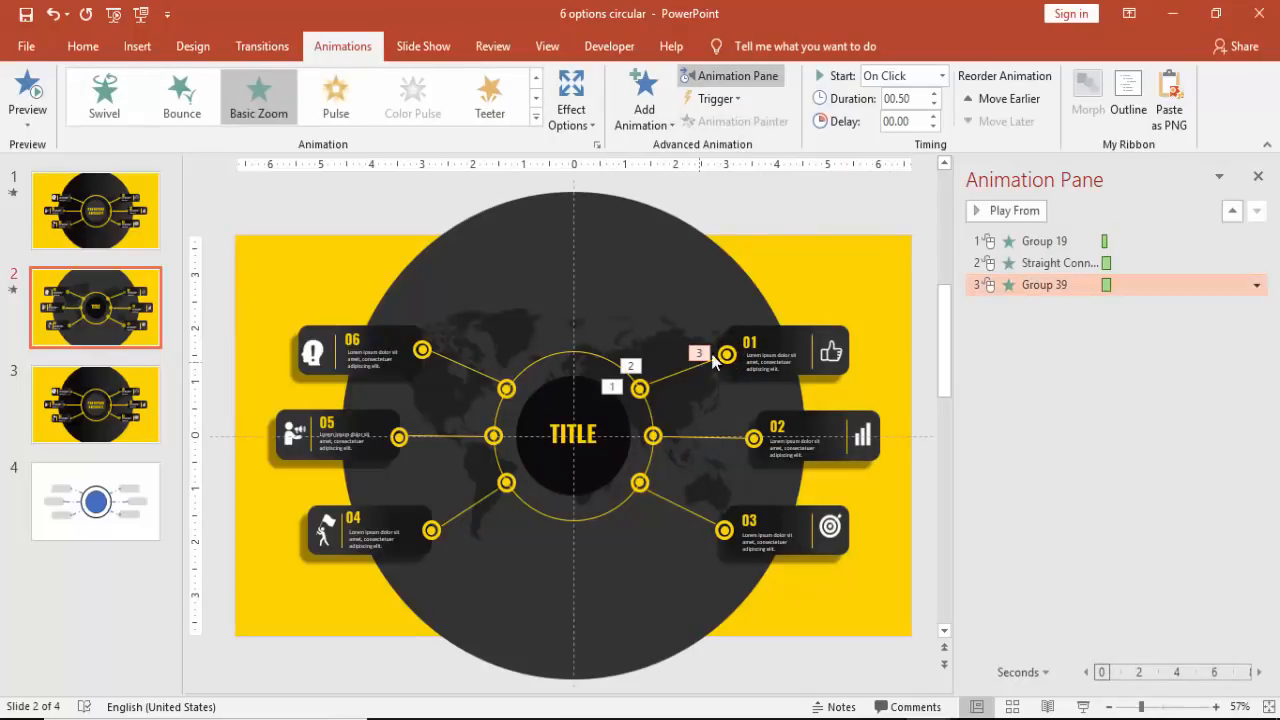
left_click(784, 350)
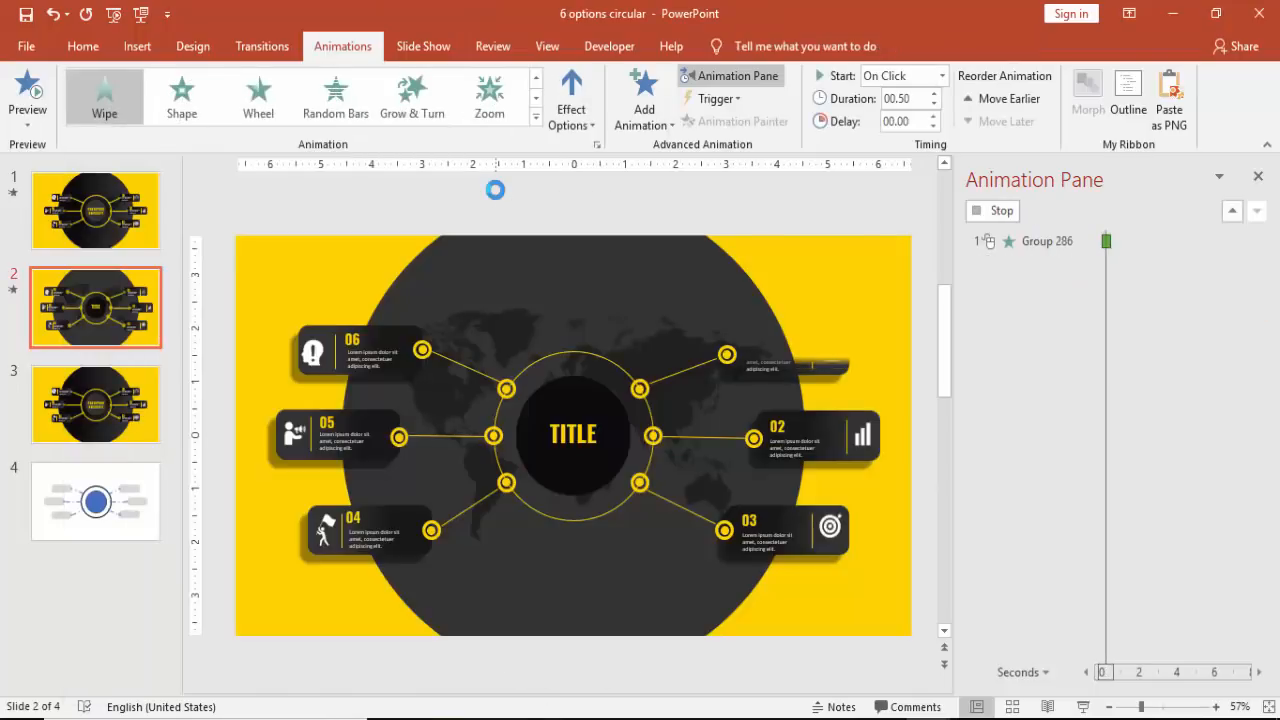
left_click(572, 96)
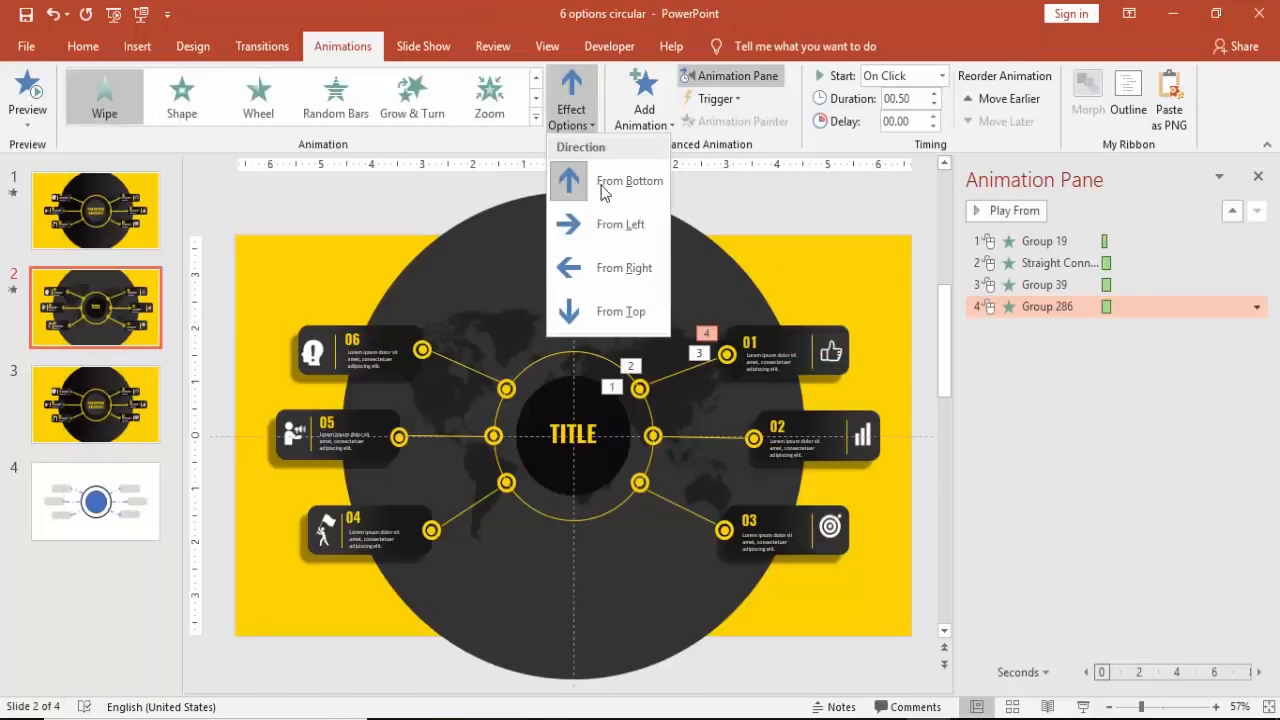
left_click(1014, 210)
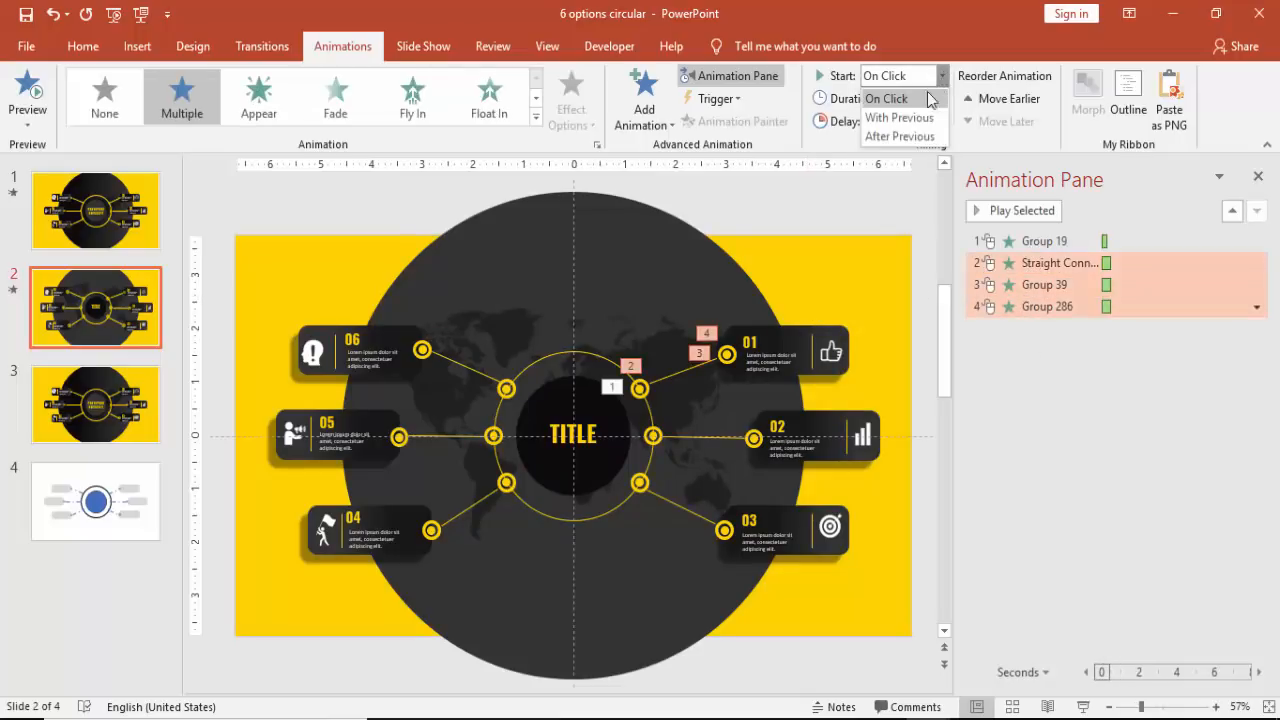
Step: Set animations 2–4 to start After Previous with a 0.3 second duration
left_click(900, 136)
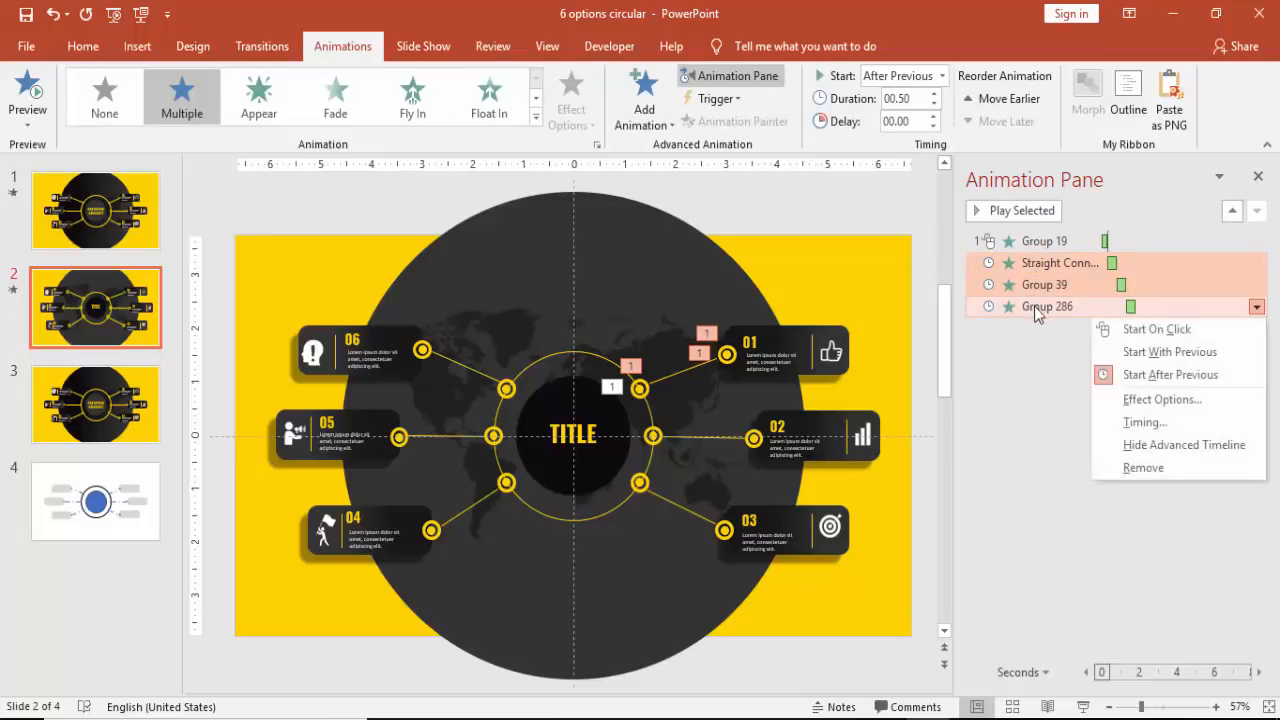
left_click(1162, 400)
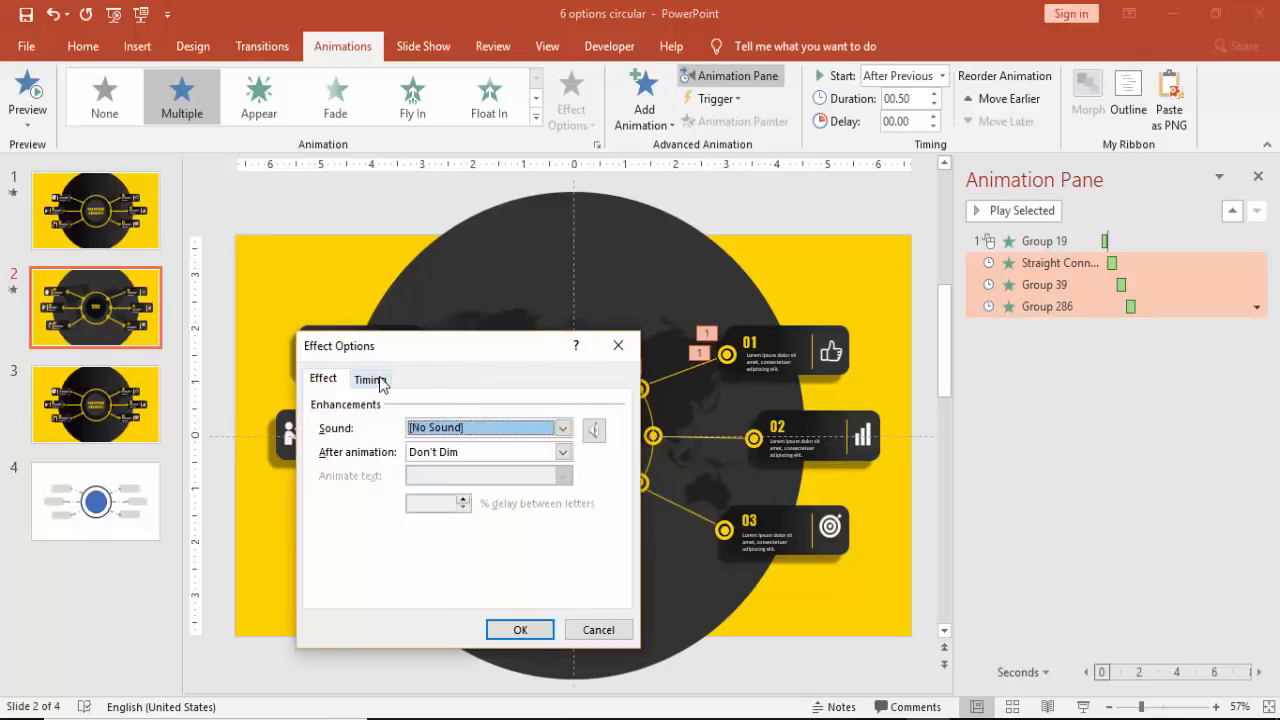
left_click(370, 378)
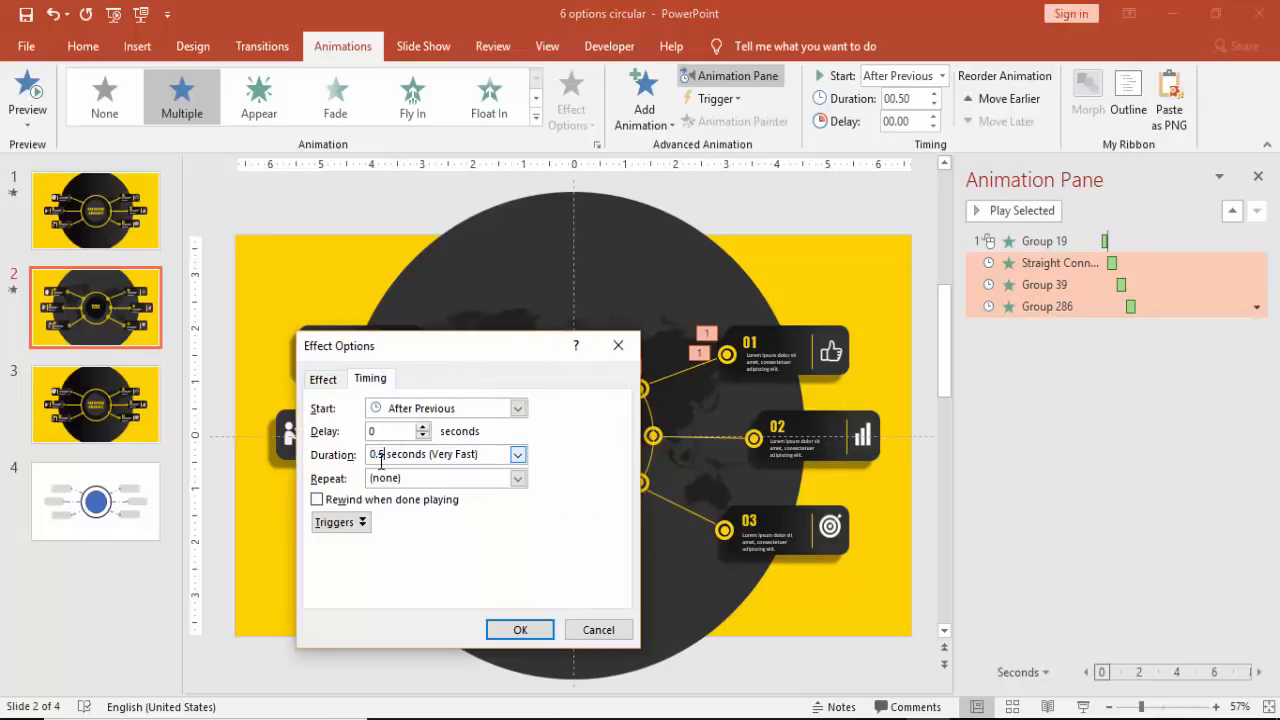
type("0.3")
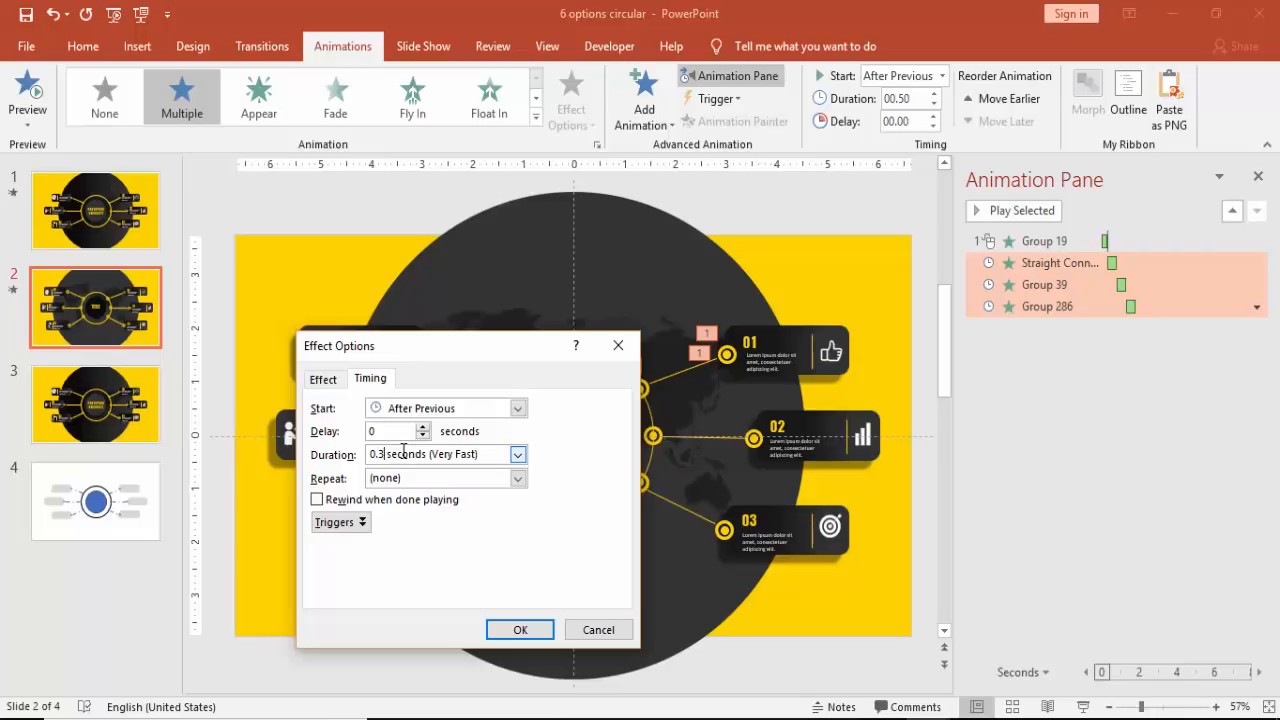
left_click(520, 628)
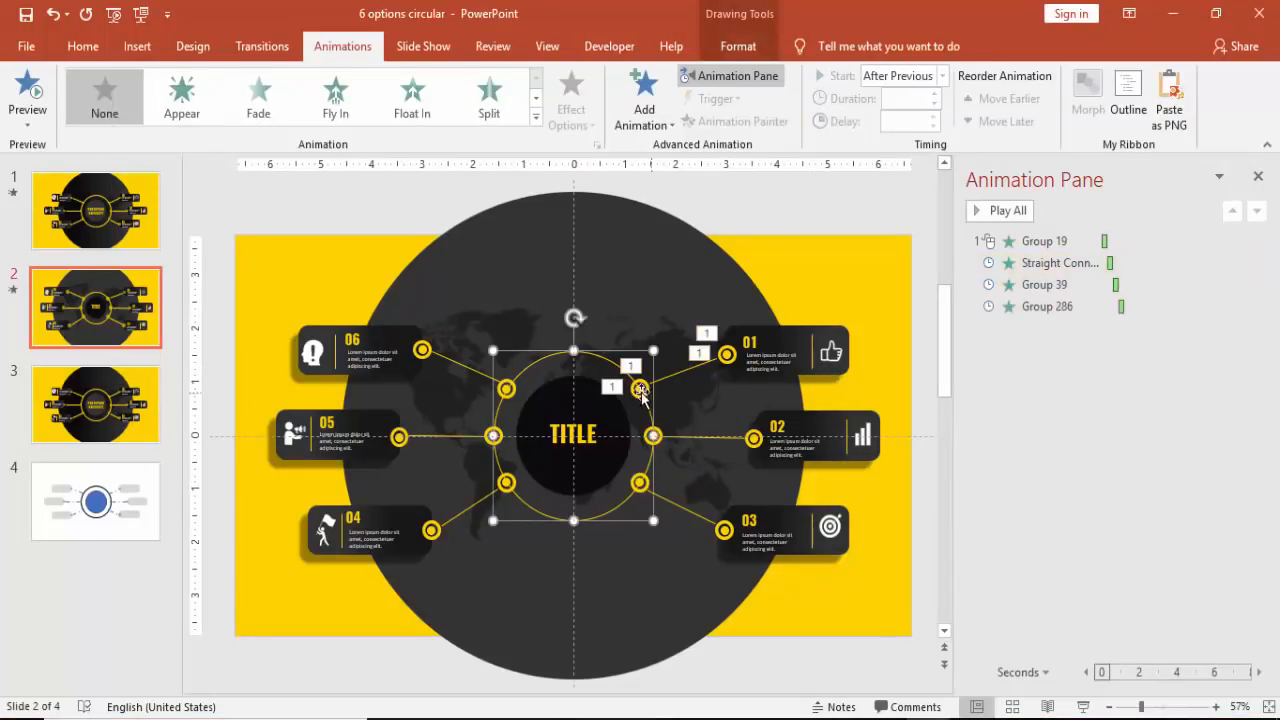
Step: Give the option 02 ring dot a Fly In and copy the connector animation onto its line
left_click(336, 96)
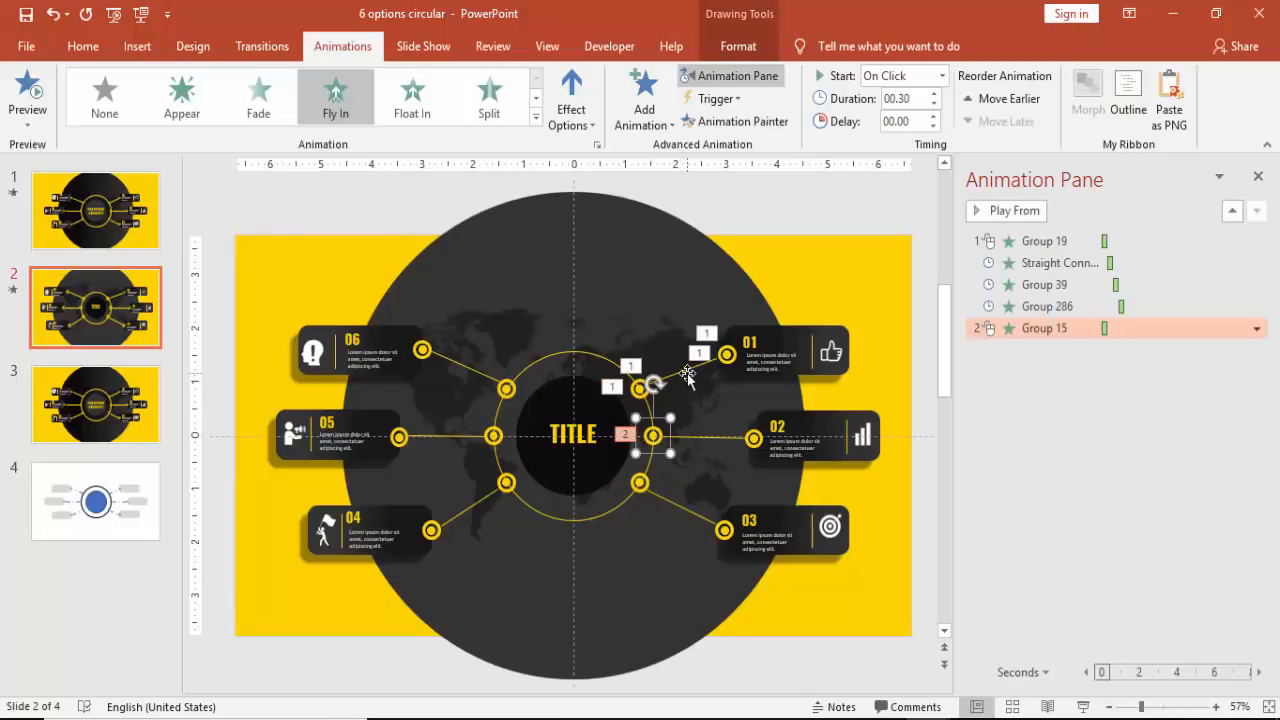
left_click(1060, 262)
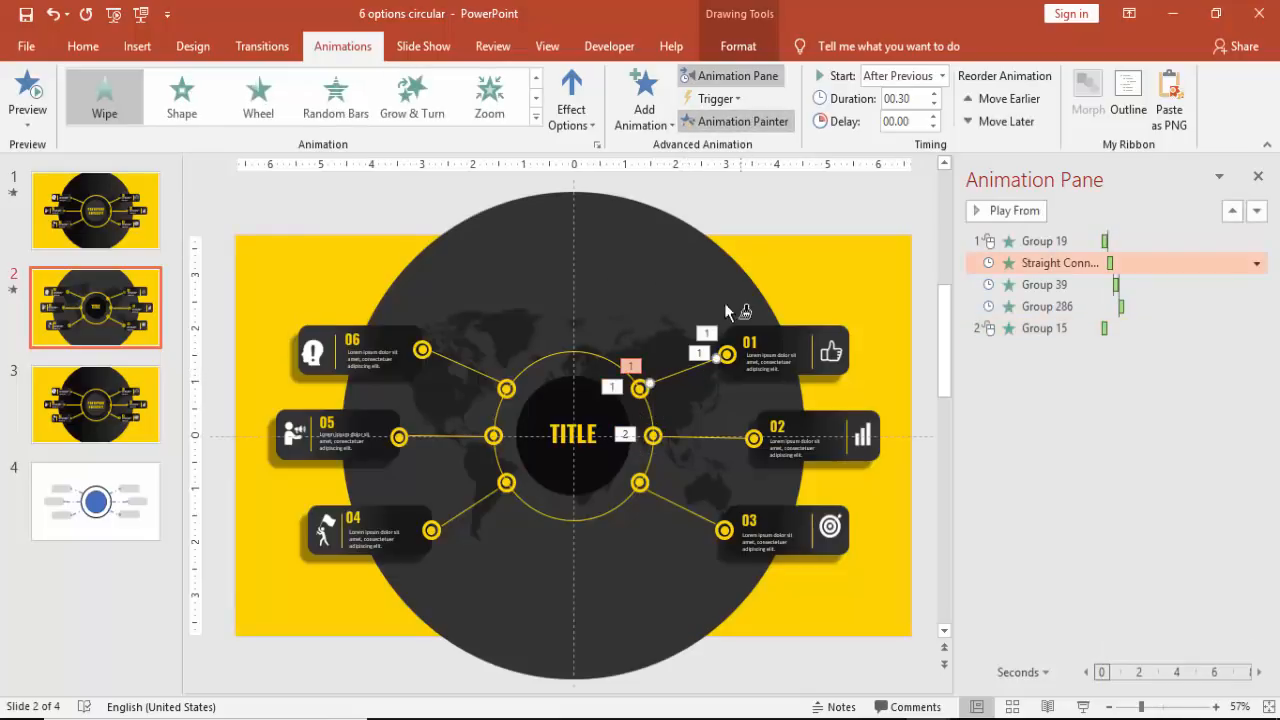
left_click(1012, 210)
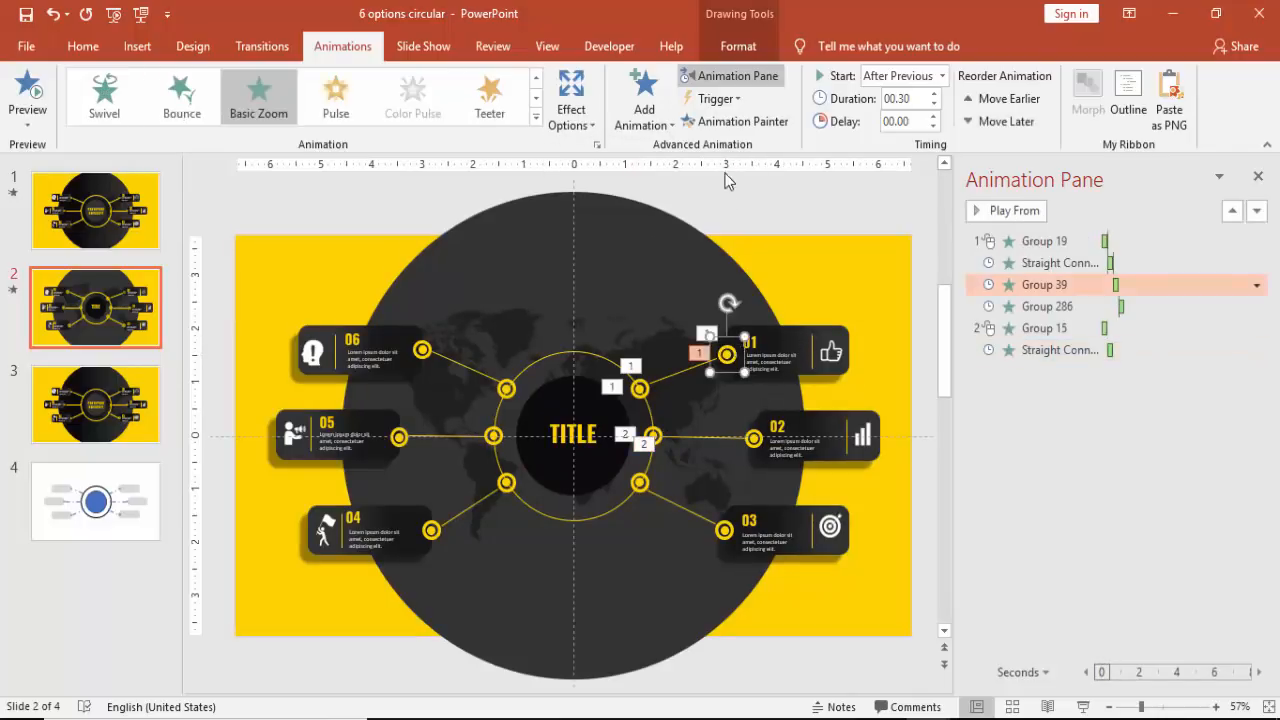
Step: Copy the end dot zoom and tab animations onto the remaining option branches with Animation Painter
left_click(1012, 210)
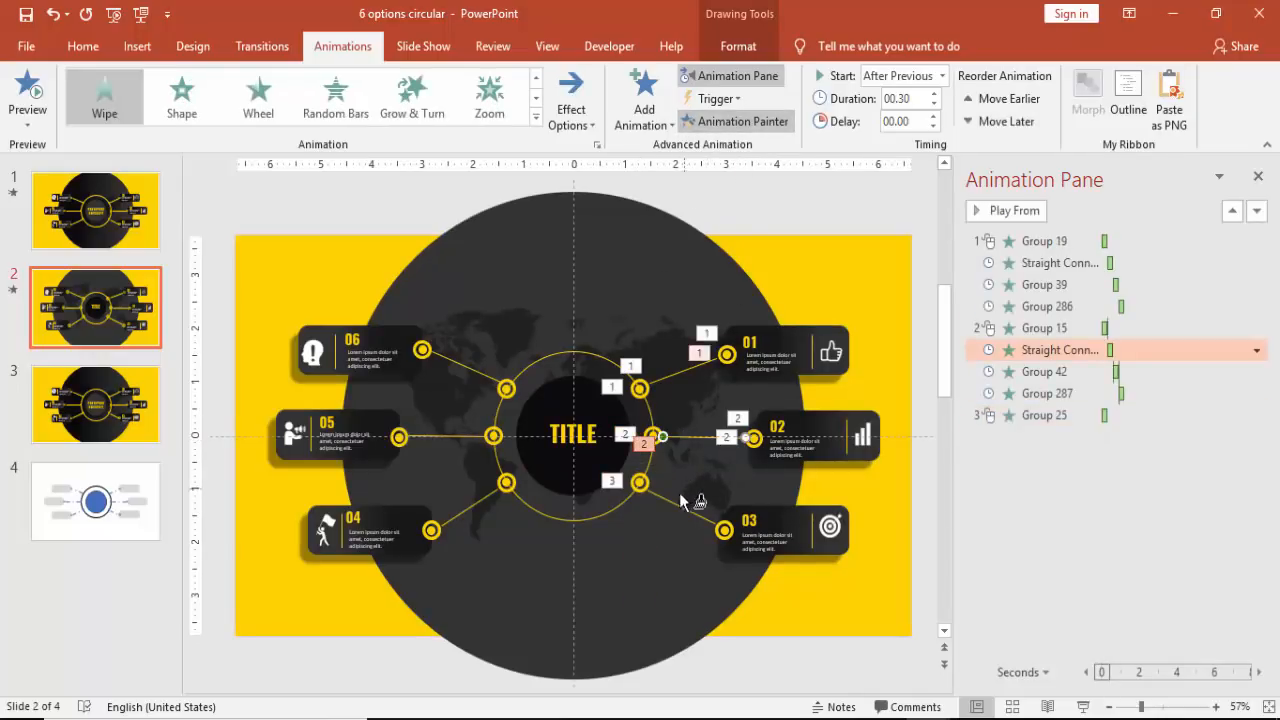
left_click(1012, 210)
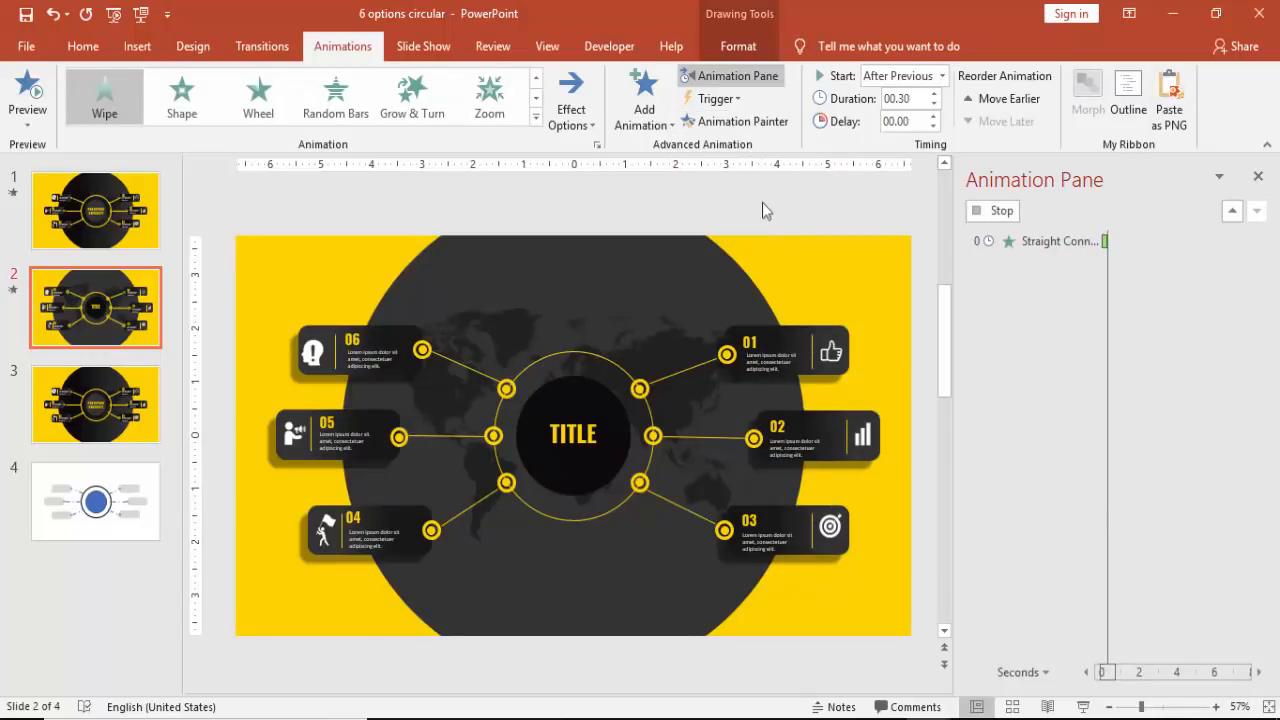
left_click(1044, 370)
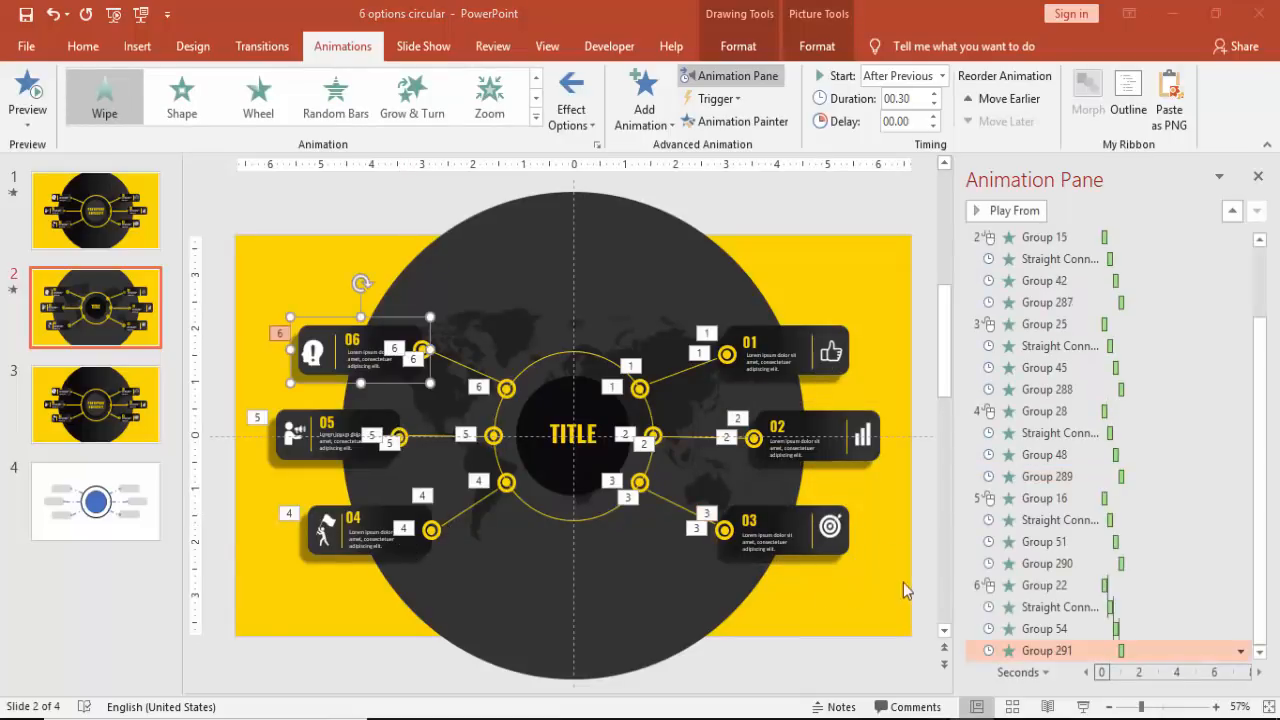
mouse_move(1264, 290)
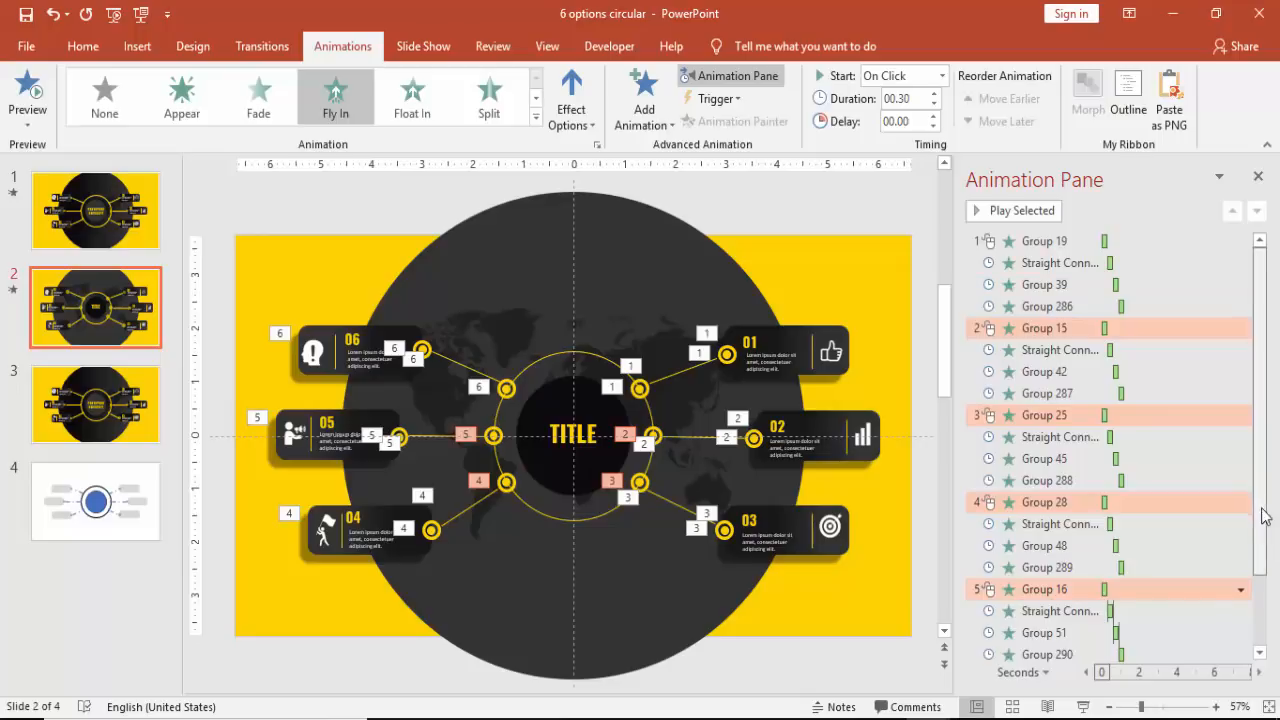
Step: Set the first animation of options 02–06 to start After Previous
scroll("down", 3)
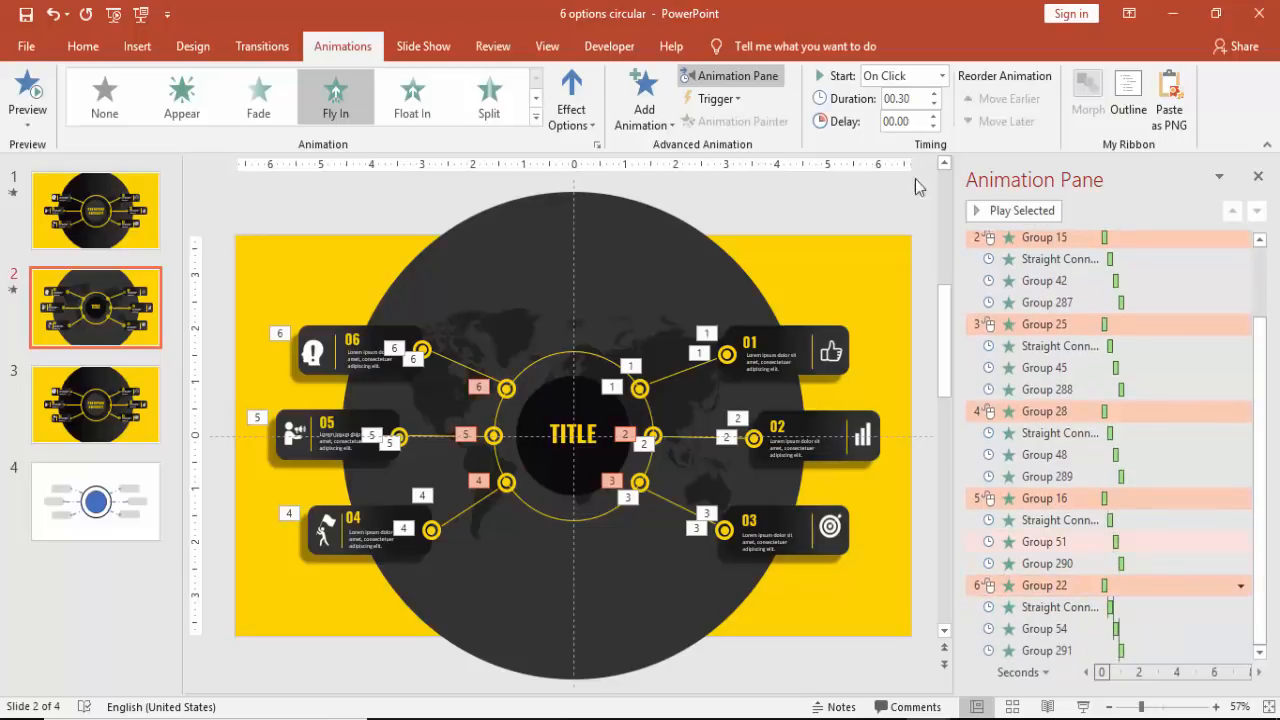
left_click(940, 76)
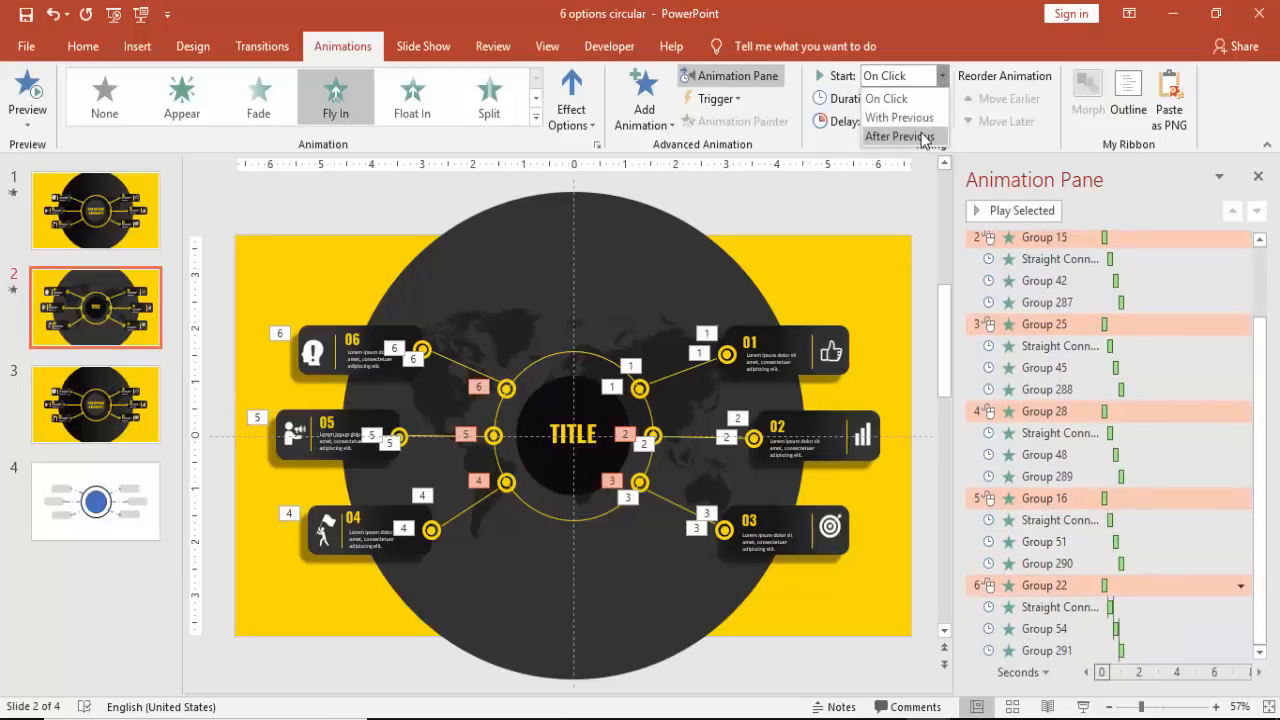
left_click(896, 136)
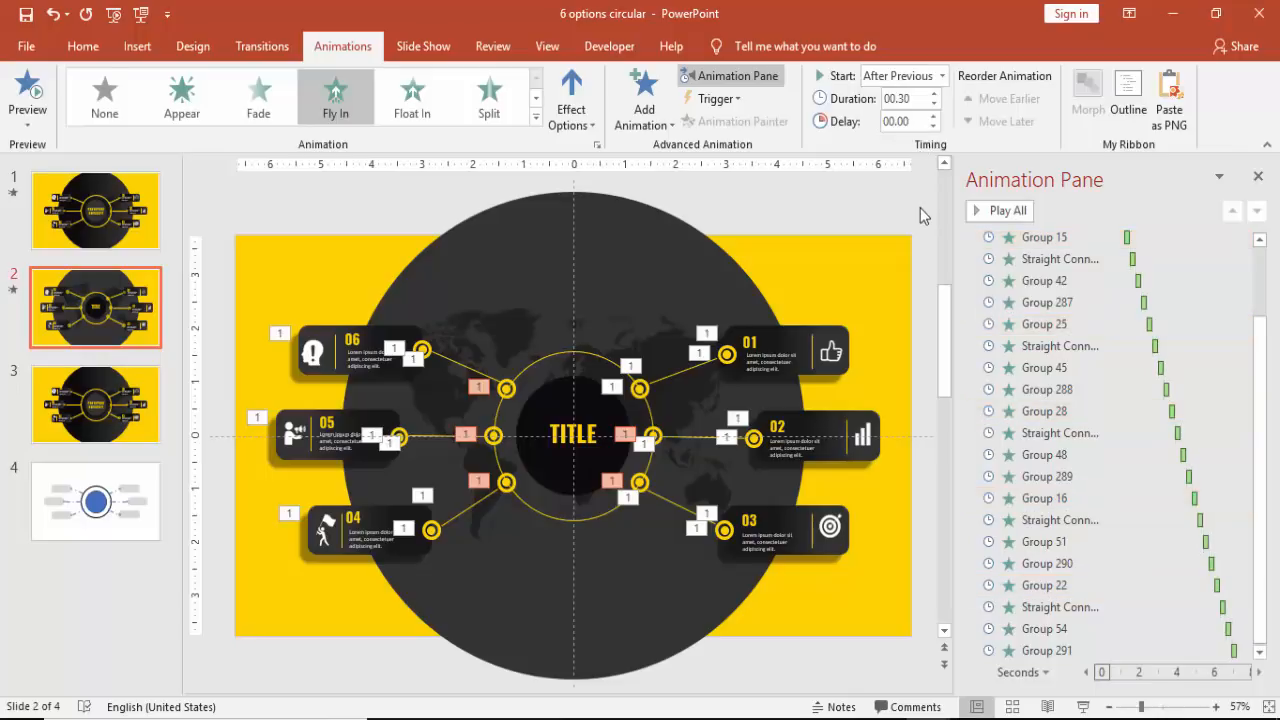